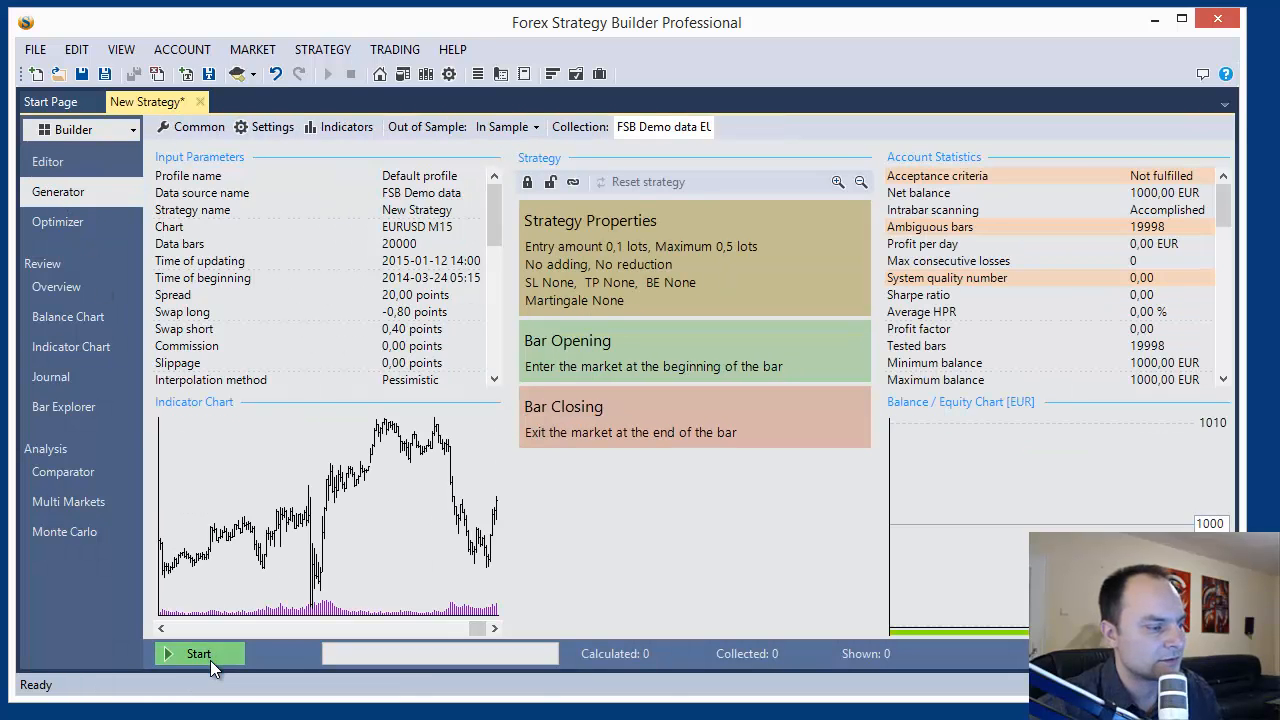
Step: Start the Generator on the EURUSD M15 demo data
{"action": "left_click", "coordinate": [198, 653]}
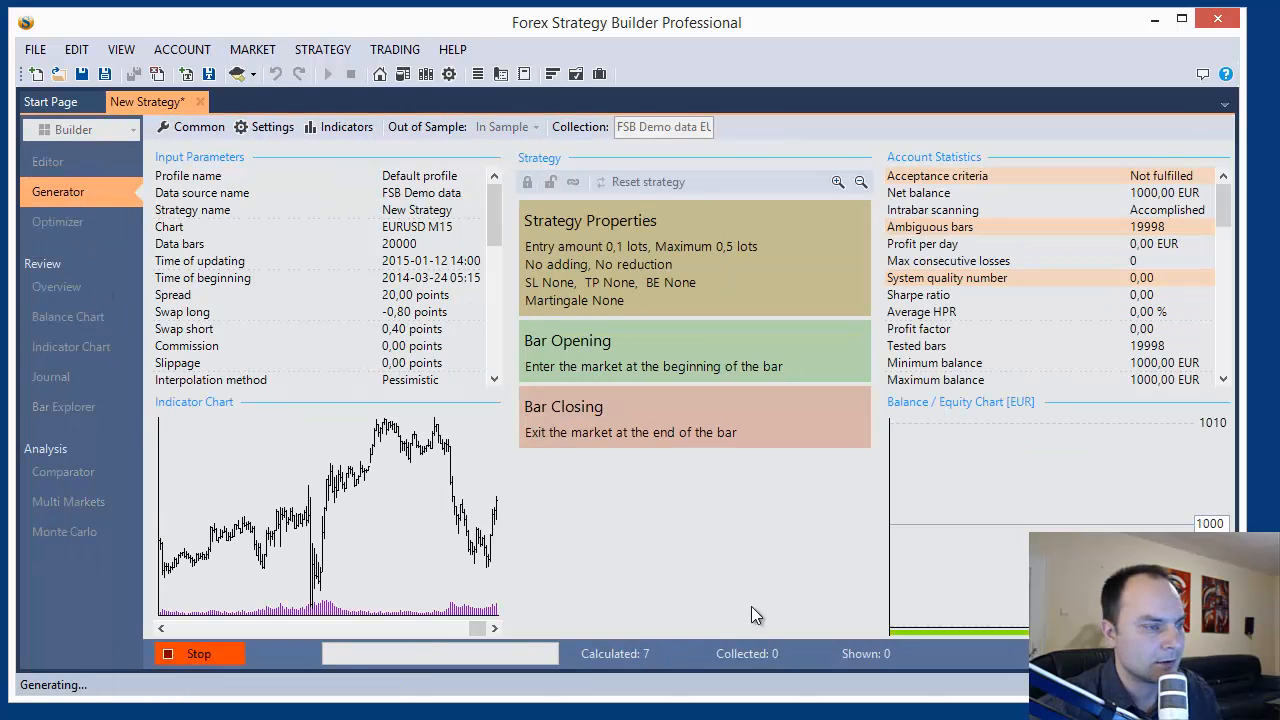
{"action": "mouse_move", "coordinate": [948, 418]}
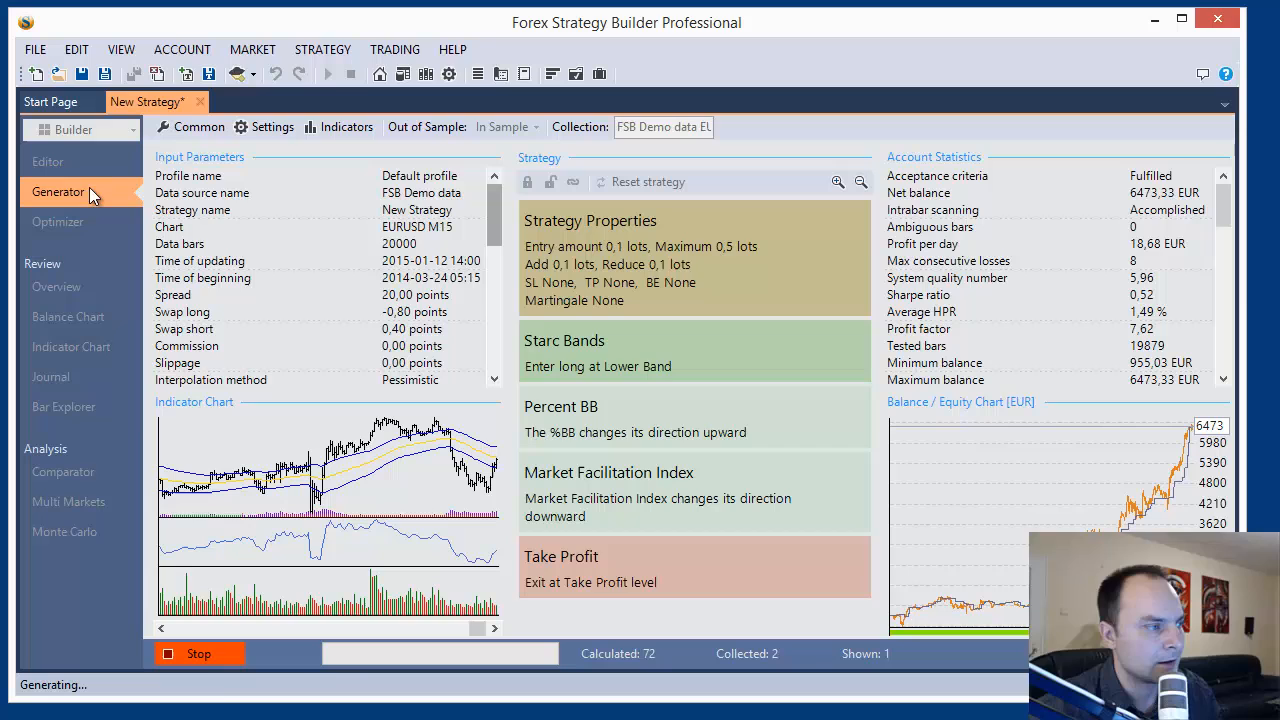
{"action": "left_click", "coordinate": [50, 101]}
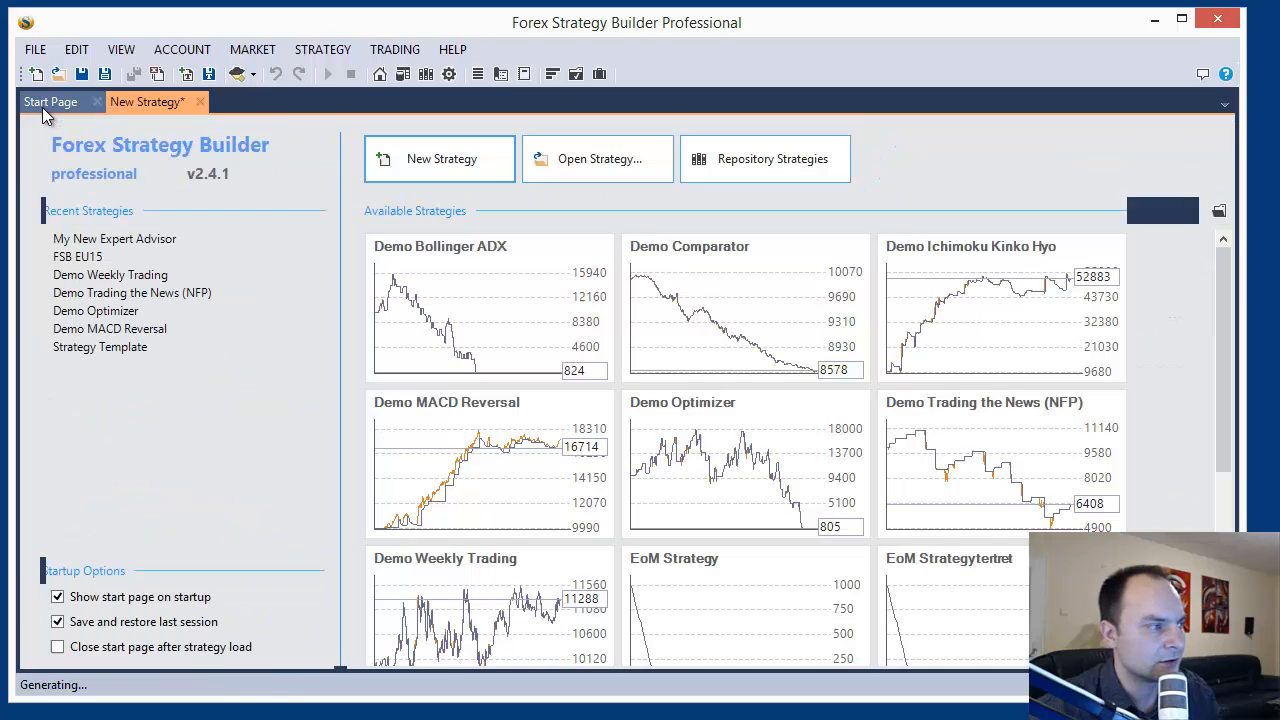
{"action": "left_click", "coordinate": [50, 101]}
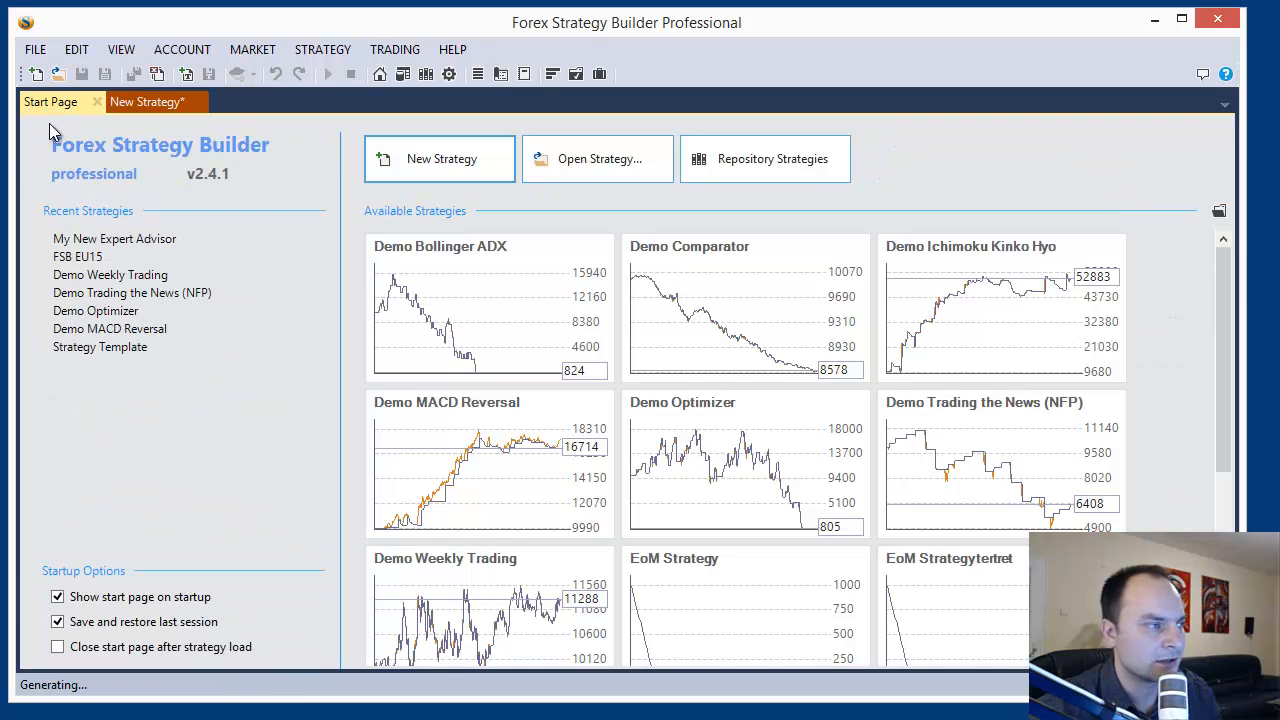
{"action": "mouse_move", "coordinate": [237, 74]}
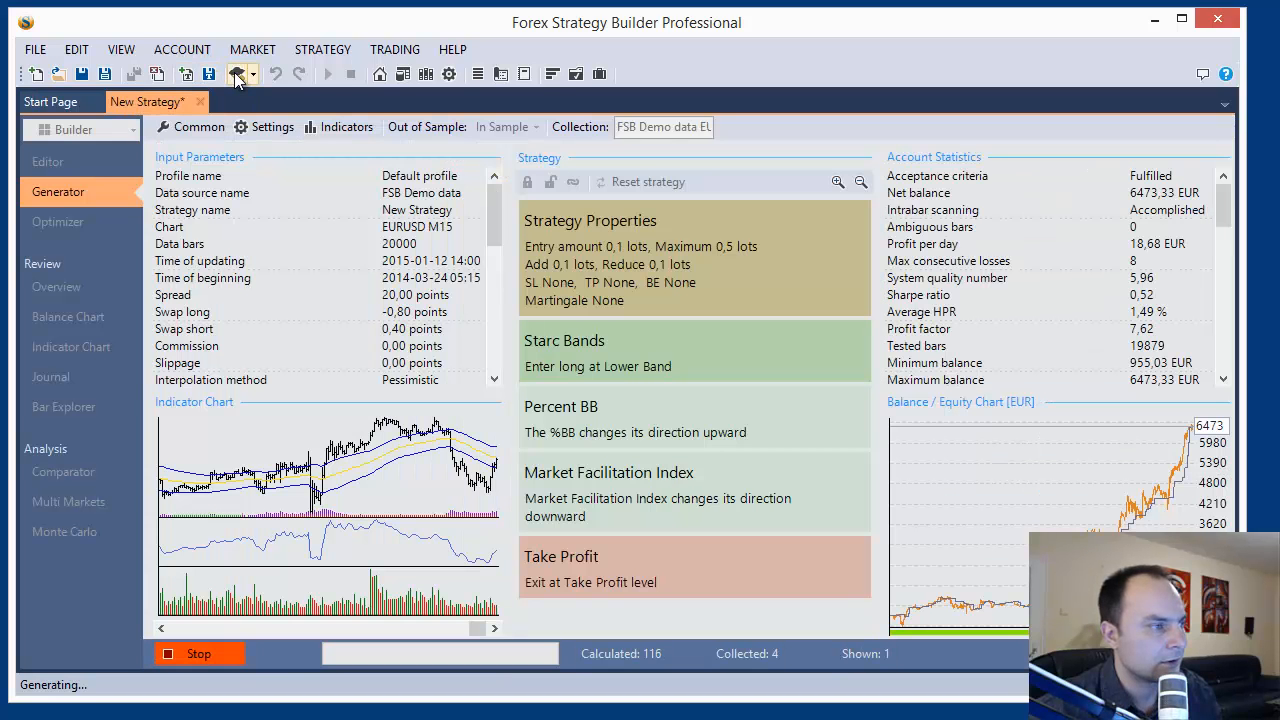
{"action": "mouse_move", "coordinate": [235, 74]}
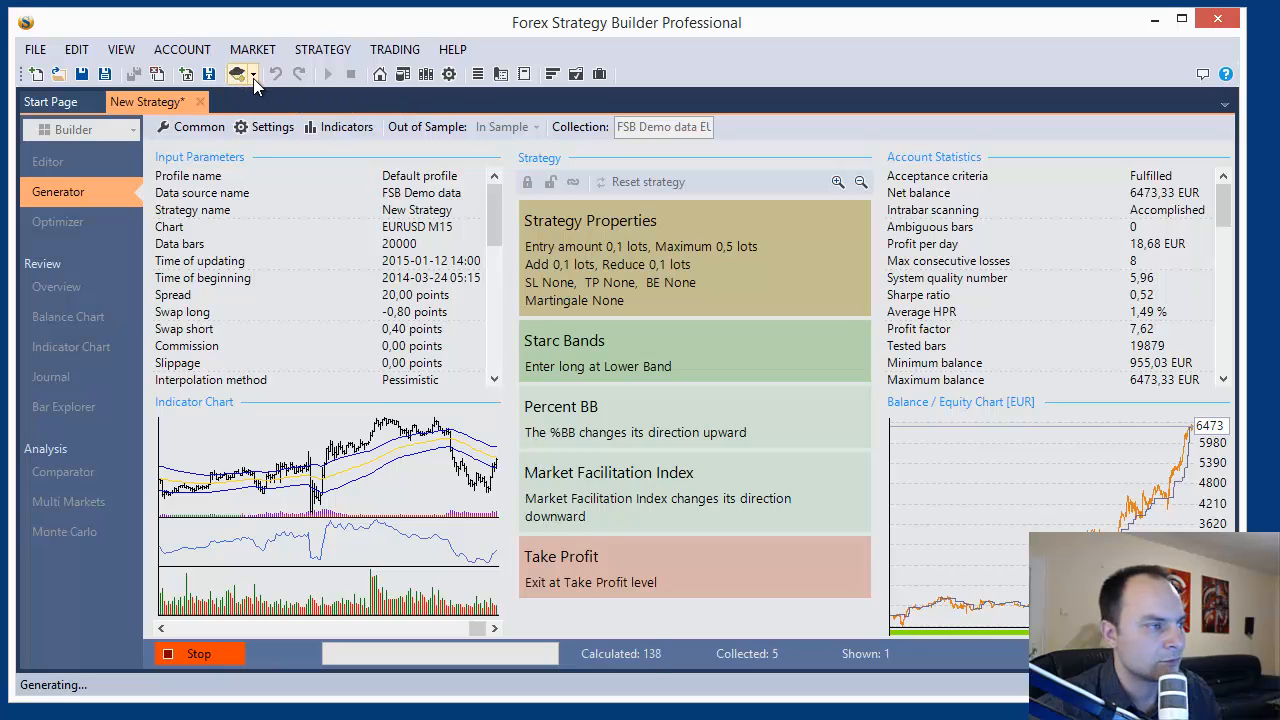
Step: Open the Expert Advisor export settings from the toolbar dropdown
{"action": "left_click", "coordinate": [237, 73]}
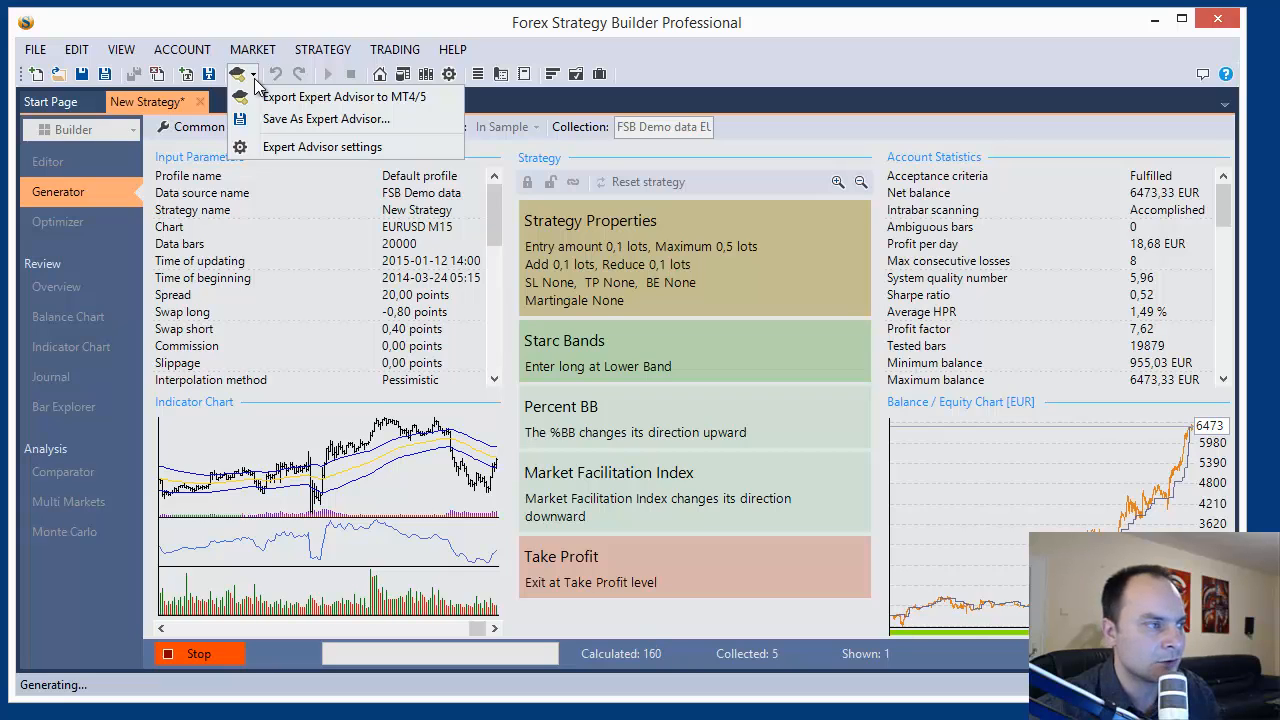
{"action": "mouse_move", "coordinate": [322, 147]}
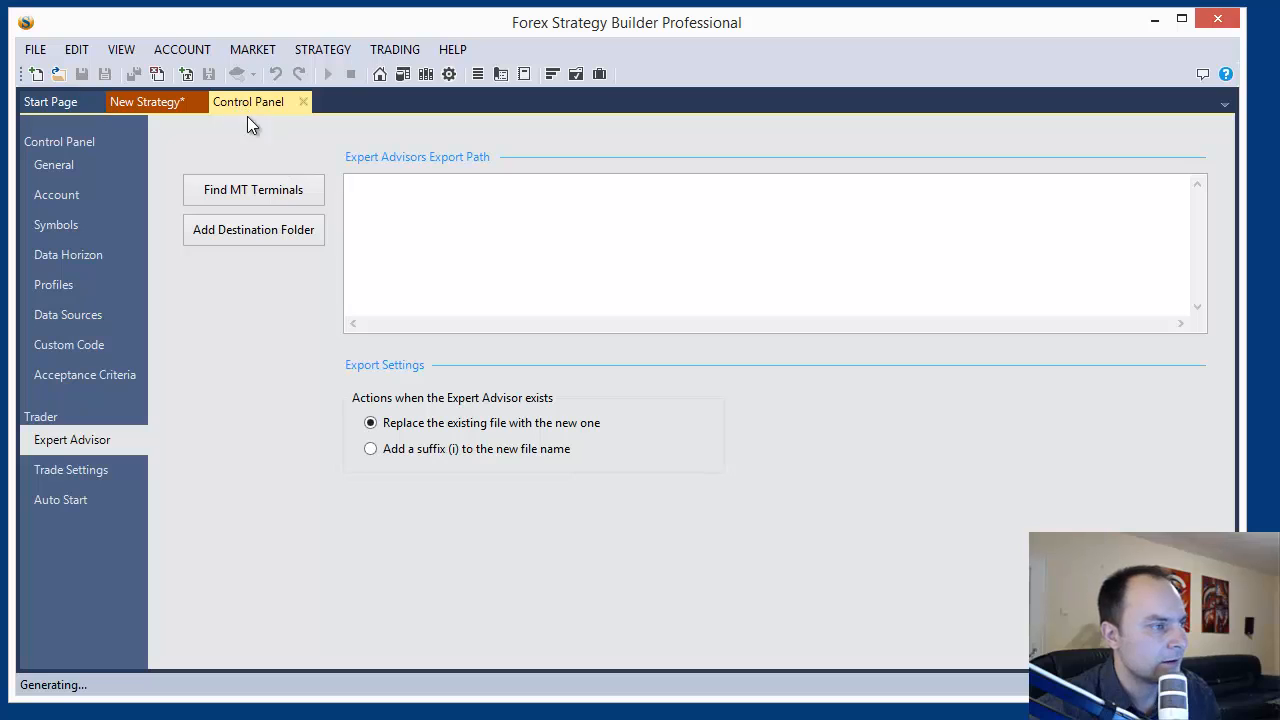
{"action": "mouse_move", "coordinate": [107, 452]}
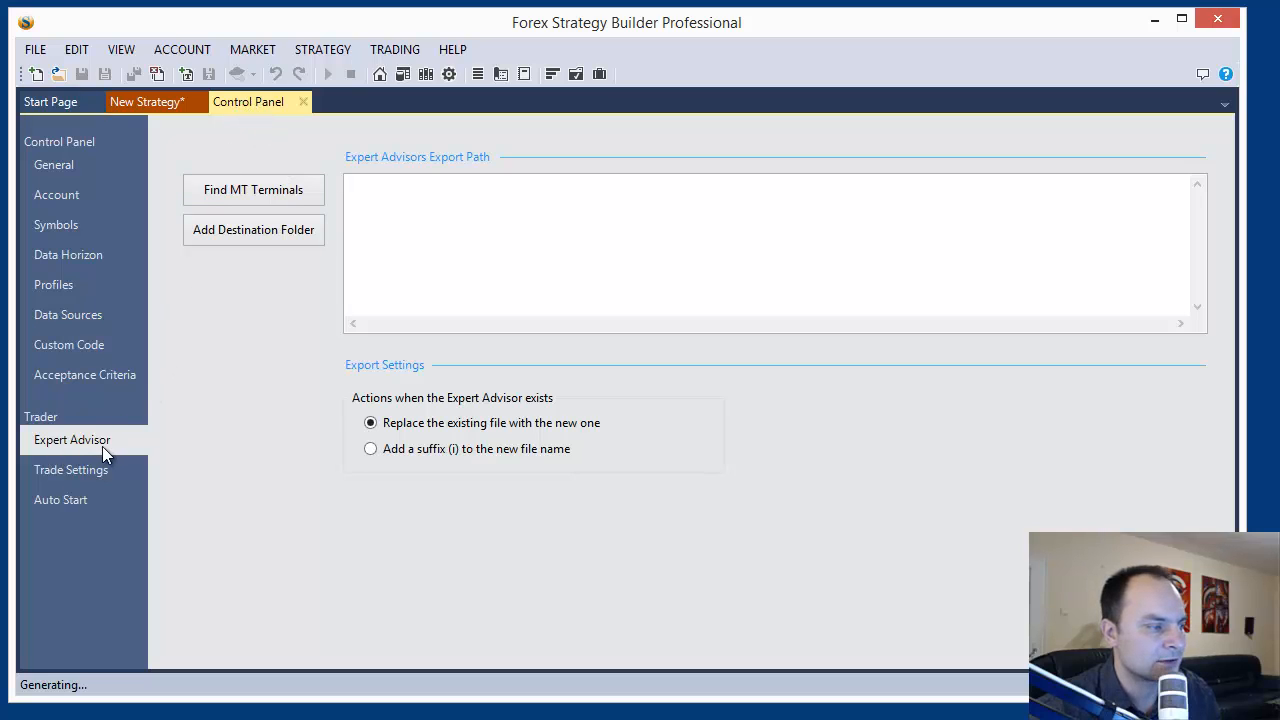
{"action": "mouse_move", "coordinate": [190, 149]}
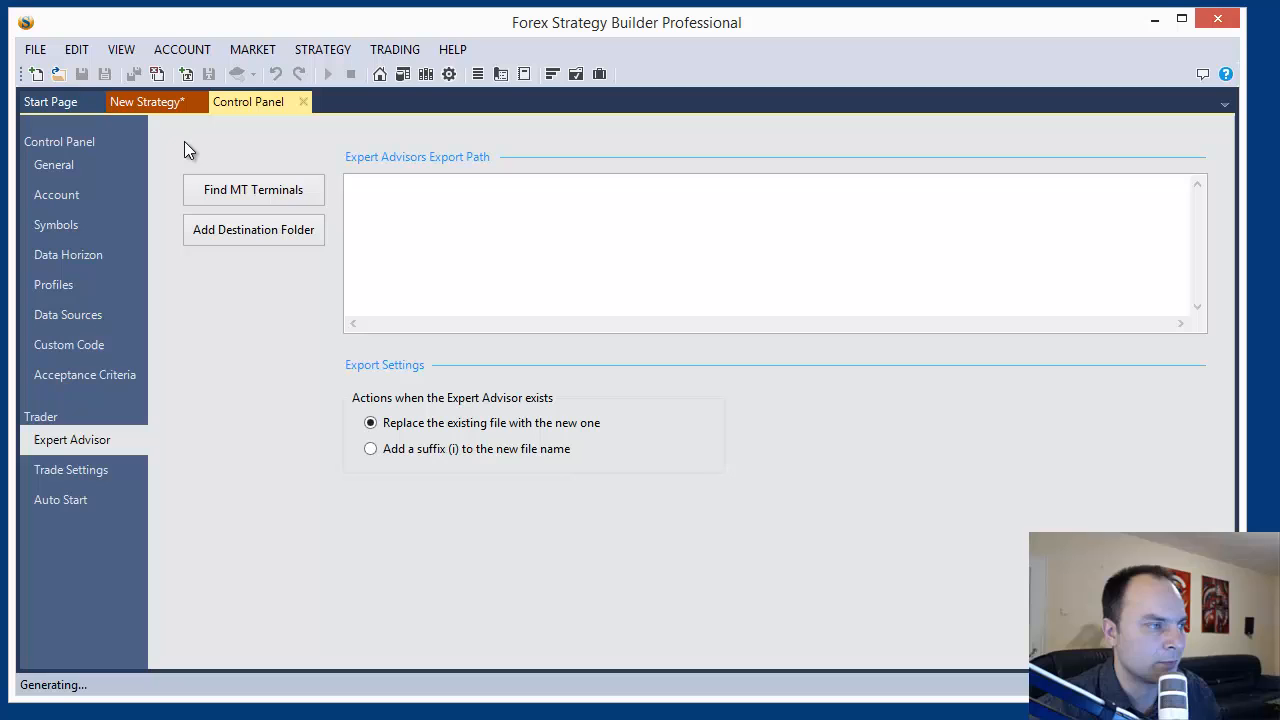
{"action": "left_click", "coordinate": [146, 101]}
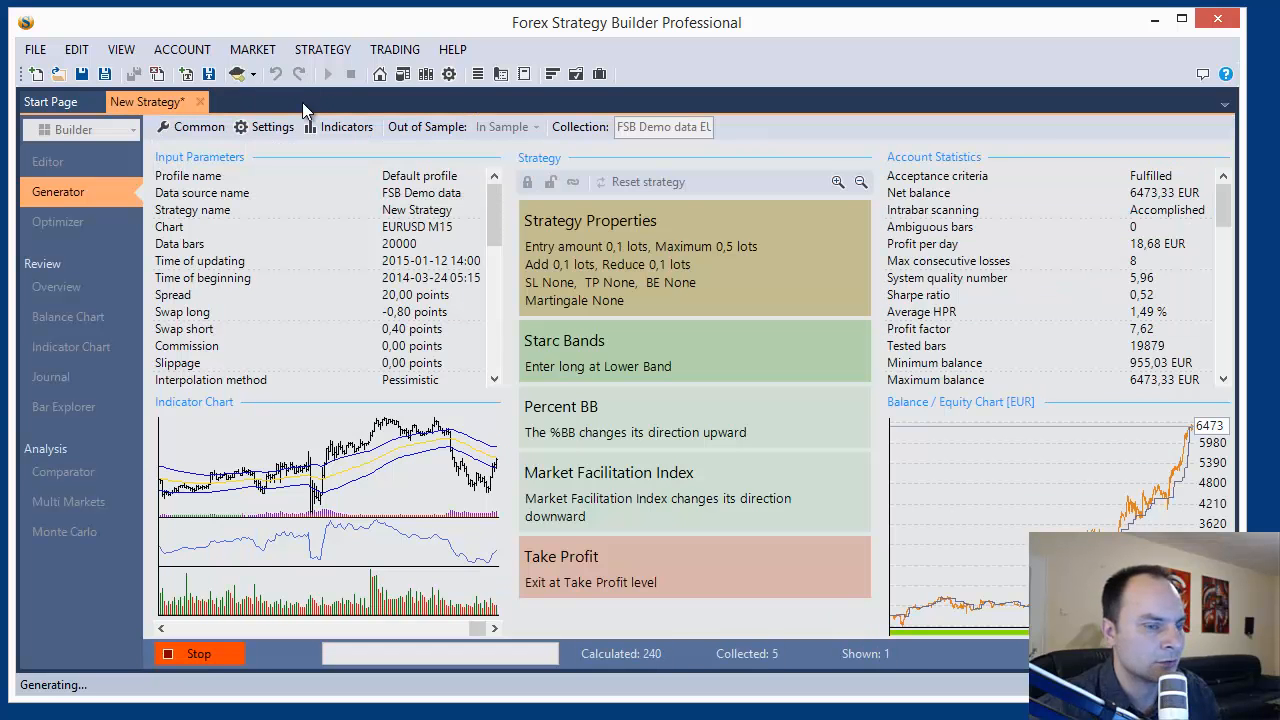
{"action": "mouse_move", "coordinate": [449, 74]}
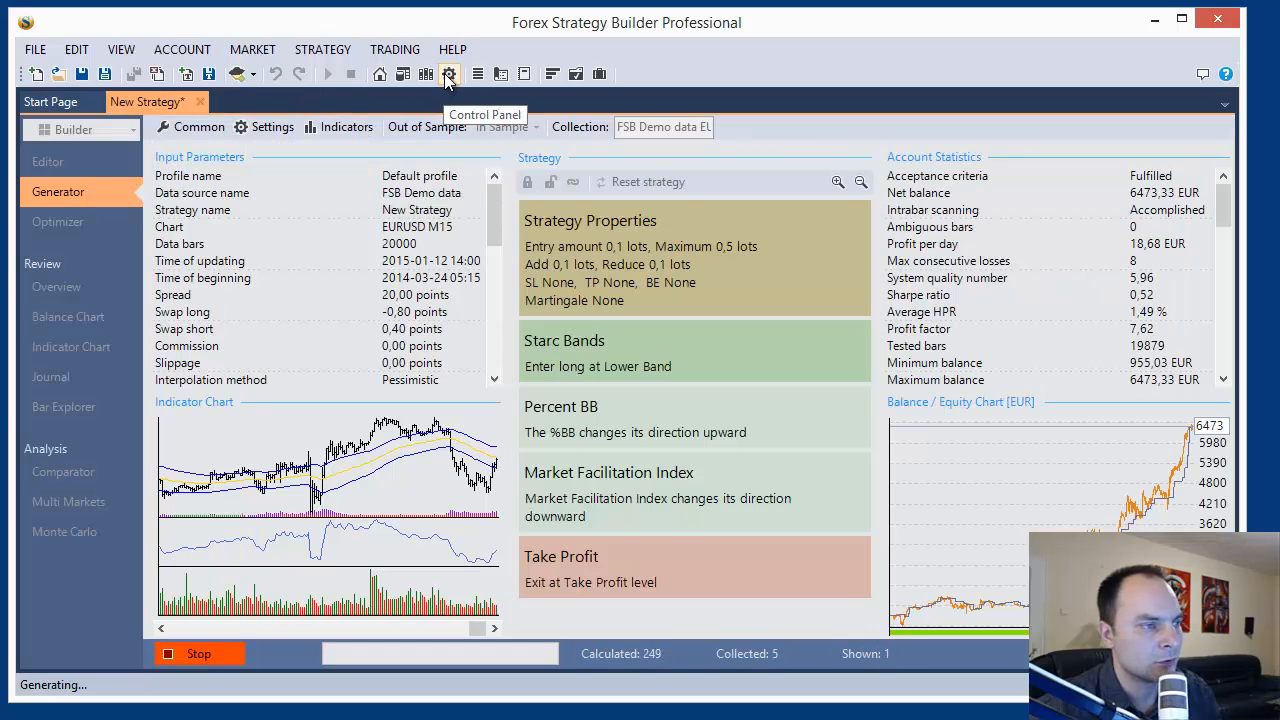
{"action": "left_click", "coordinate": [449, 74]}
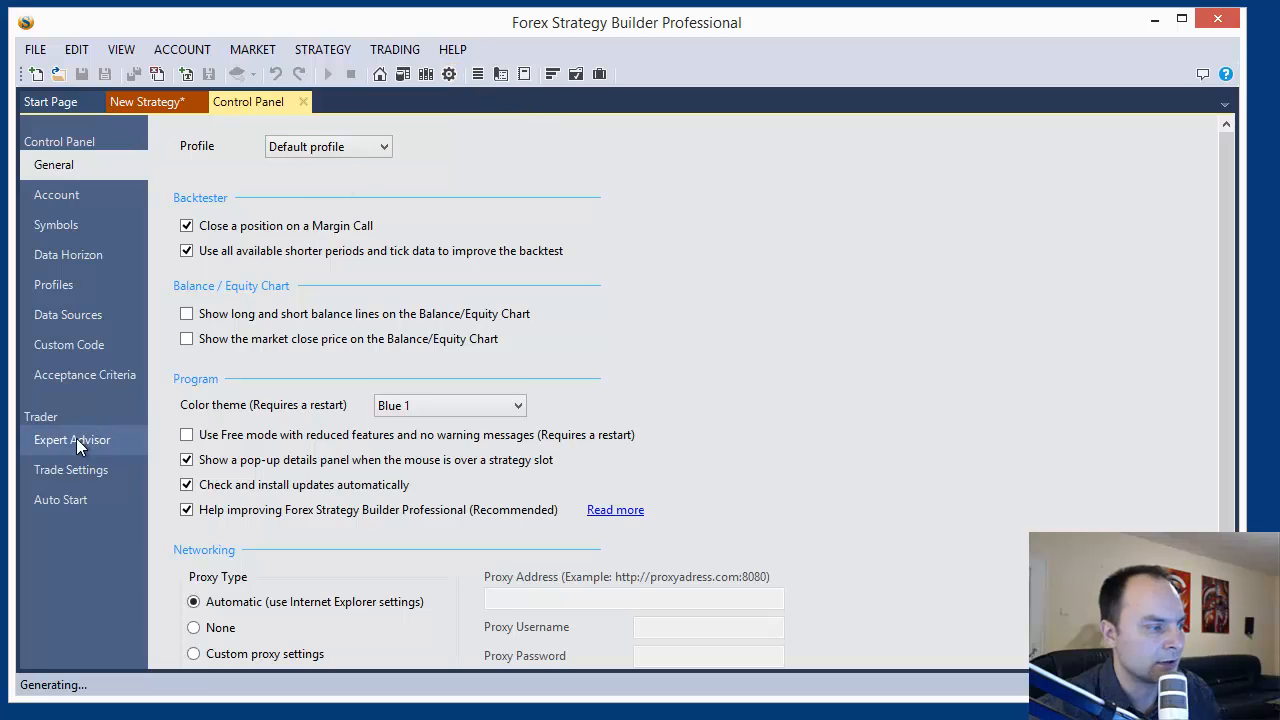
{"action": "left_click", "coordinate": [72, 440]}
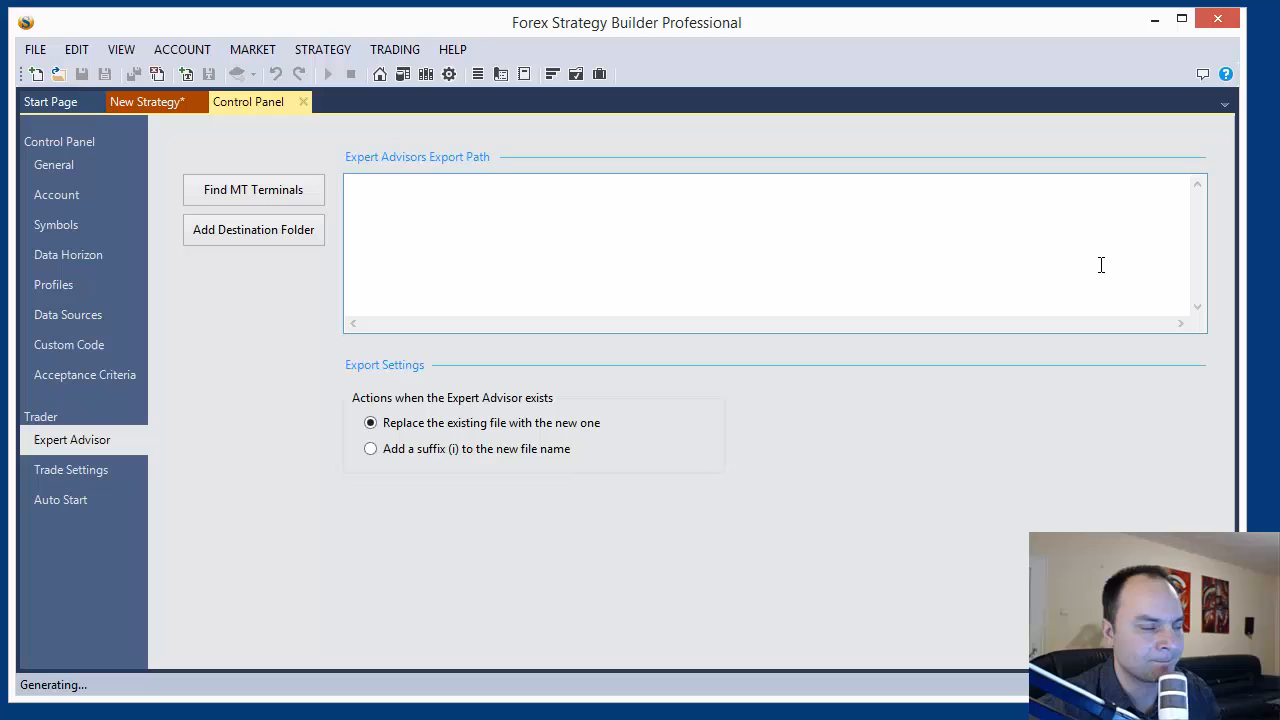
{"action": "mouse_move", "coordinate": [540, 218]}
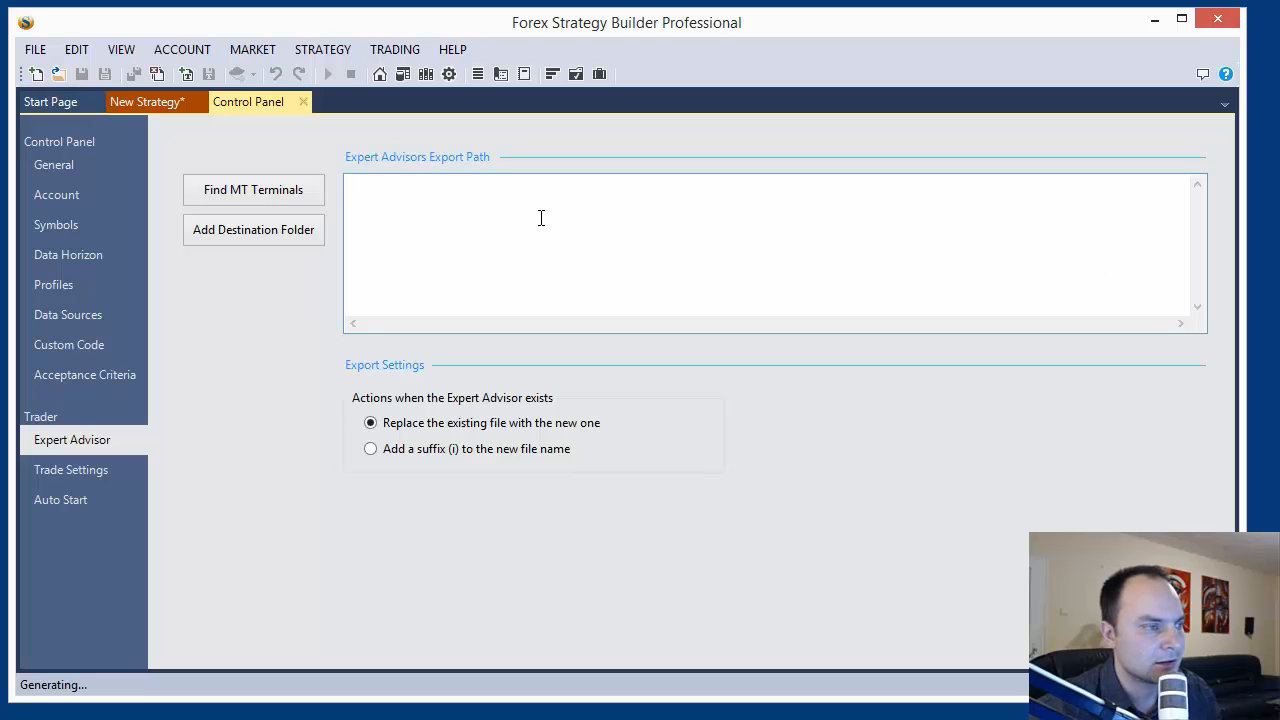
{"action": "left_click", "coordinate": [480, 185]}
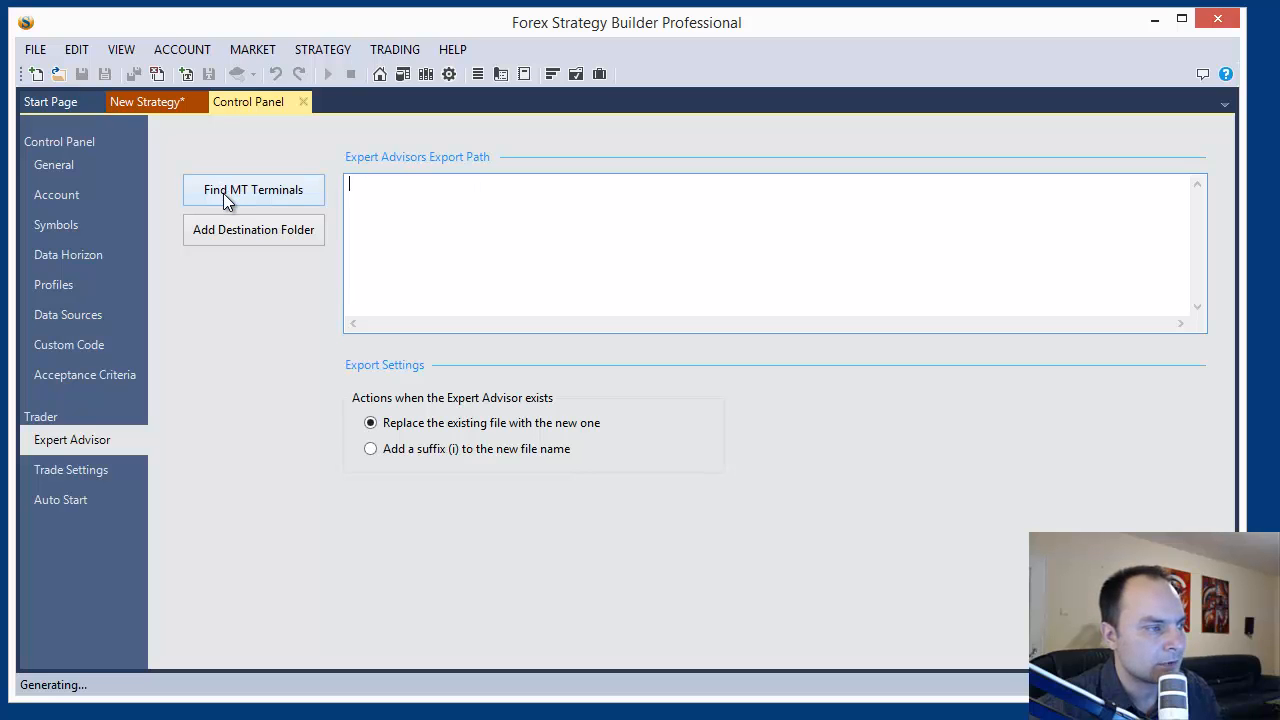
Step: Detect installed MetaTrader terminals to list their Experts folders as export paths
{"action": "left_click", "coordinate": [253, 190]}
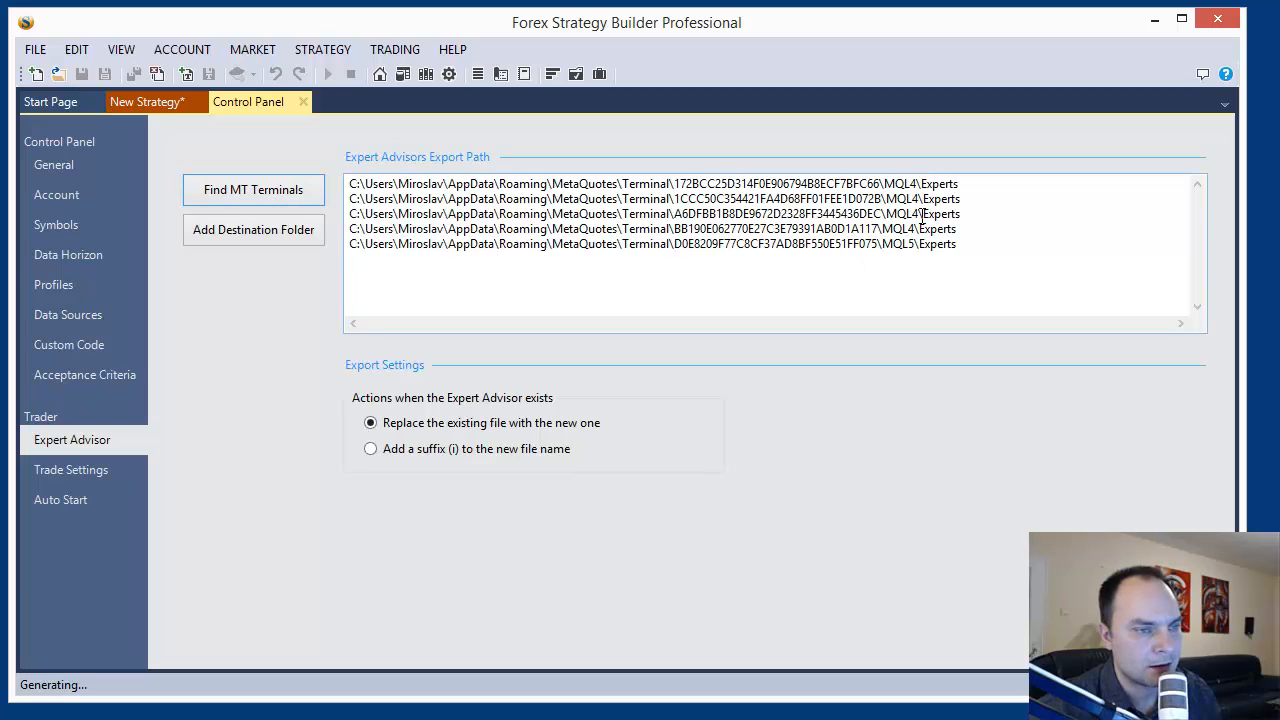
{"action": "double_click", "coordinate": [900, 184]}
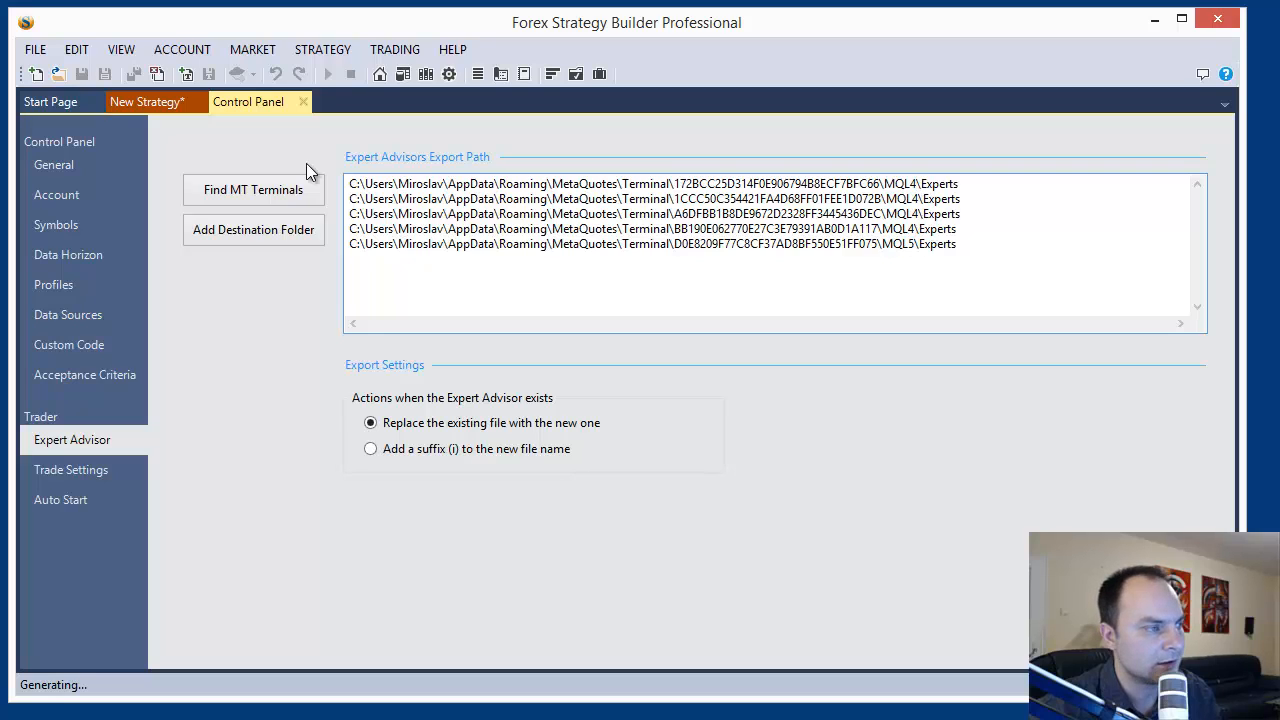
{"action": "left_click", "coordinate": [986, 264]}
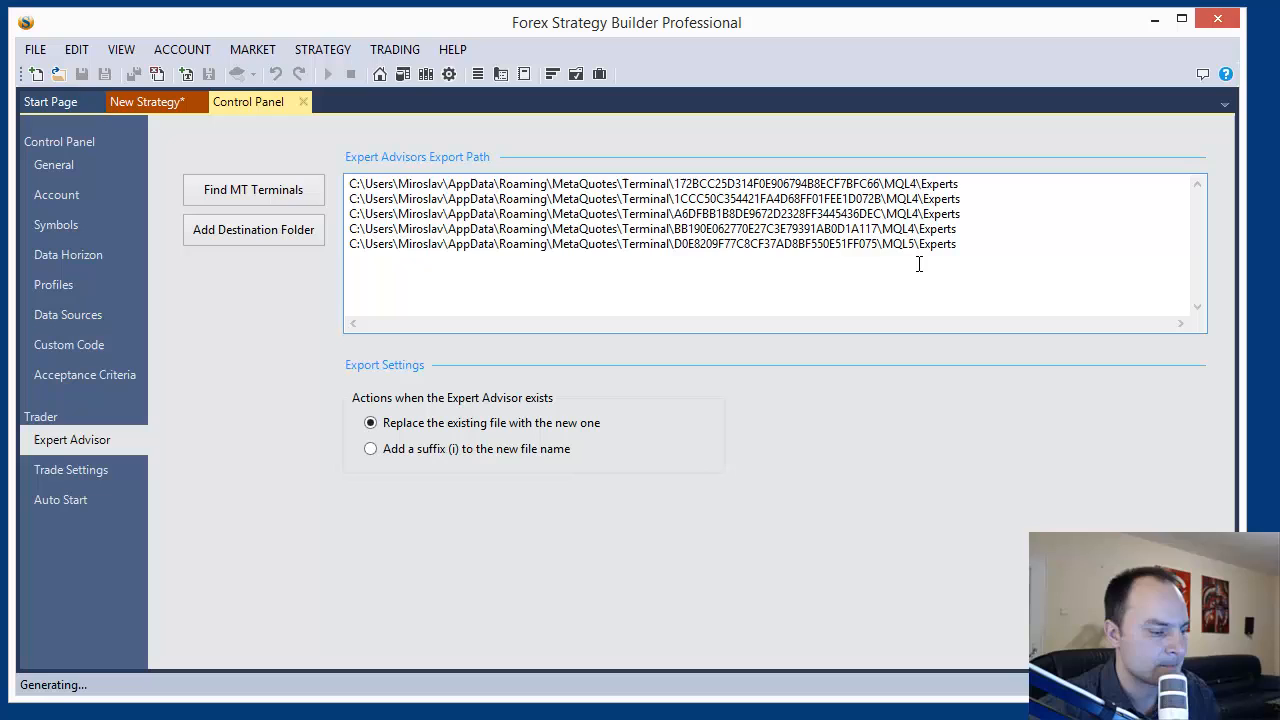
Step: Select and clear the four MQL4 paths, then open a MetaTrader 4 terminal
{"action": "left_click_drag", "start_coordinate": [435, 183], "coordinate": [955, 228]}
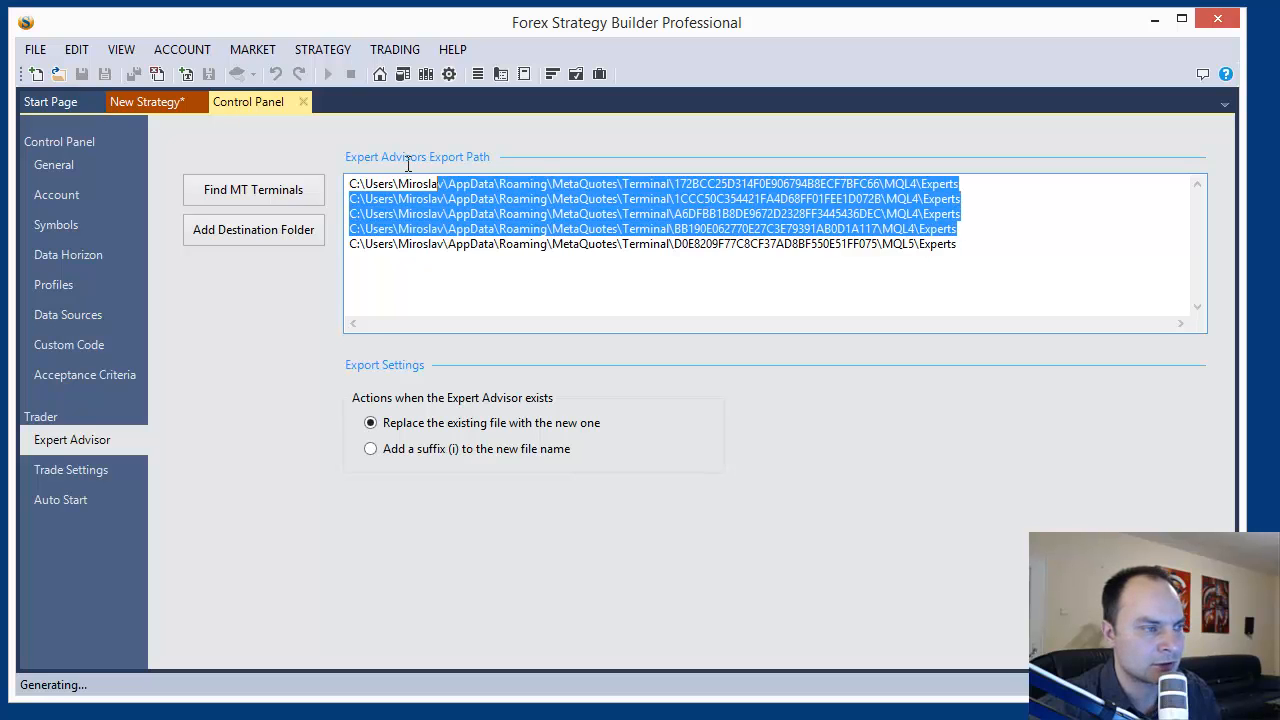
{"action": "left_click", "coordinate": [1038, 268]}
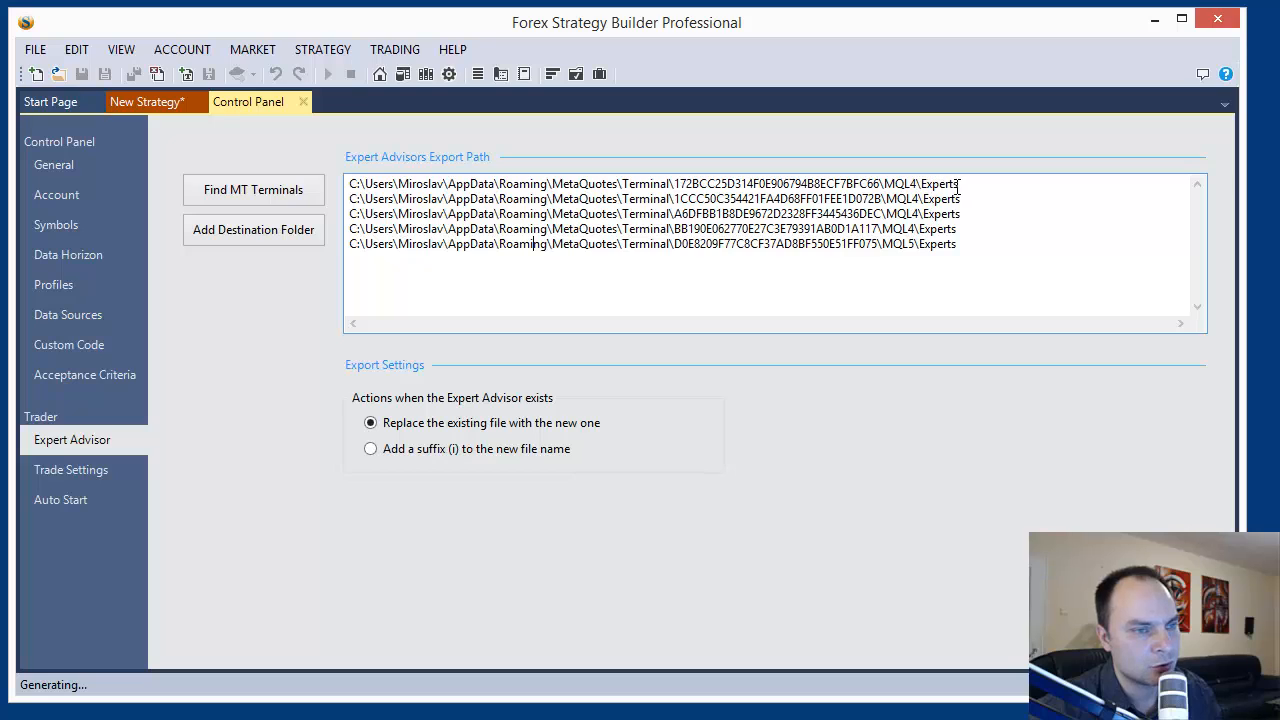
{"action": "double_click", "coordinate": [939, 183]}
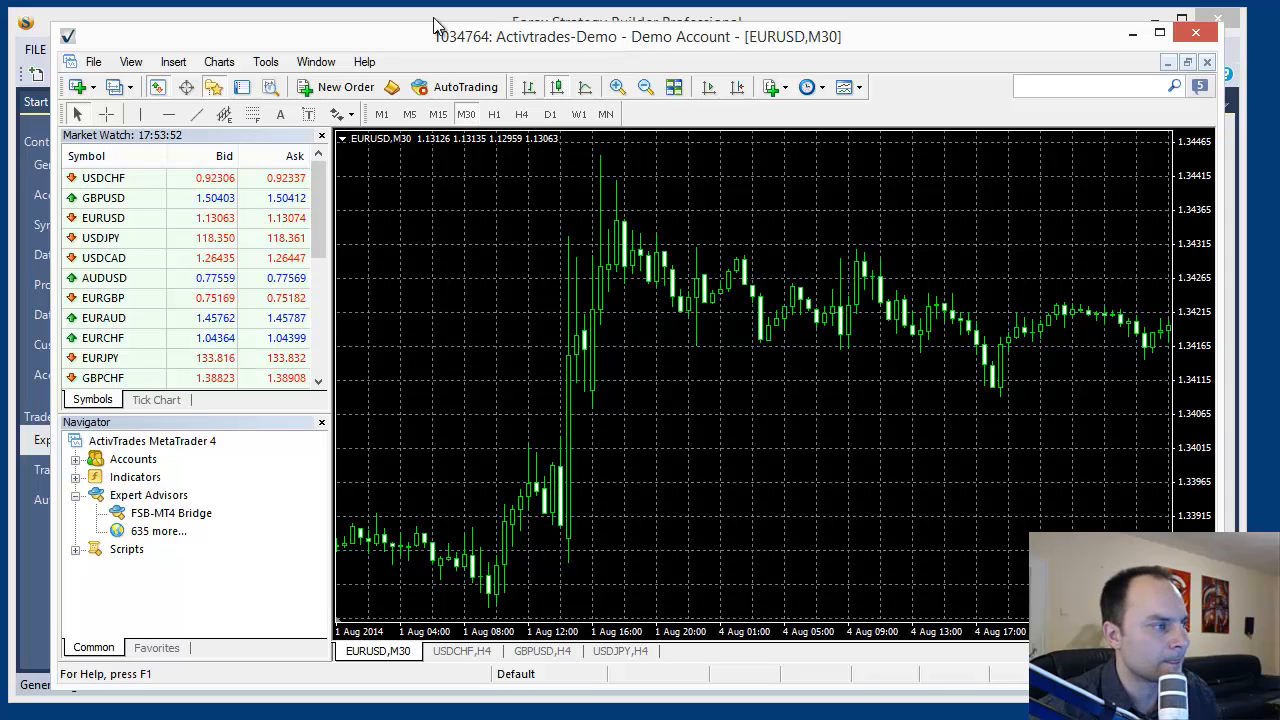
{"action": "mouse_move", "coordinate": [93, 61]}
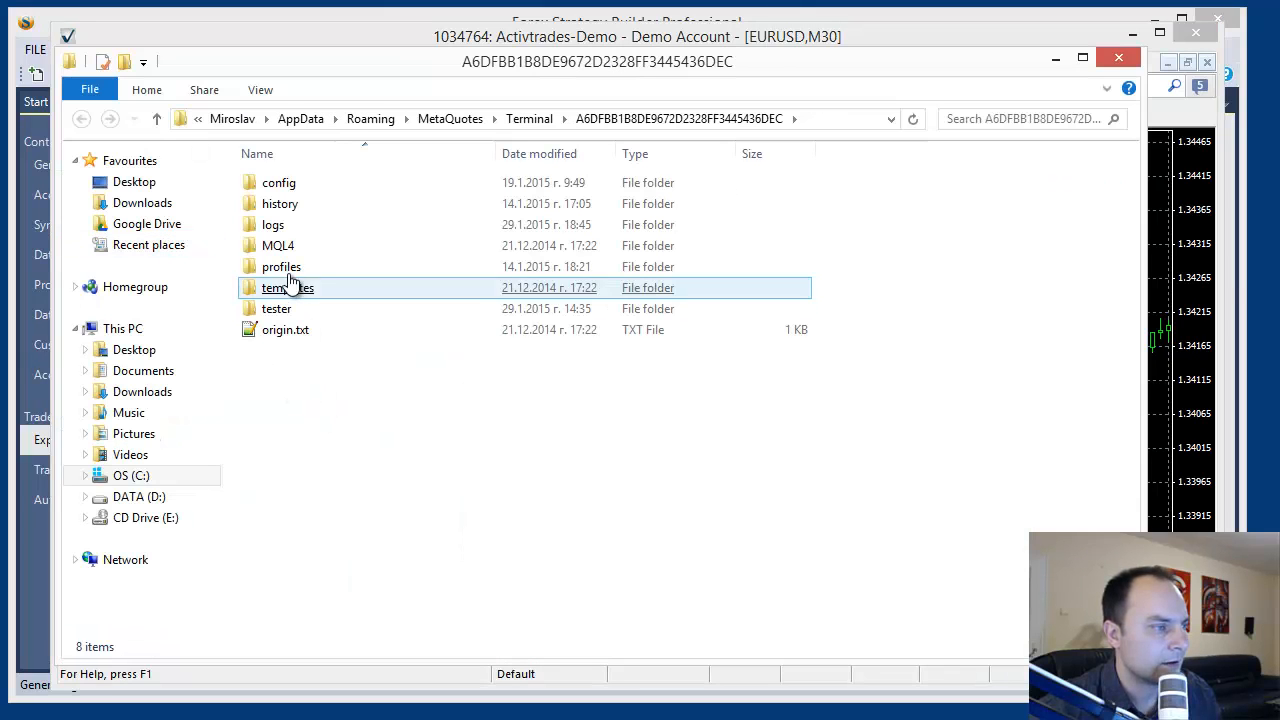
Step: Browse to the terminal's MQL4 Experts folder and copy its full address path
{"action": "left_click", "coordinate": [278, 245]}
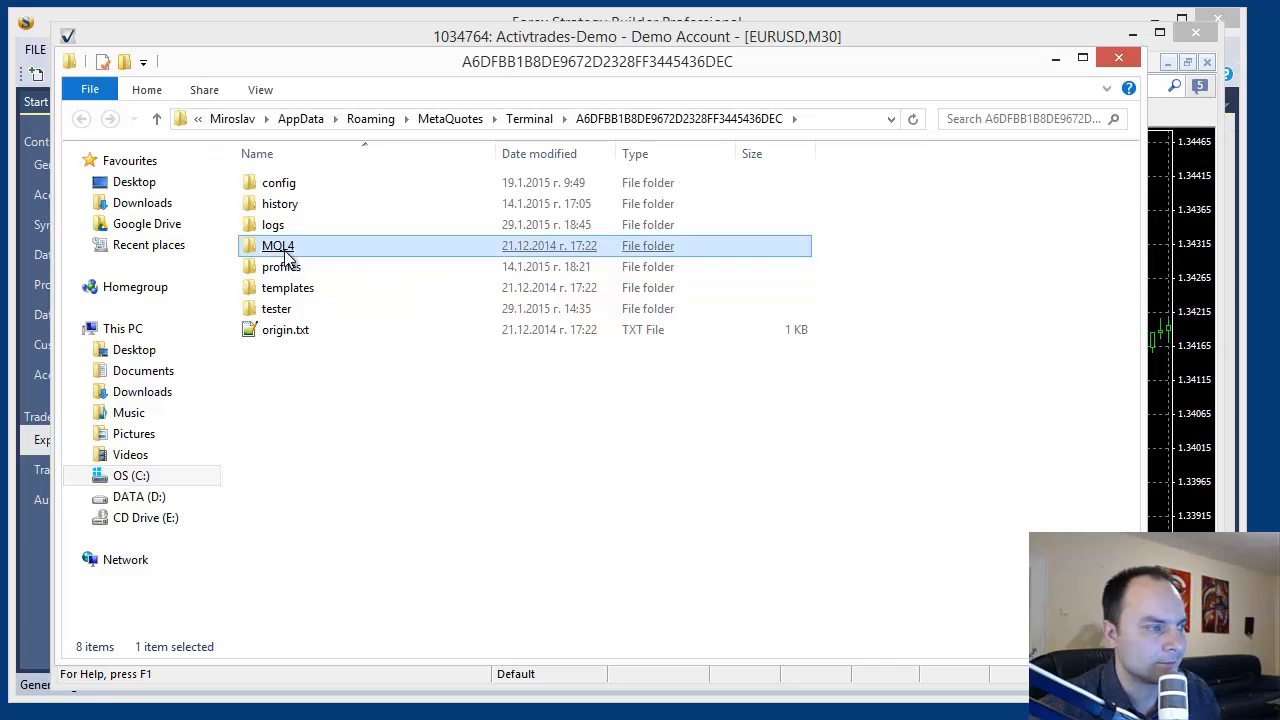
{"action": "double_click", "coordinate": [278, 245]}
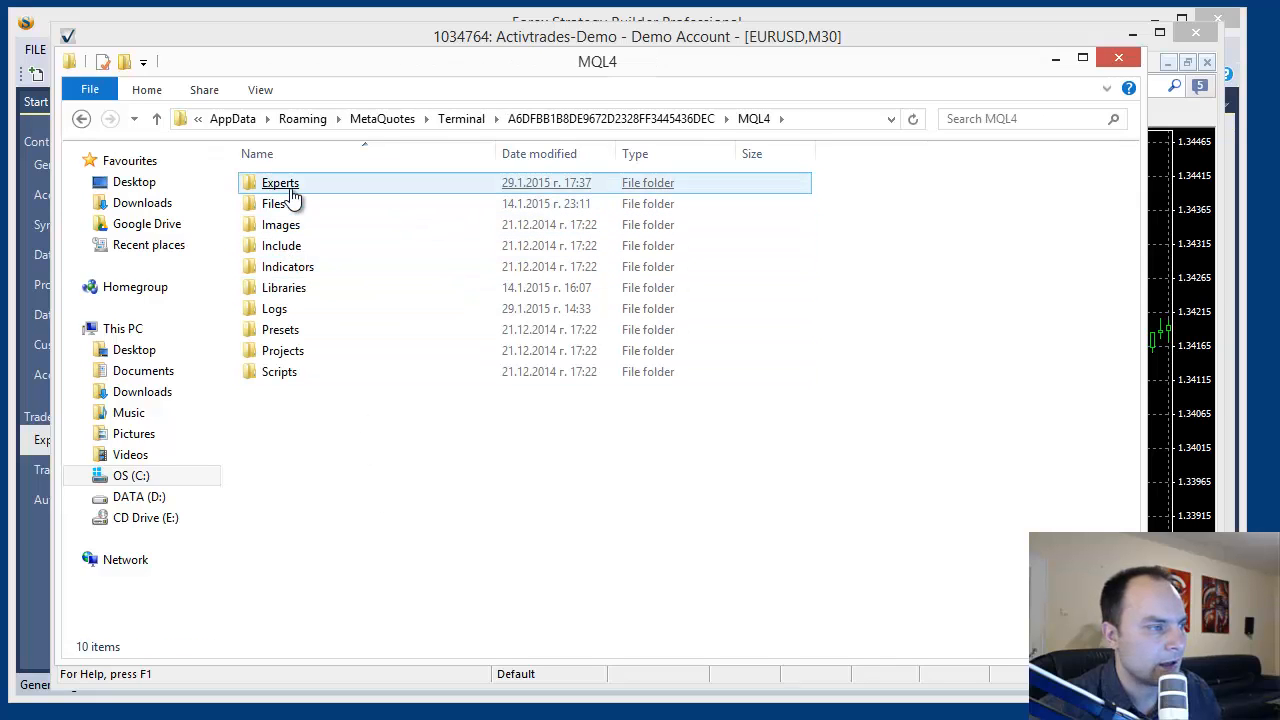
{"action": "double_click", "coordinate": [280, 182]}
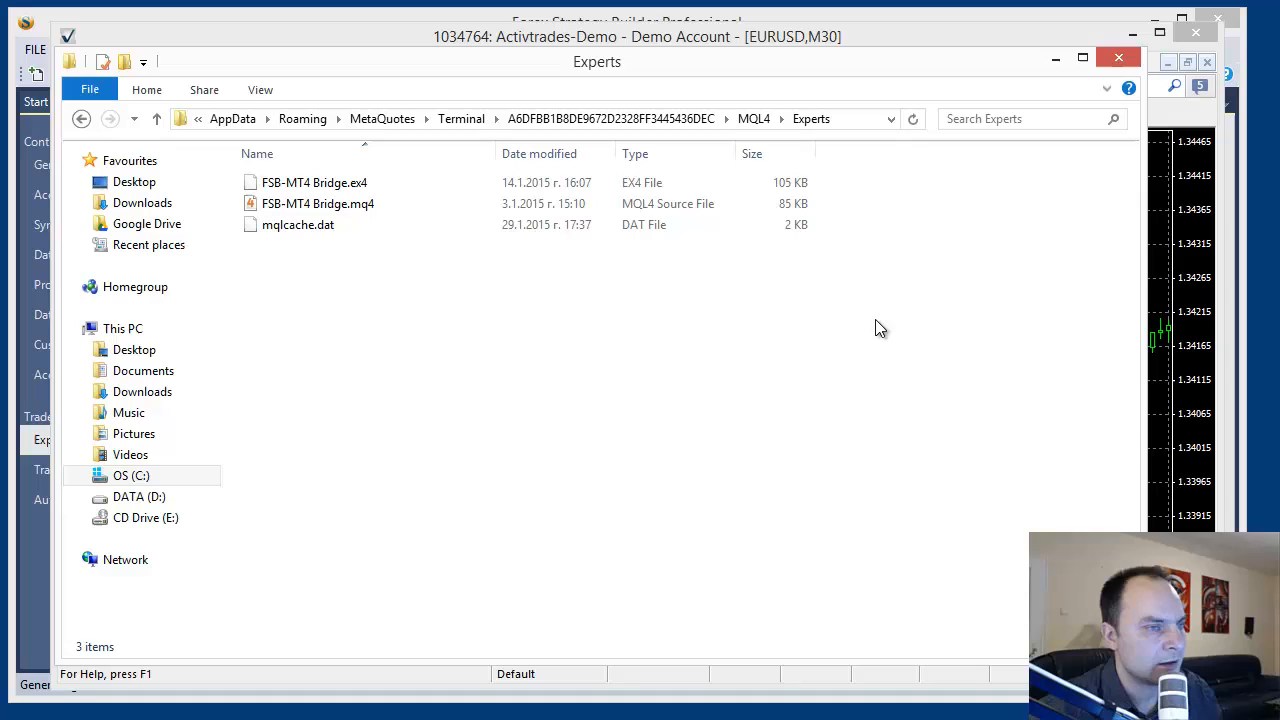
{"action": "mouse_move", "coordinate": [830, 308]}
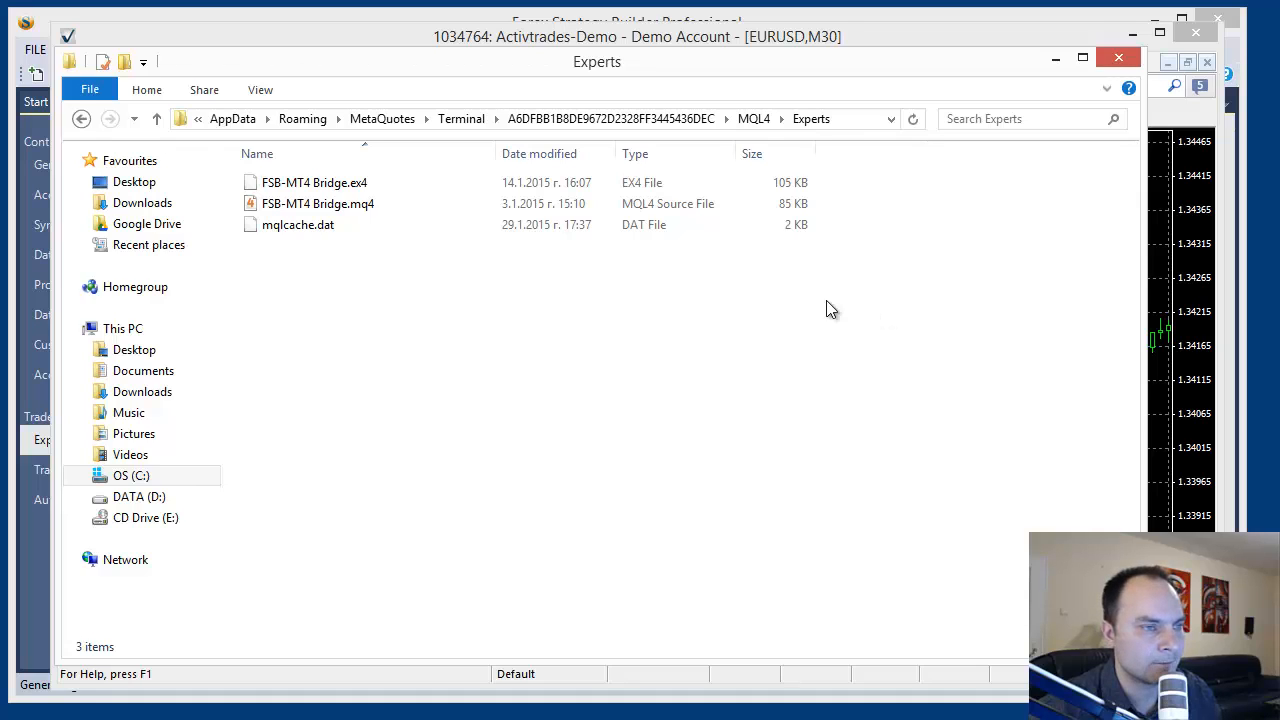
{"action": "mouse_move", "coordinate": [952, 388]}
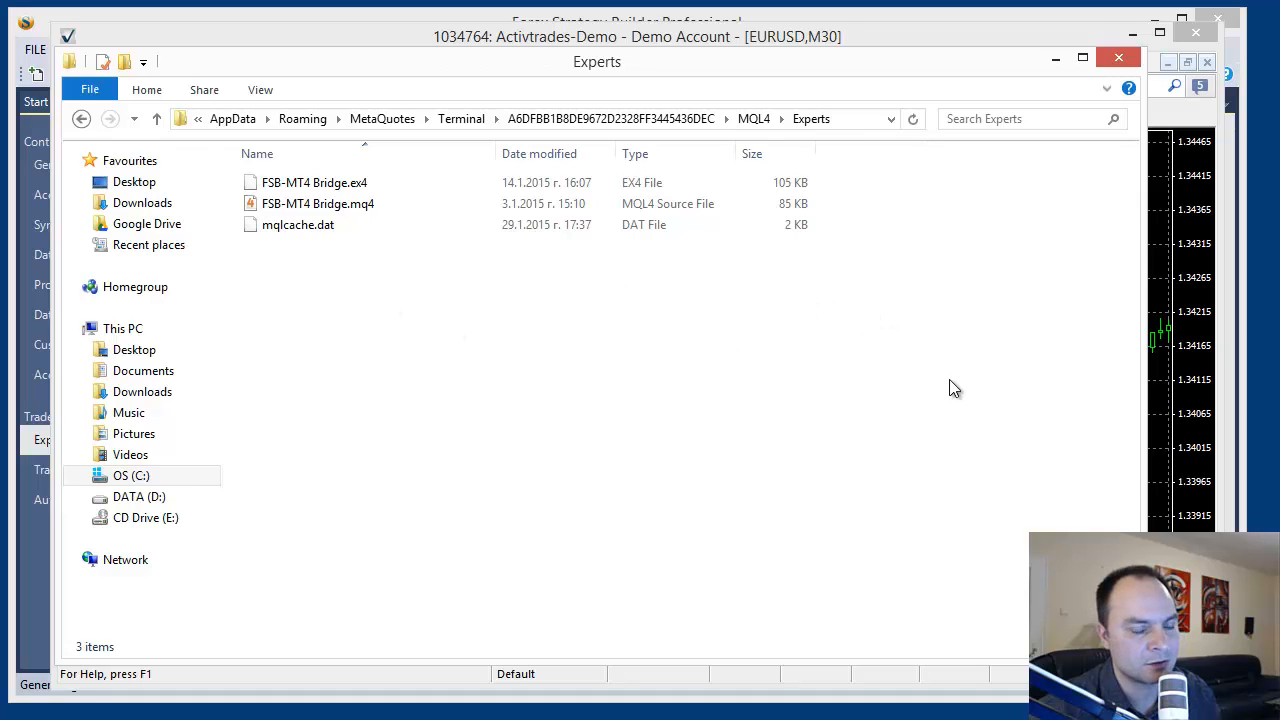
{"action": "mouse_move", "coordinate": [865, 133]}
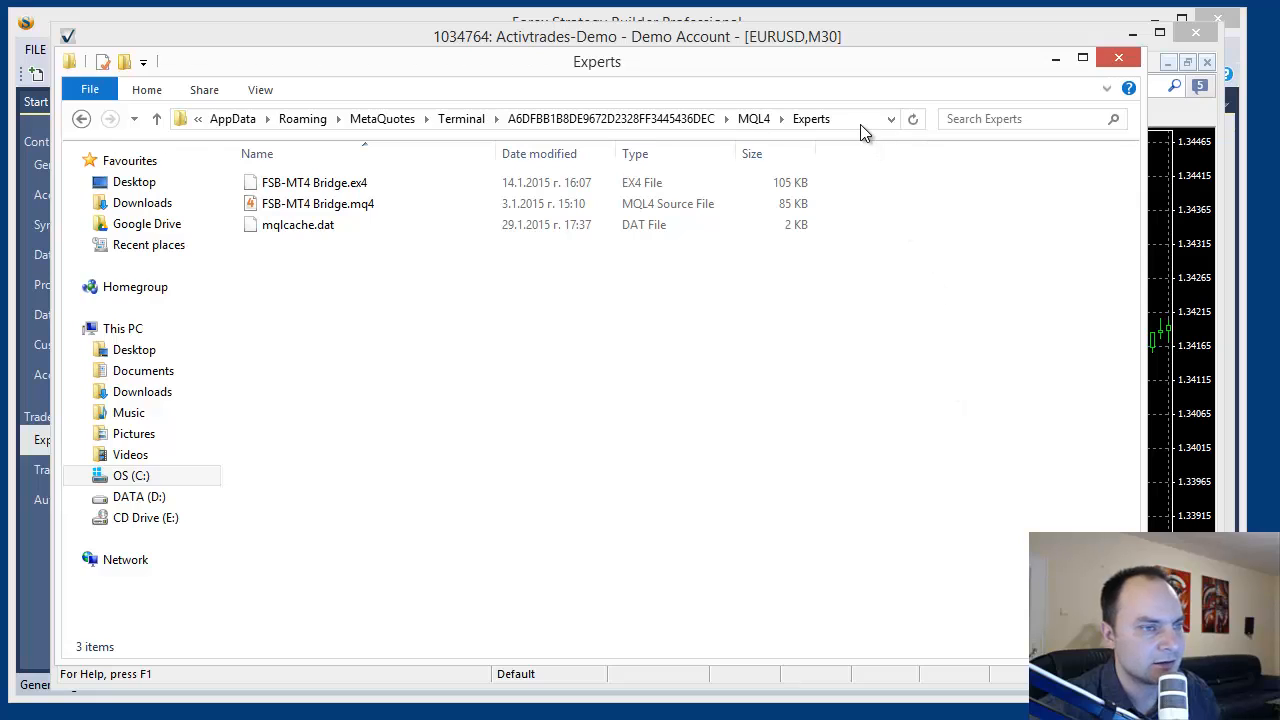
{"action": "left_click", "coordinate": [600, 119]}
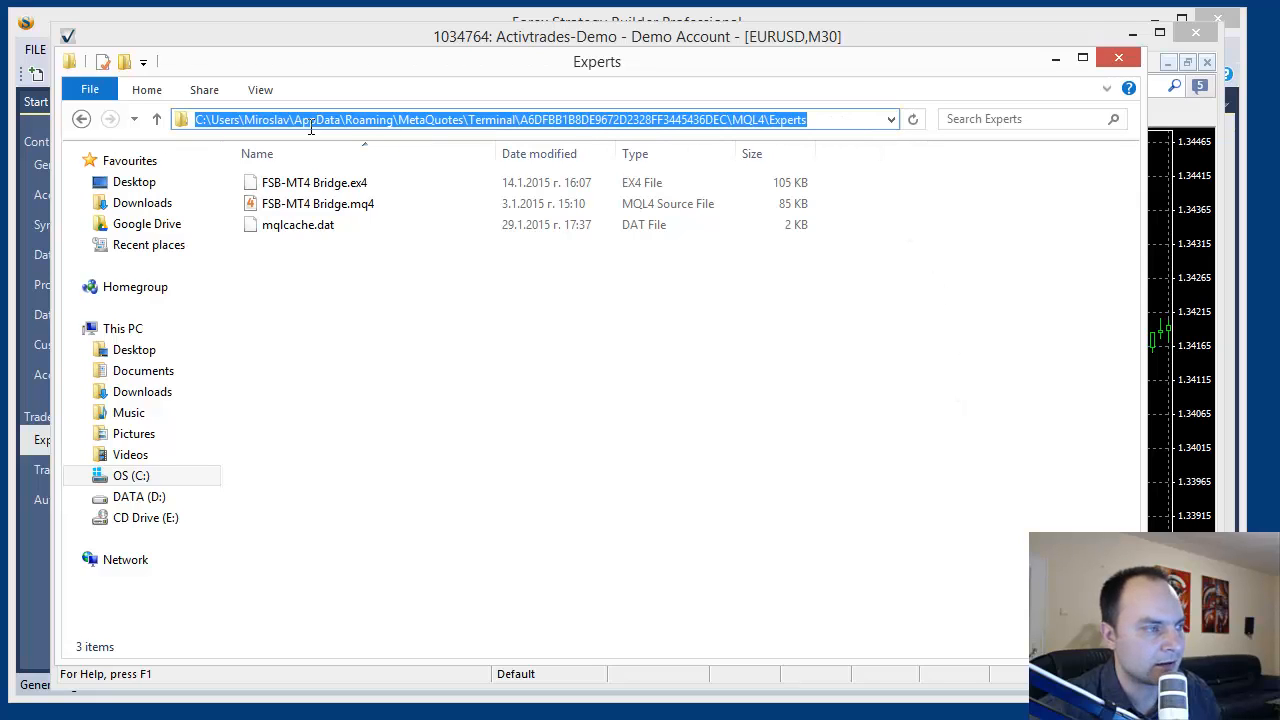
{"action": "right_click", "coordinate": [310, 119]}
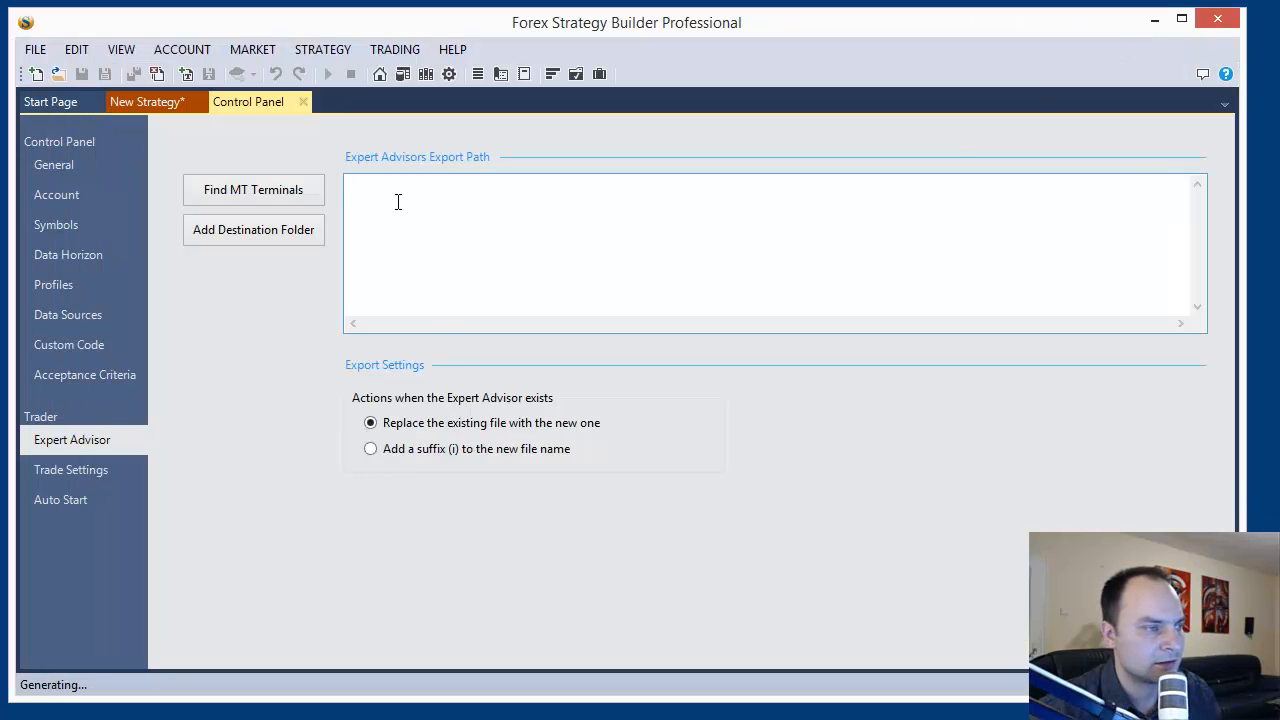
Step: Paste the copied MQL4 Experts path into the Export Path box
{"action": "left_click", "coordinate": [253, 189]}
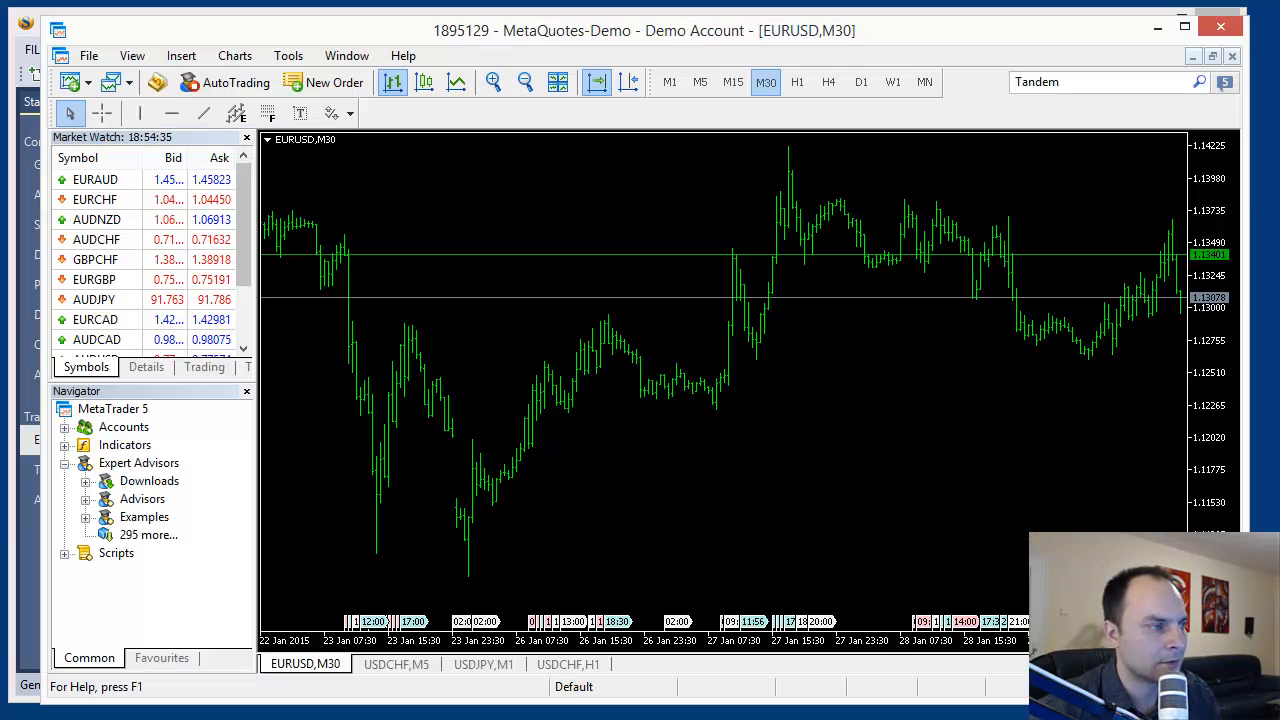
{"action": "mouse_move", "coordinate": [700, 82]}
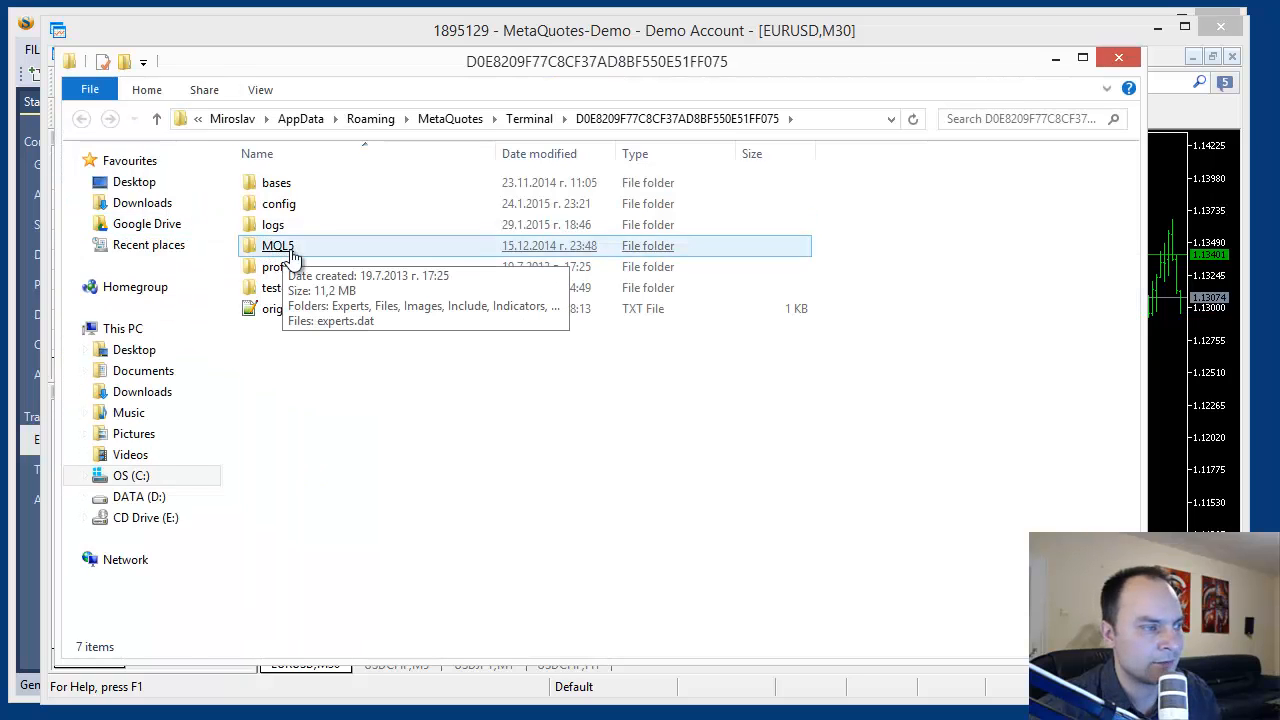
Step: Open the MQL5 folder in the MetaTrader 5 data folder
{"action": "left_click", "coordinate": [278, 245]}
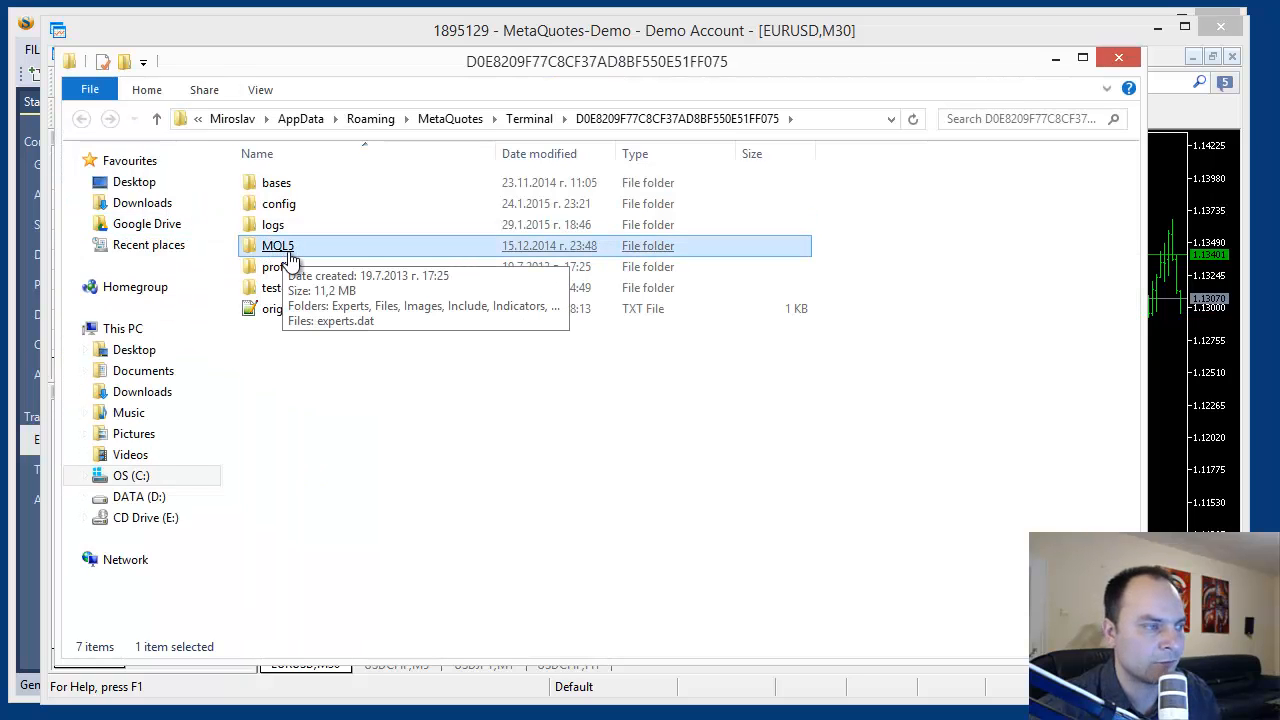
{"action": "double_click", "coordinate": [278, 245]}
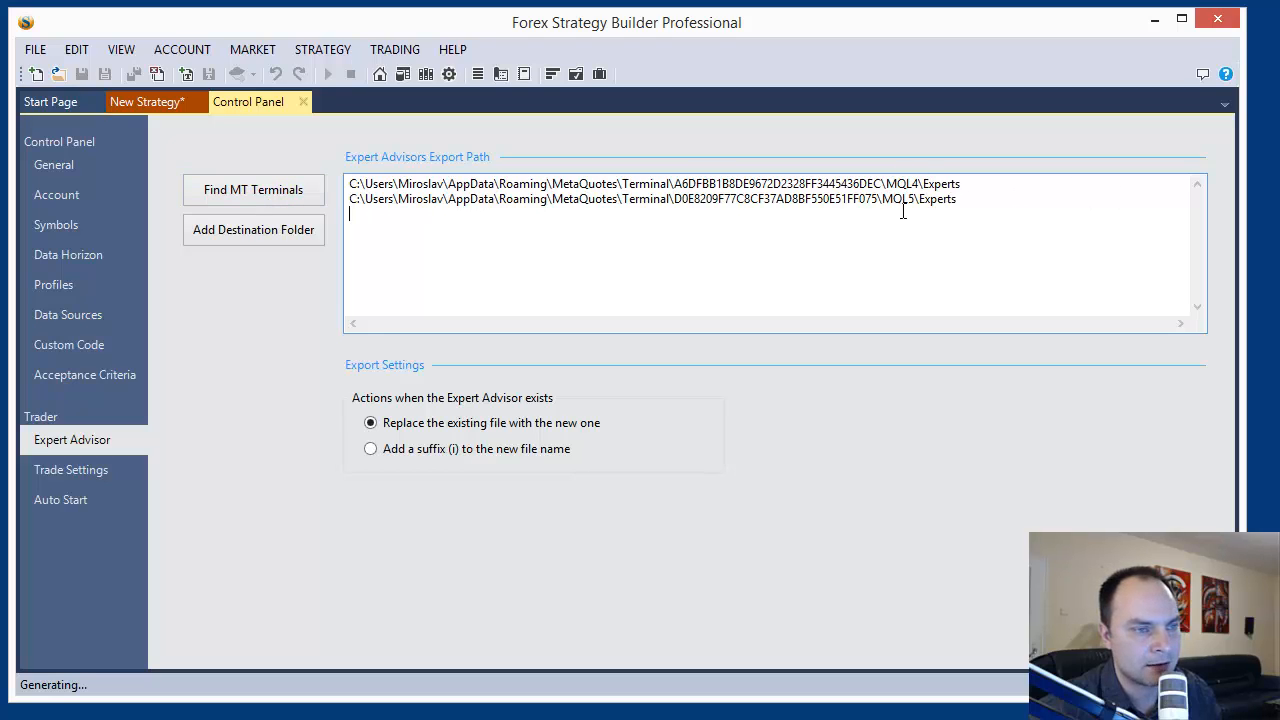
Step: Create a folder named EA Backup in Documents and add it as the third export destination
{"action": "left_click", "coordinate": [253, 229]}
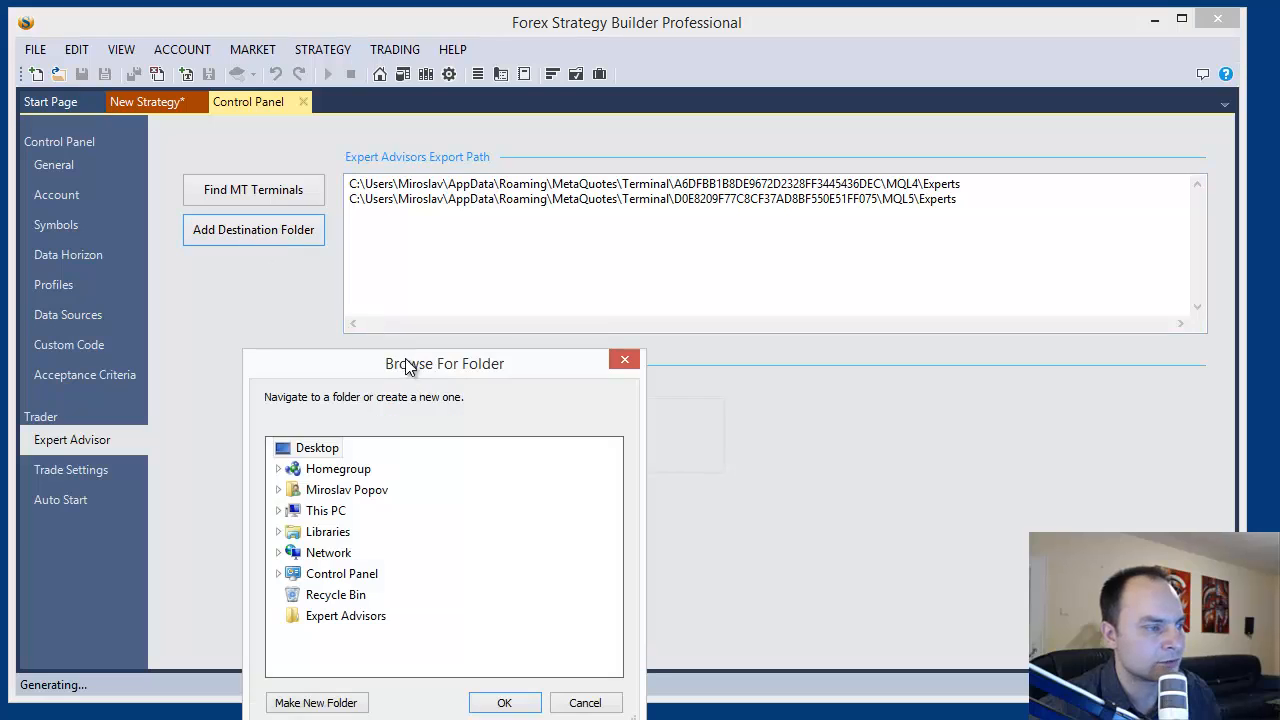
{"action": "left_click_drag", "start_coordinate": [444, 363], "coordinate": [587, 165]}
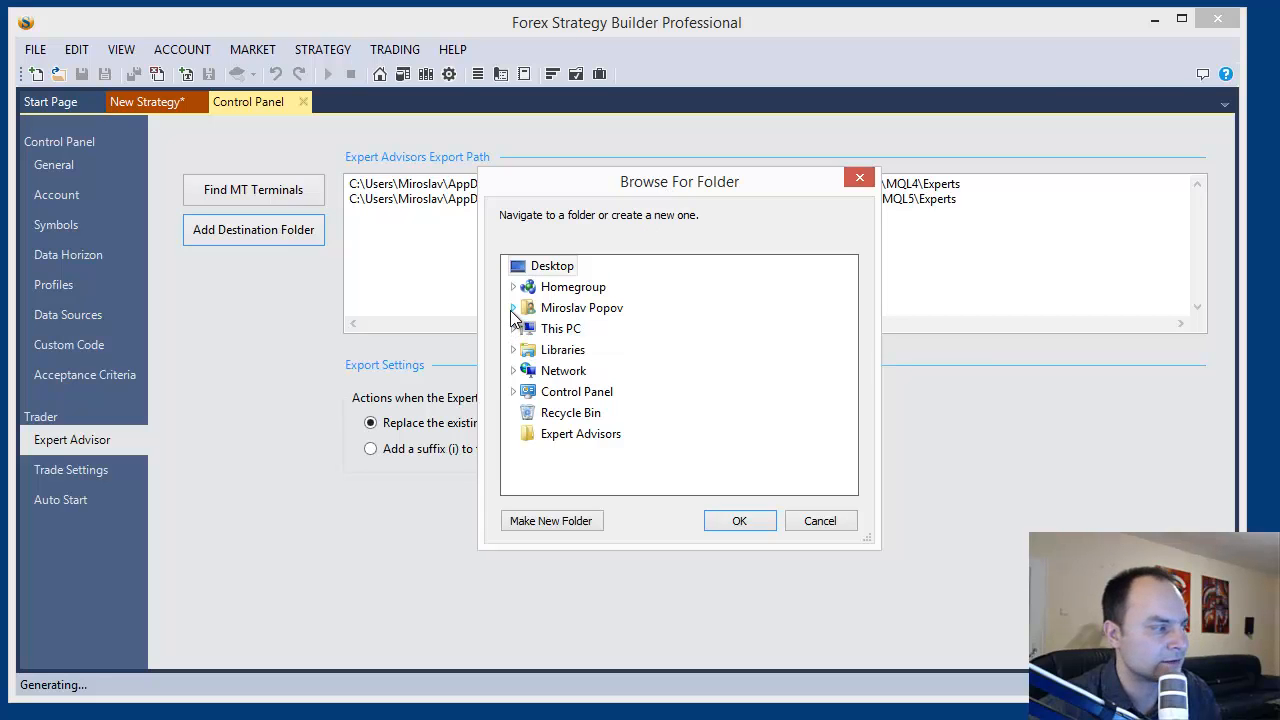
{"action": "mouse_move", "coordinate": [507, 358]}
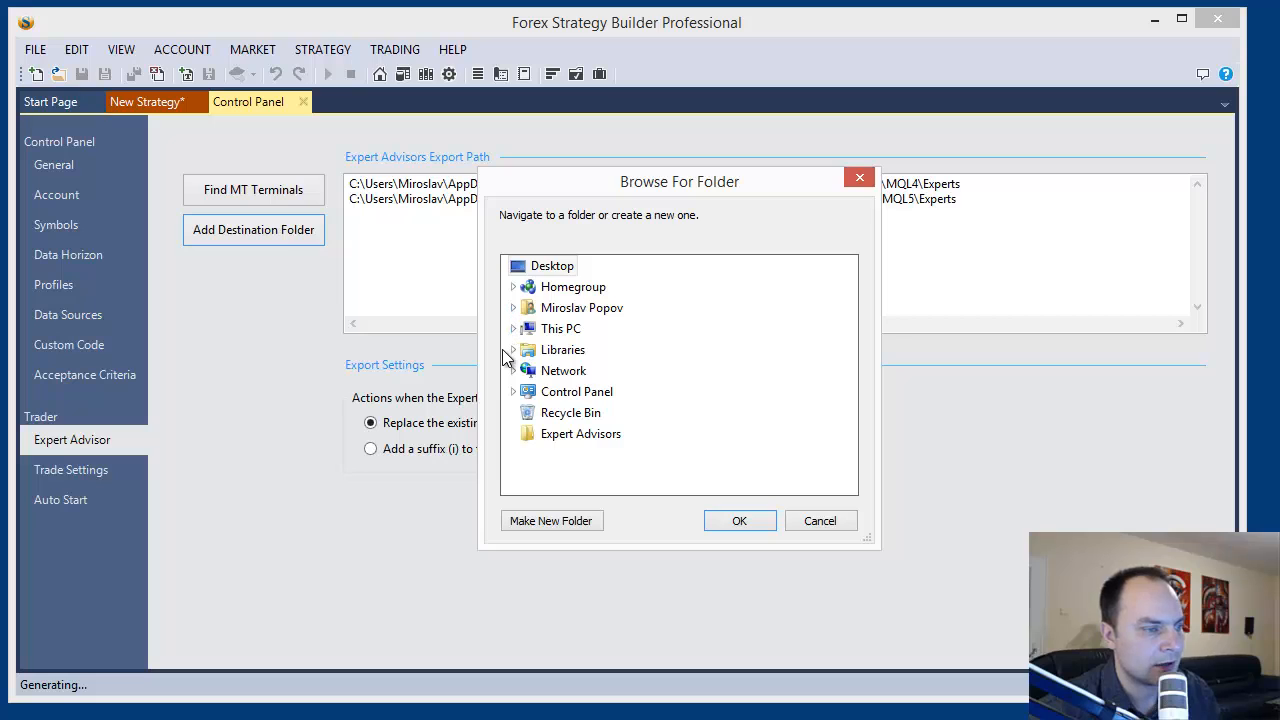
{"action": "left_click", "coordinate": [563, 349]}
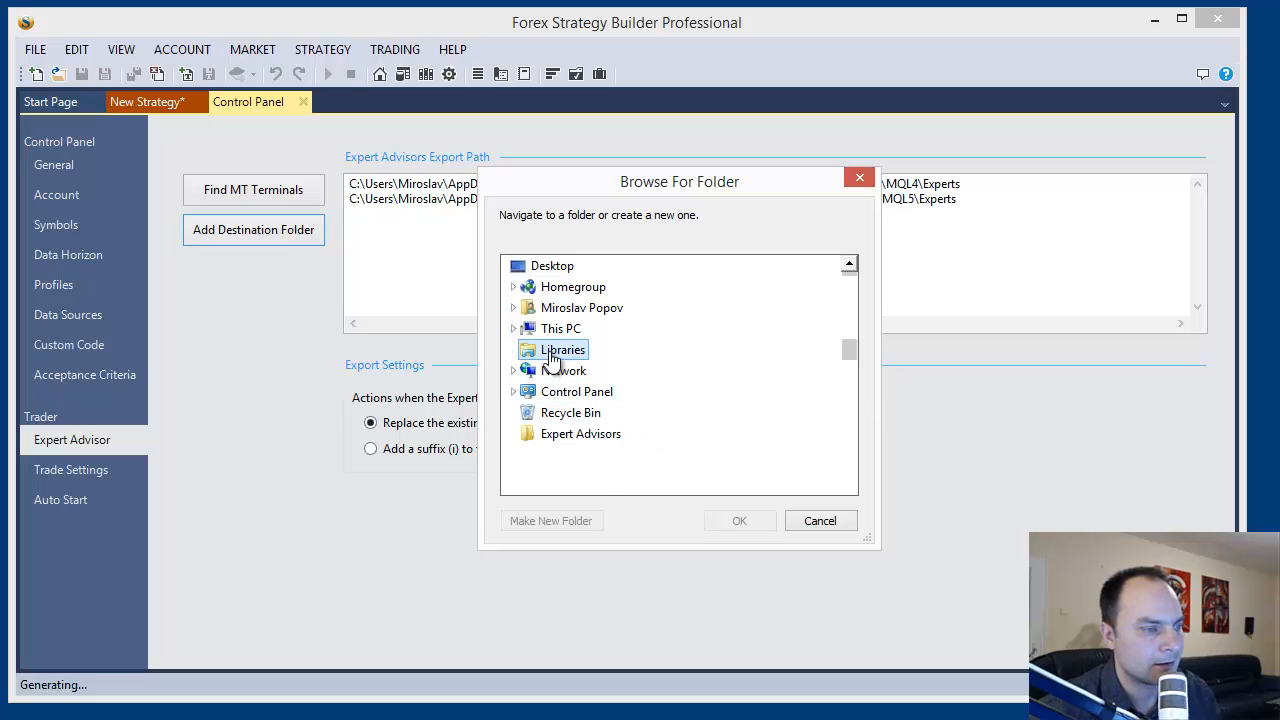
{"action": "left_click", "coordinate": [513, 349]}
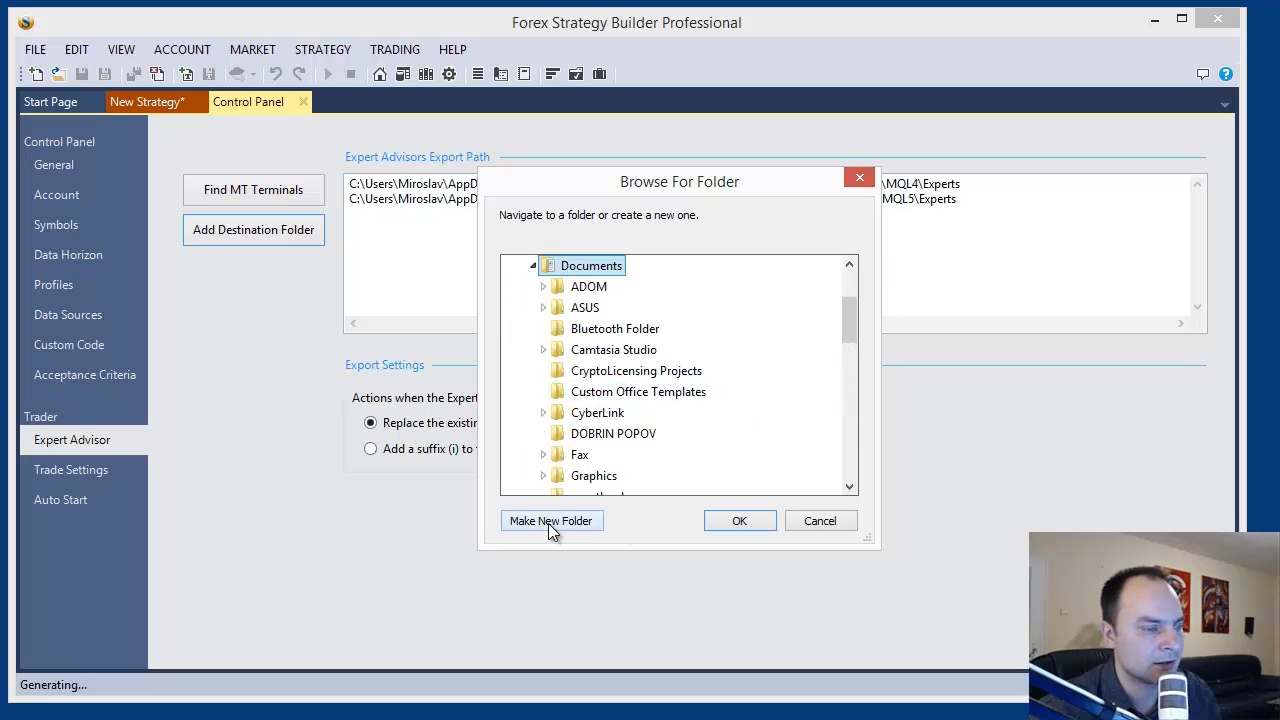
{"action": "left_click", "coordinate": [551, 520]}
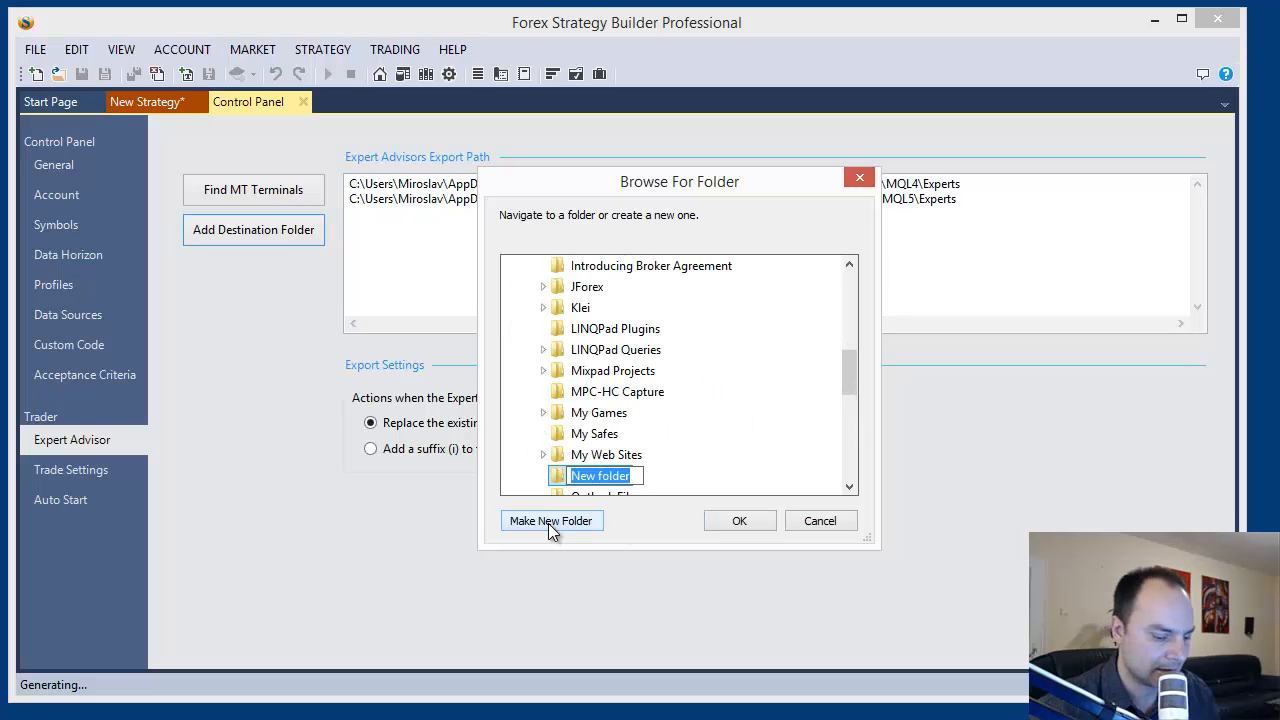
{"action": "type", "text": "EA Bac"}
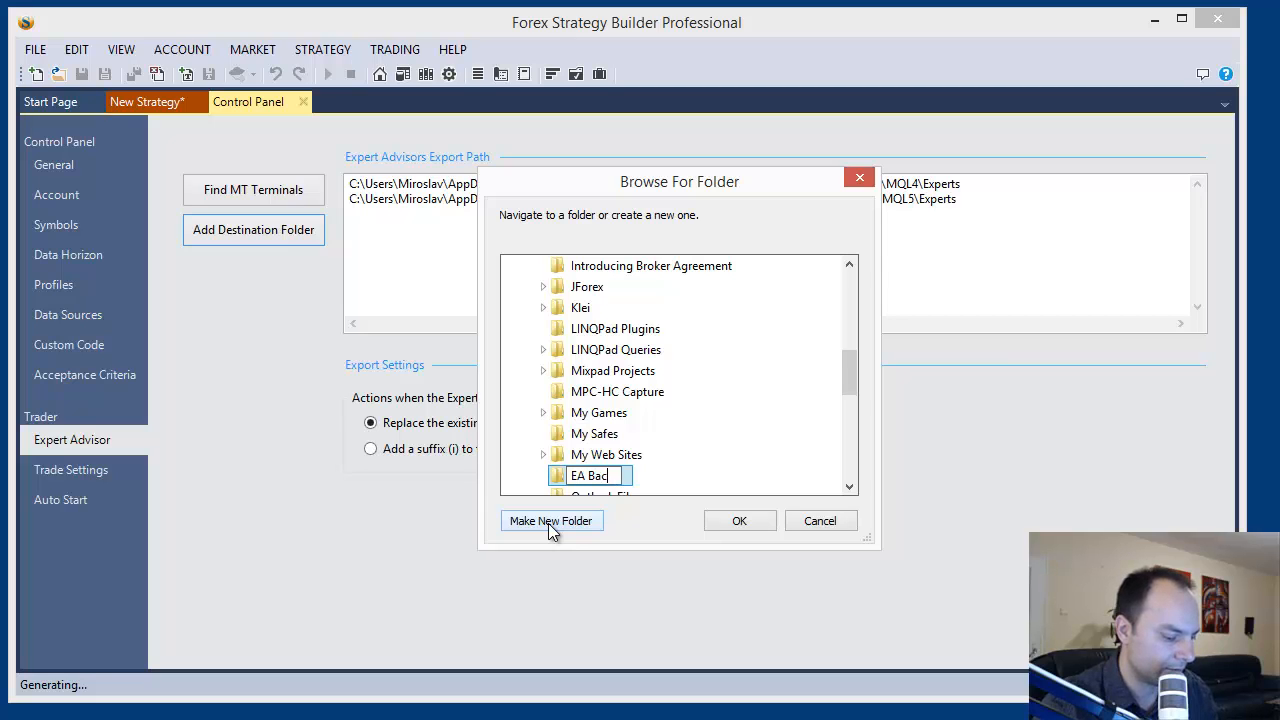
{"action": "left_click", "coordinate": [551, 520]}
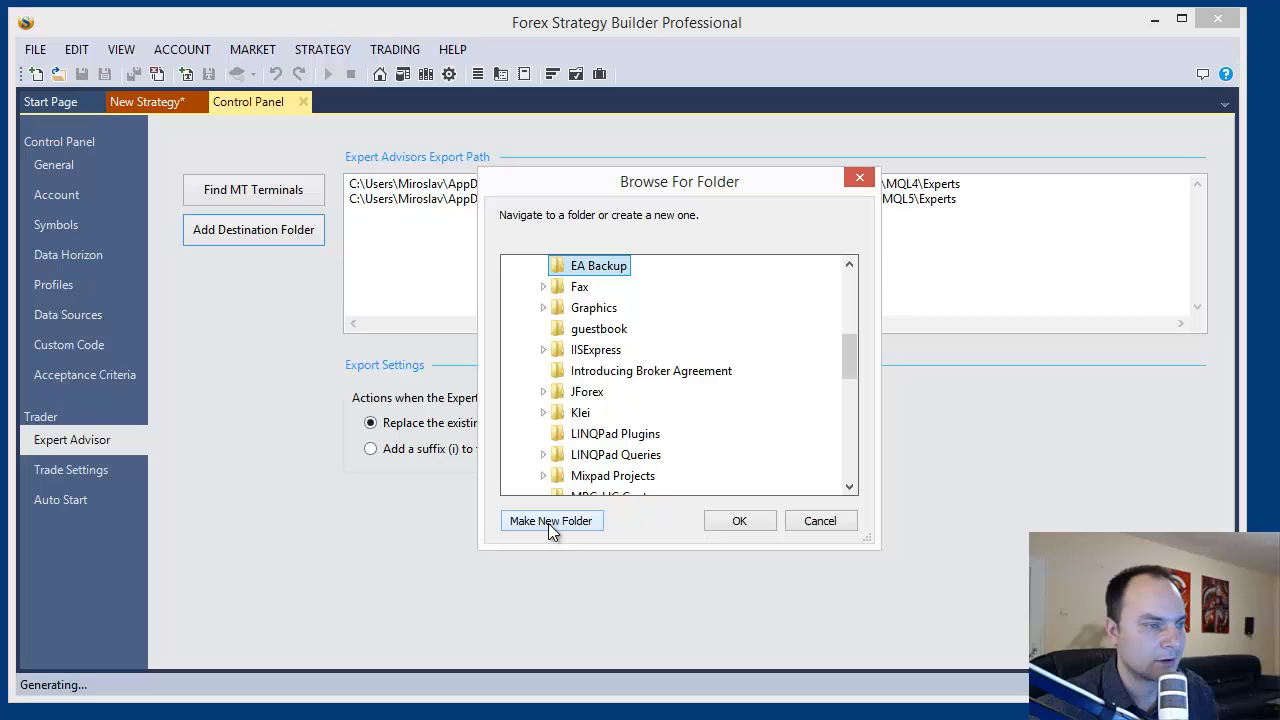
{"action": "mouse_move", "coordinate": [740, 520]}
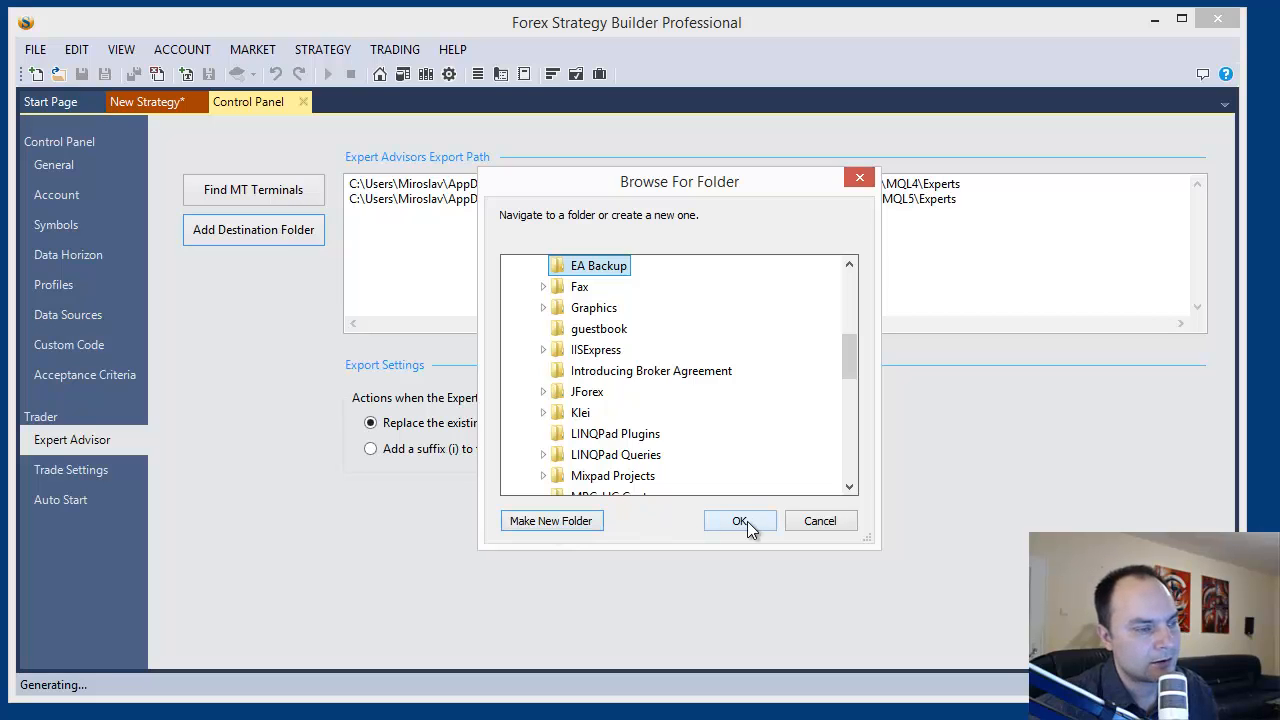
{"action": "left_click", "coordinate": [739, 521]}
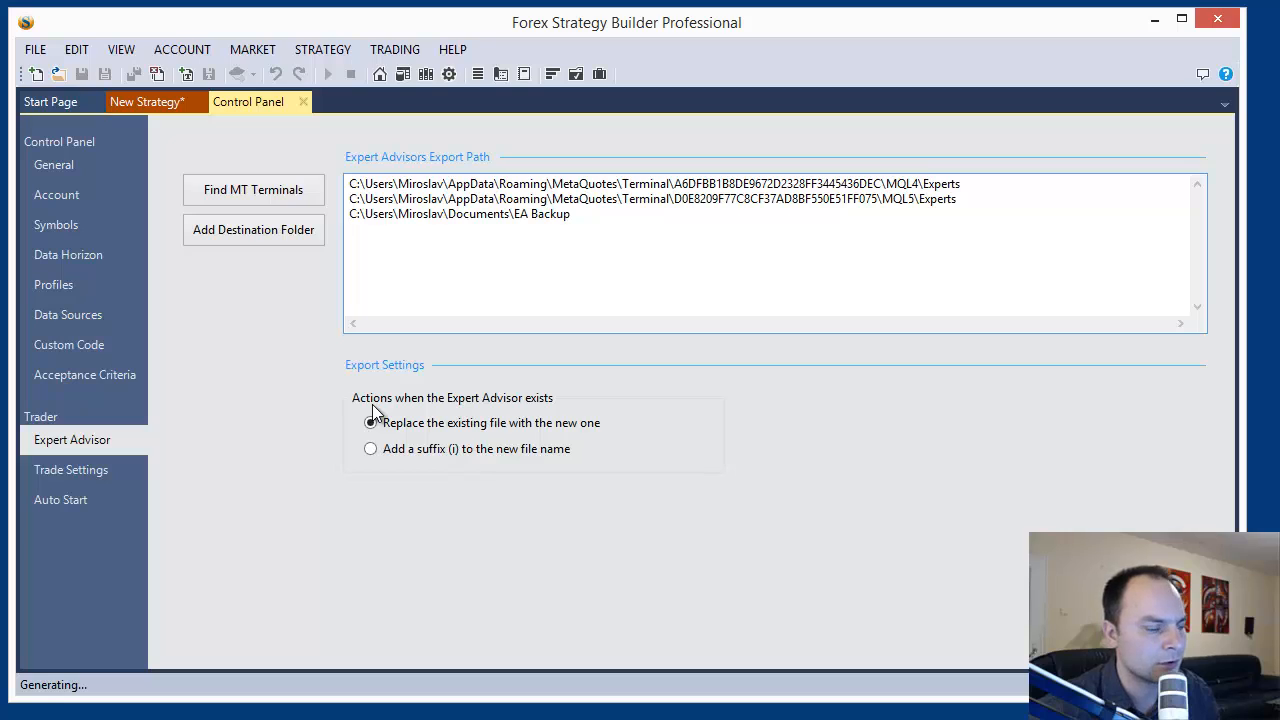
Step: Switch the existing-file option to adding a suffix, then back to replacing files
{"action": "left_click", "coordinate": [370, 422]}
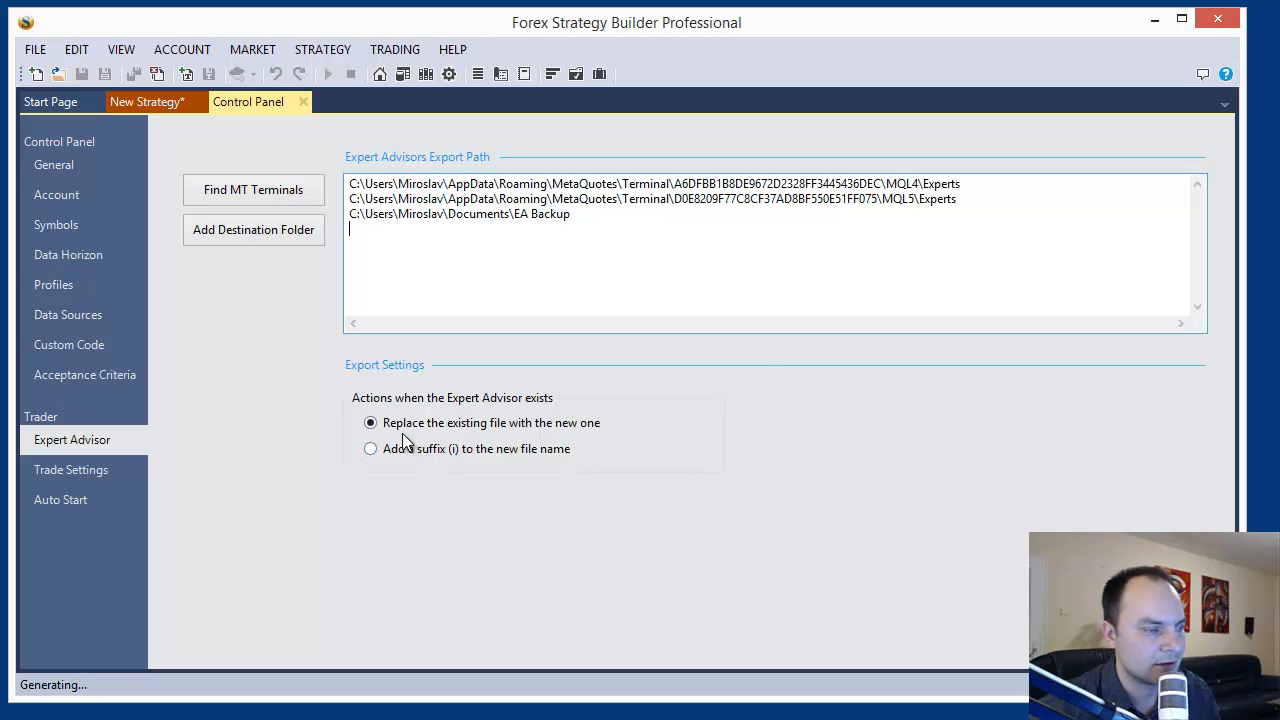
{"action": "mouse_move", "coordinate": [485, 437]}
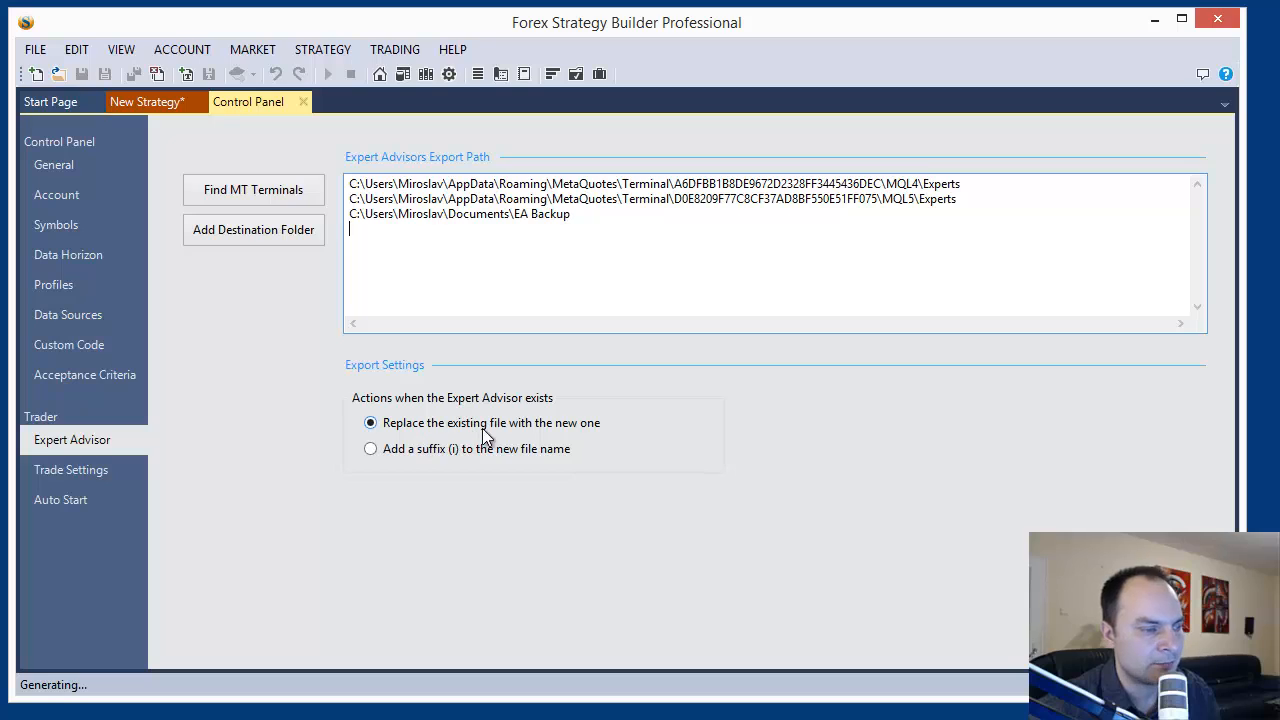
{"action": "mouse_move", "coordinate": [565, 435]}
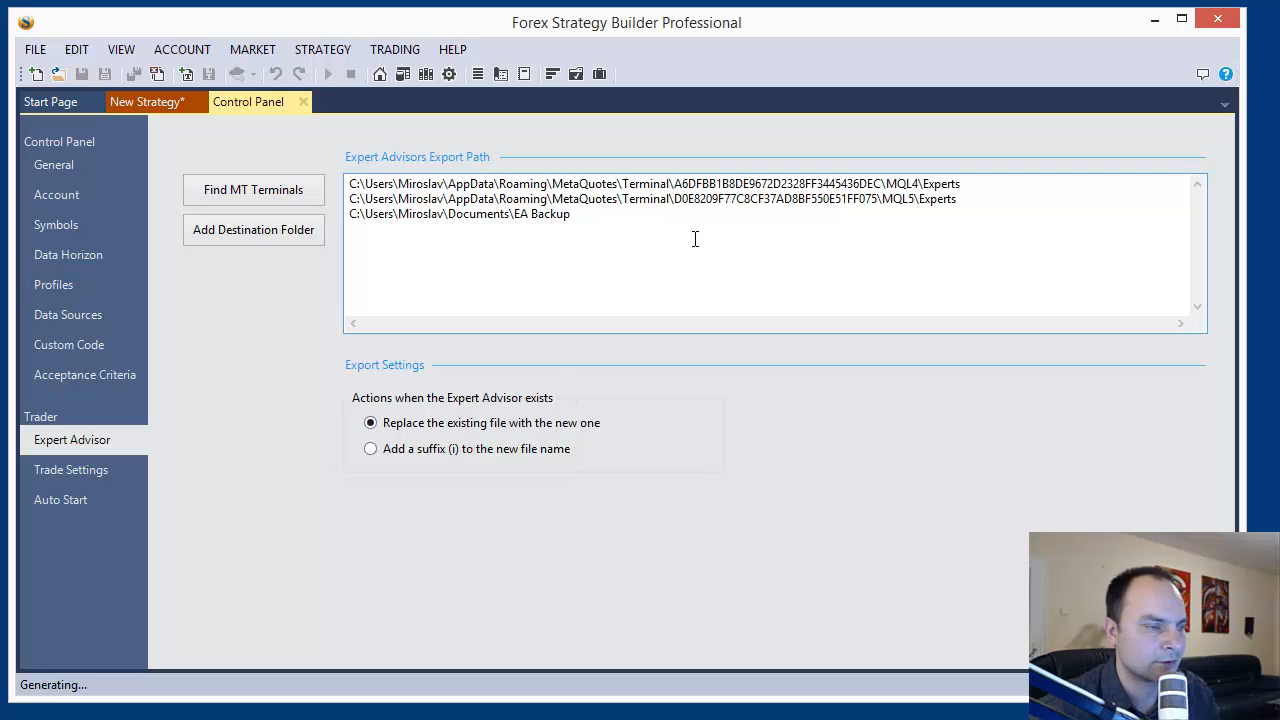
{"action": "mouse_move", "coordinate": [718, 260]}
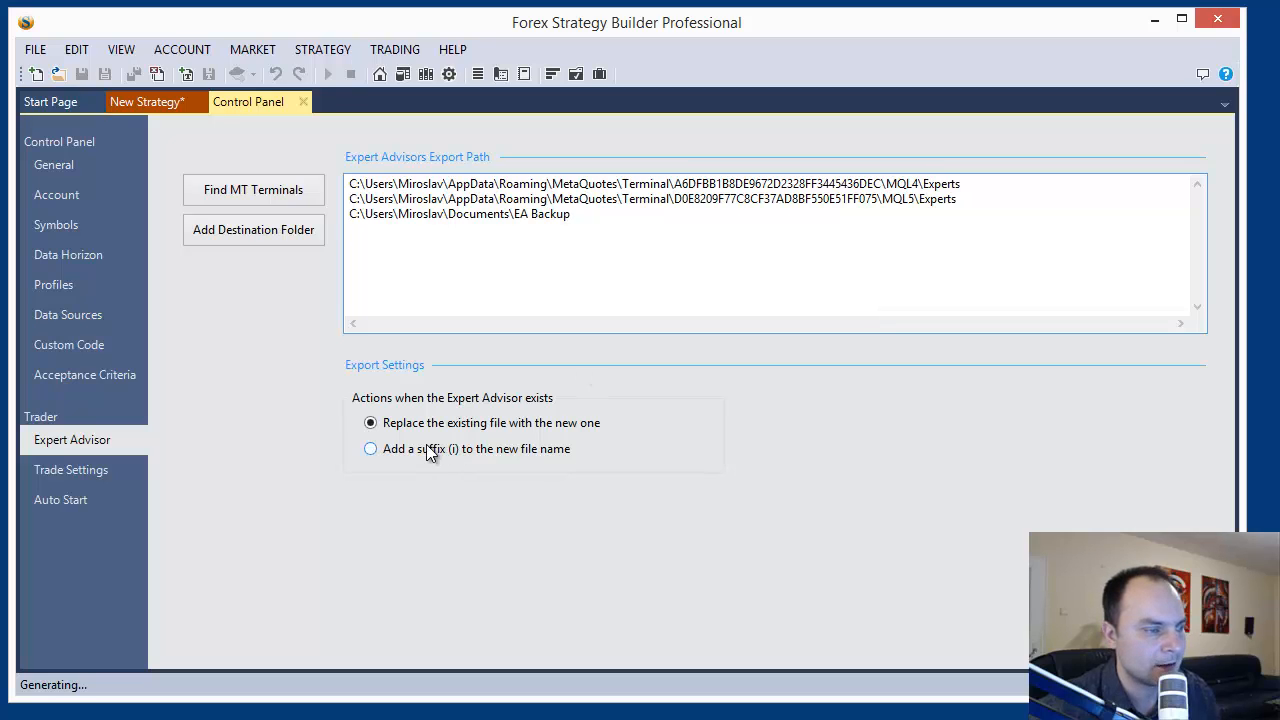
{"action": "left_click", "coordinate": [370, 448]}
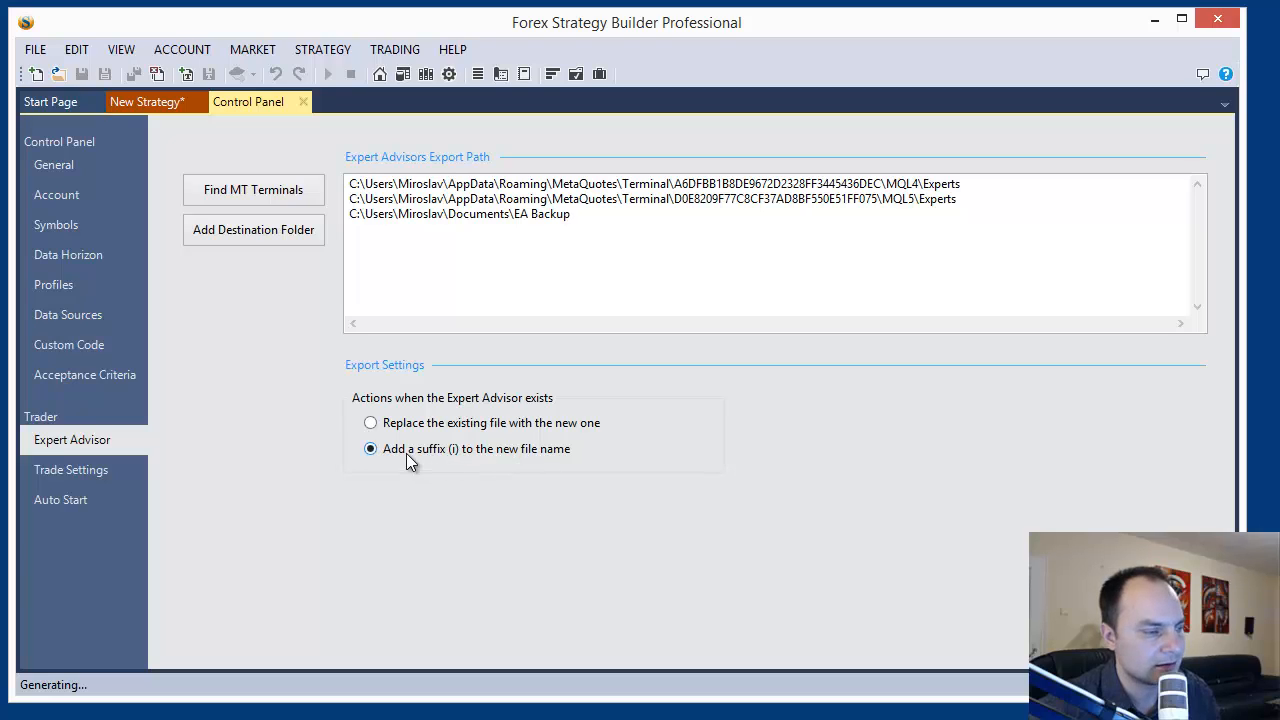
{"action": "mouse_move", "coordinate": [452, 461]}
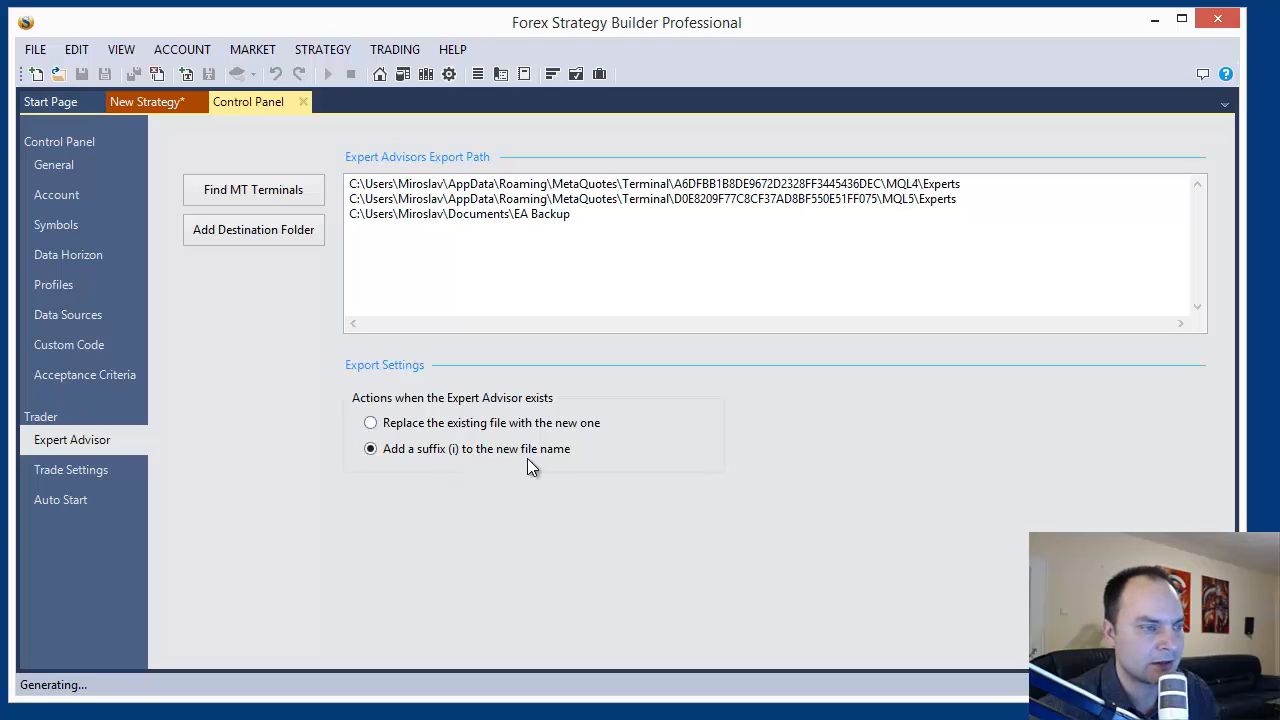
{"action": "mouse_move", "coordinate": [578, 487]}
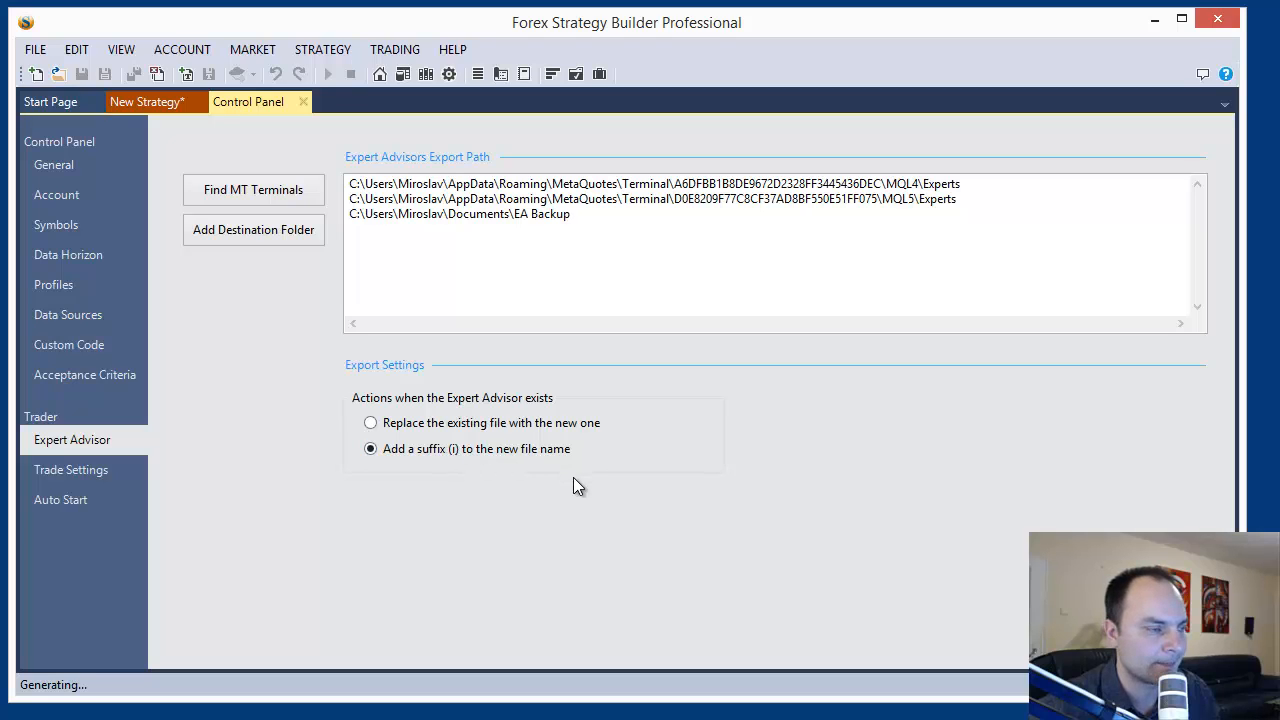
{"action": "left_click", "coordinate": [370, 422]}
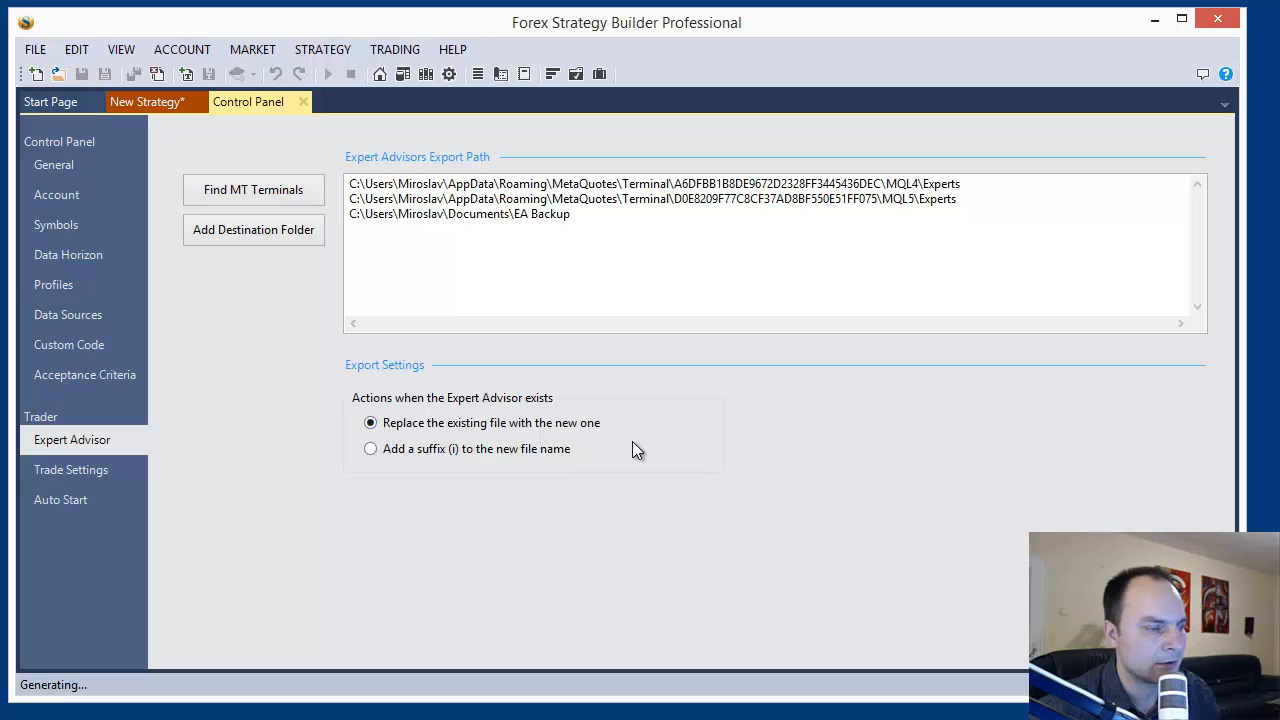
{"action": "mouse_move", "coordinate": [335, 102]}
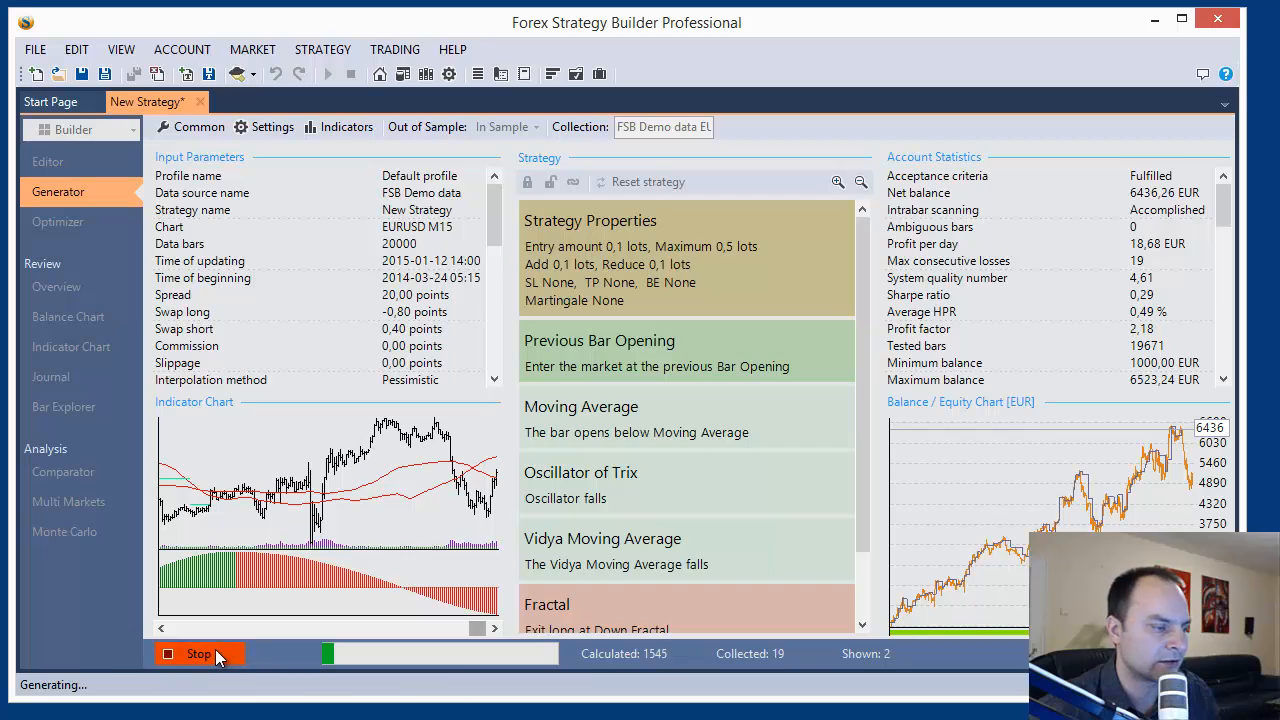
Step: Stop generation at 20 strategies and save as My New Strategy.xml, replacing the old file
{"action": "left_click", "coordinate": [199, 653]}
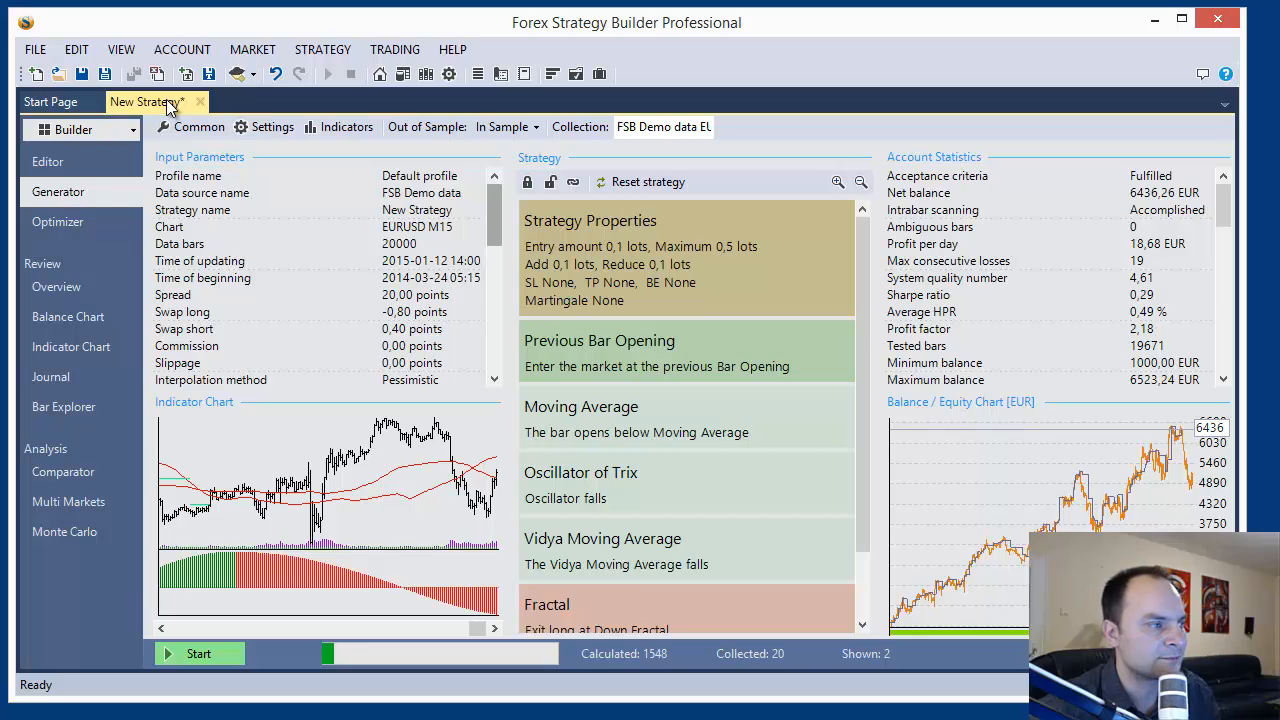
{"action": "mouse_move", "coordinate": [135, 113]}
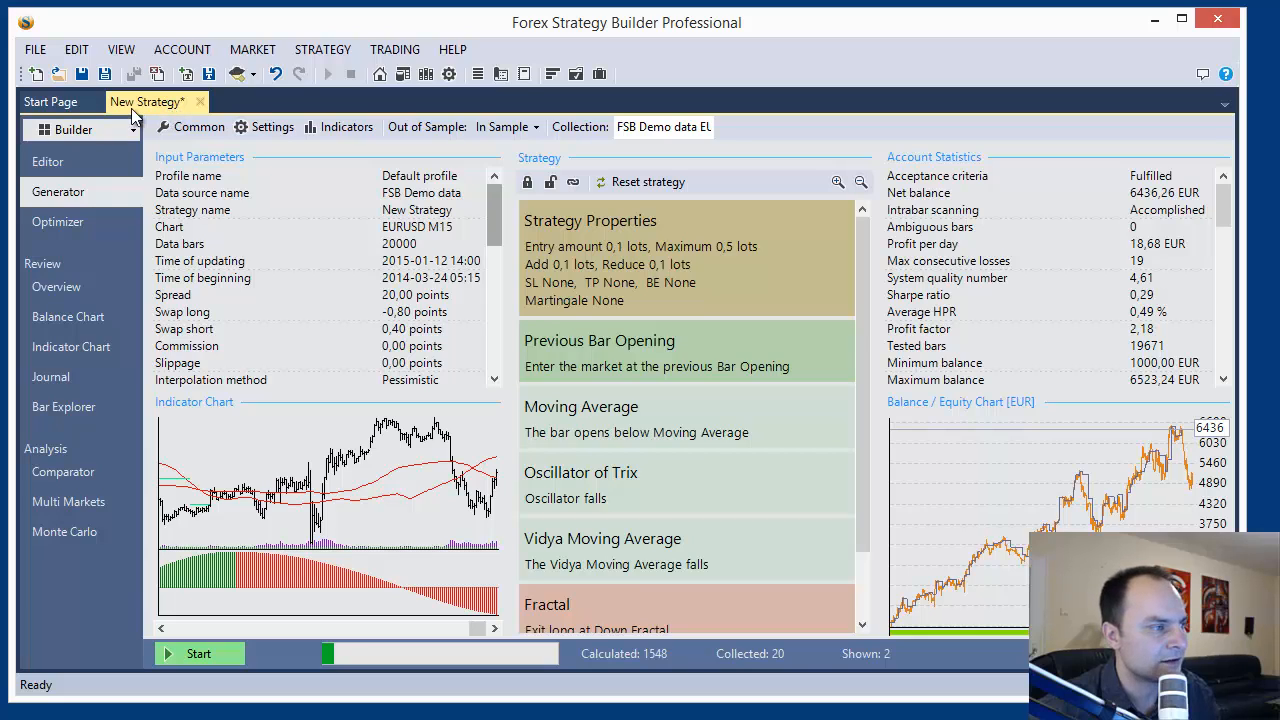
{"action": "mouse_move", "coordinate": [170, 113]}
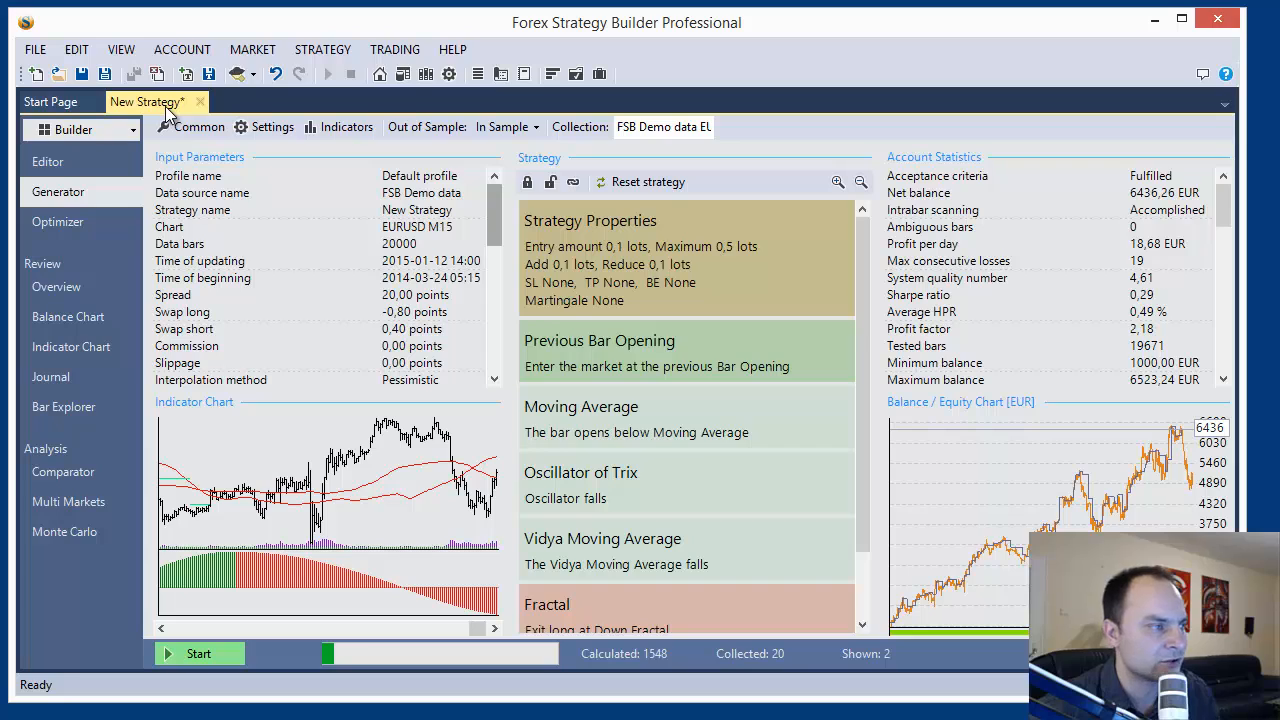
{"action": "mouse_move", "coordinate": [168, 113]}
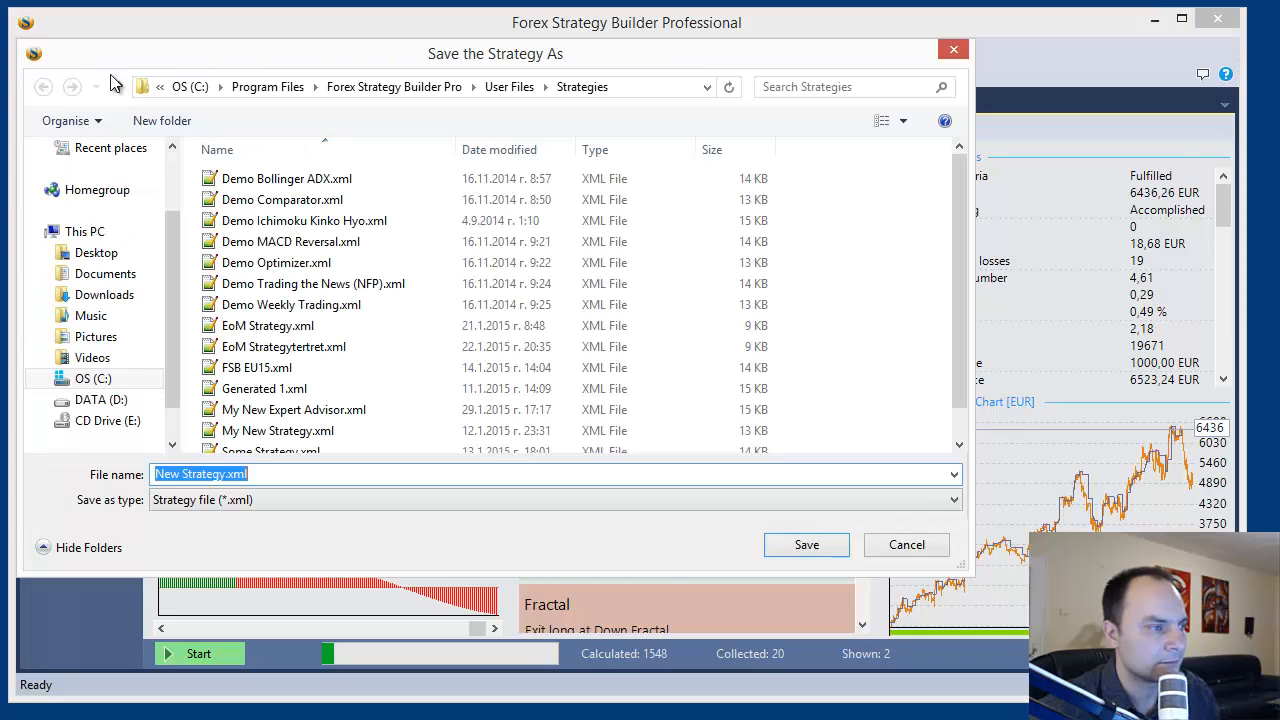
{"action": "left_click", "coordinate": [200, 473]}
{"action": "type", "text": "My "}
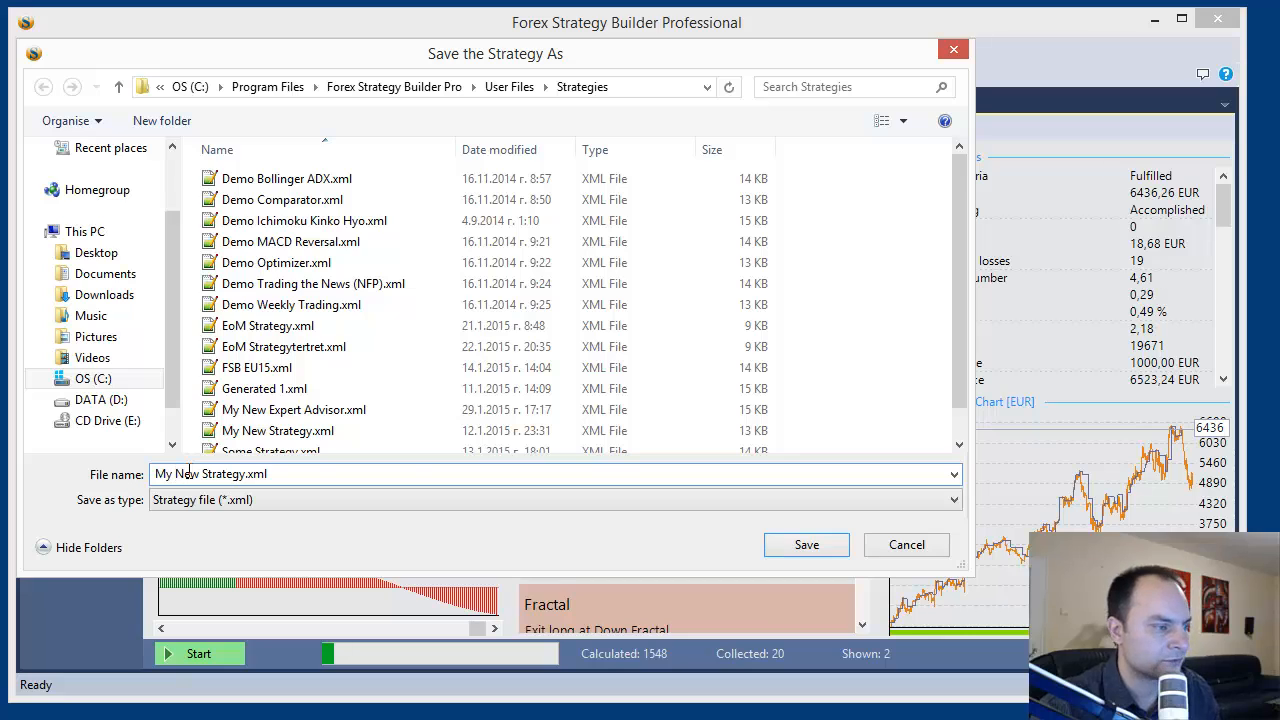
{"action": "left_click", "coordinate": [806, 544]}
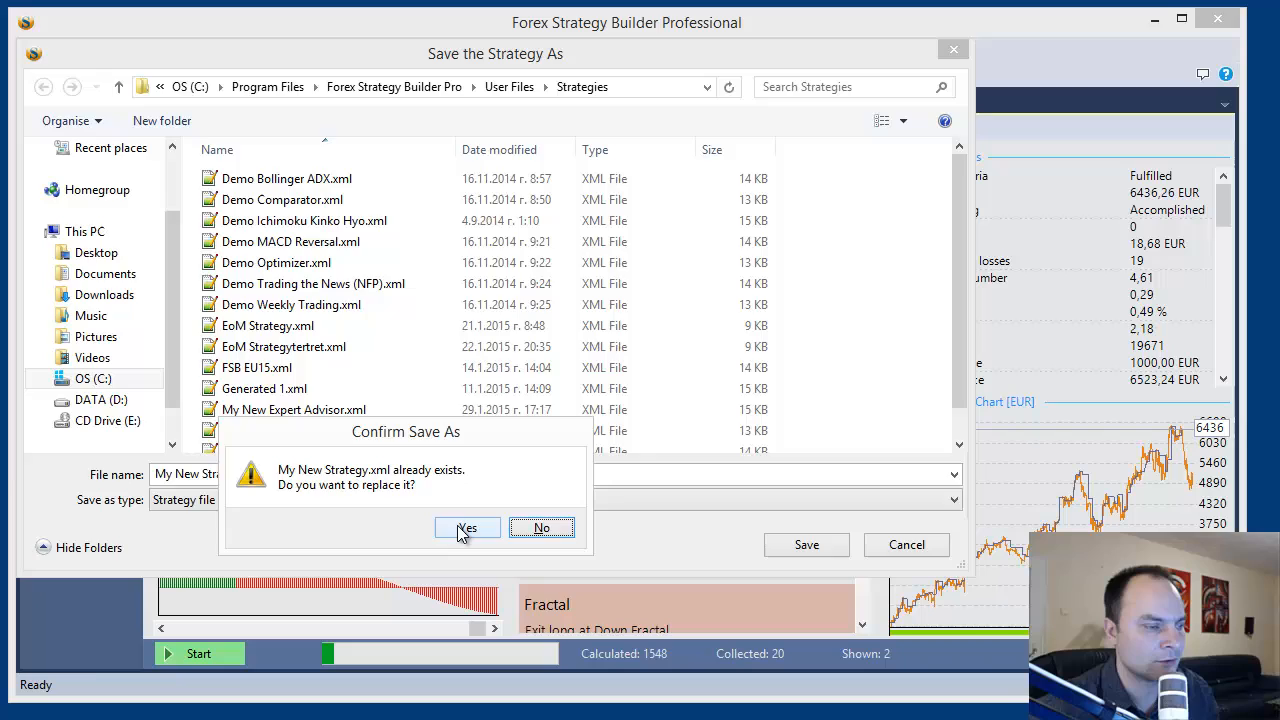
{"action": "left_click", "coordinate": [466, 527]}
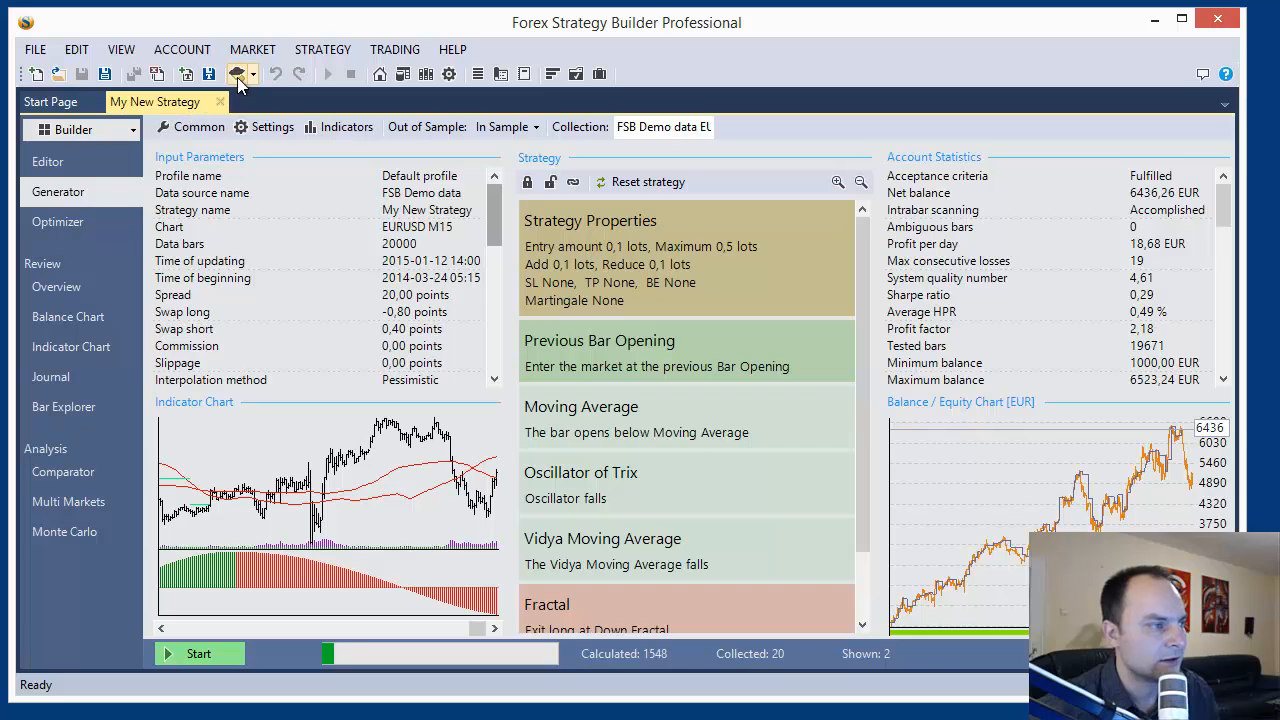
Step: Export My New Strategy as an Expert Advisor and verify the three destinations in the Output Log
{"action": "left_click", "coordinate": [236, 73]}
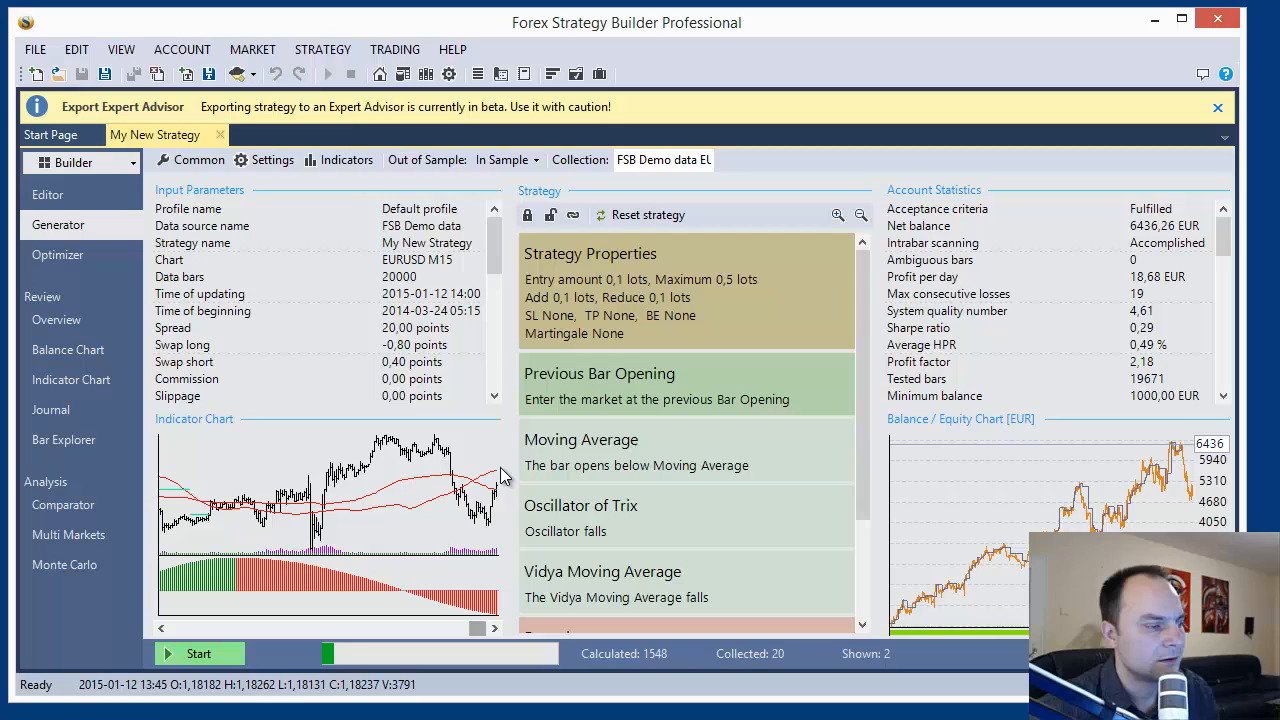
{"action": "mouse_move", "coordinate": [500, 470]}
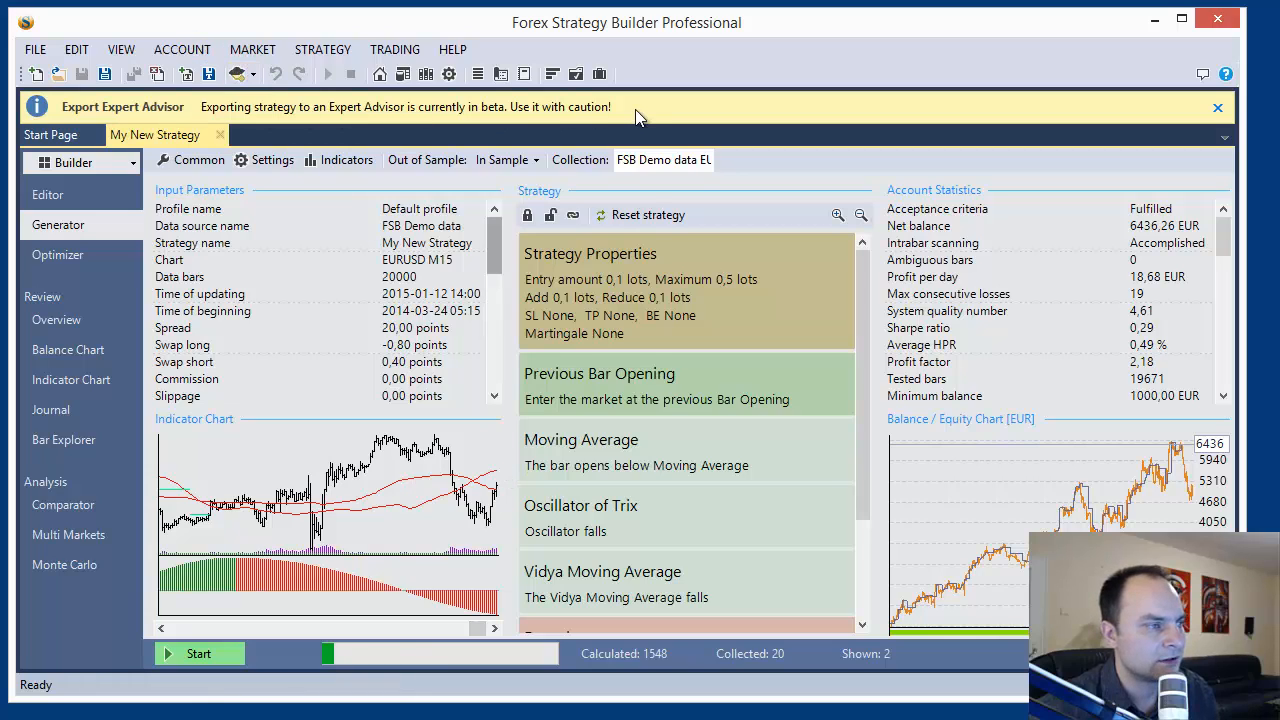
{"action": "mouse_move", "coordinate": [447, 122]}
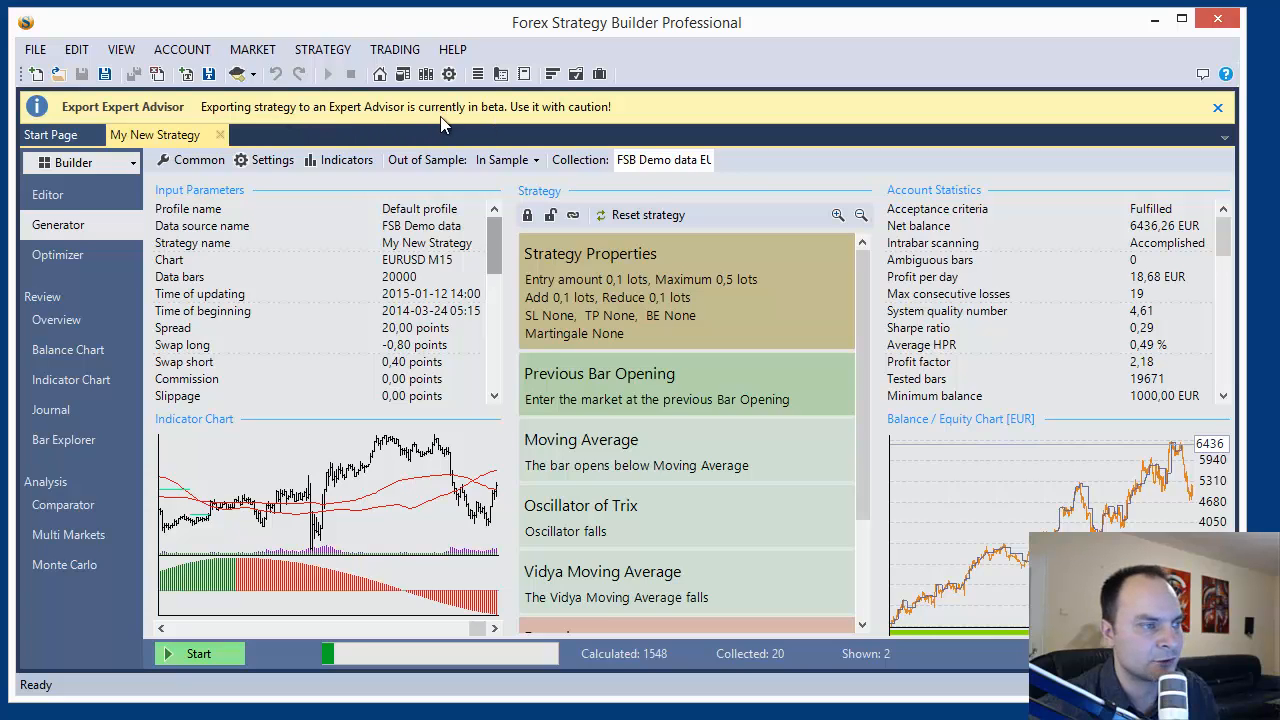
{"action": "mouse_move", "coordinate": [497, 120]}
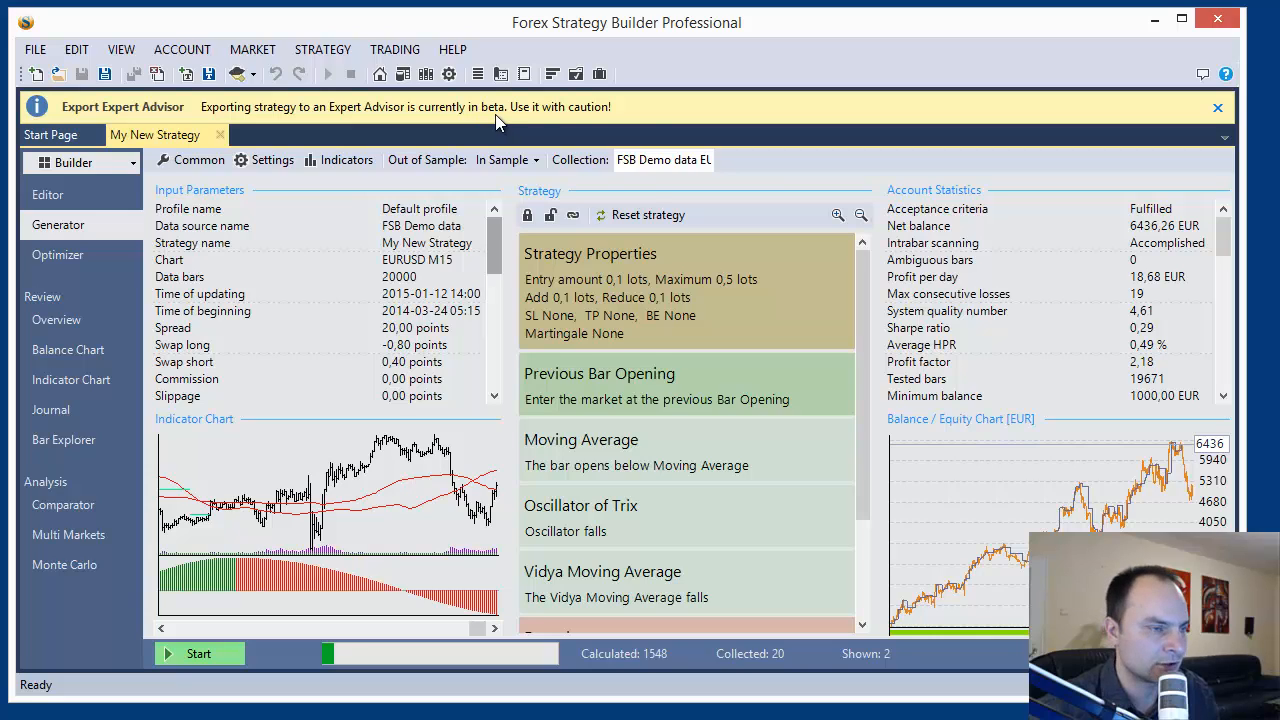
{"action": "mouse_move", "coordinate": [471, 118]}
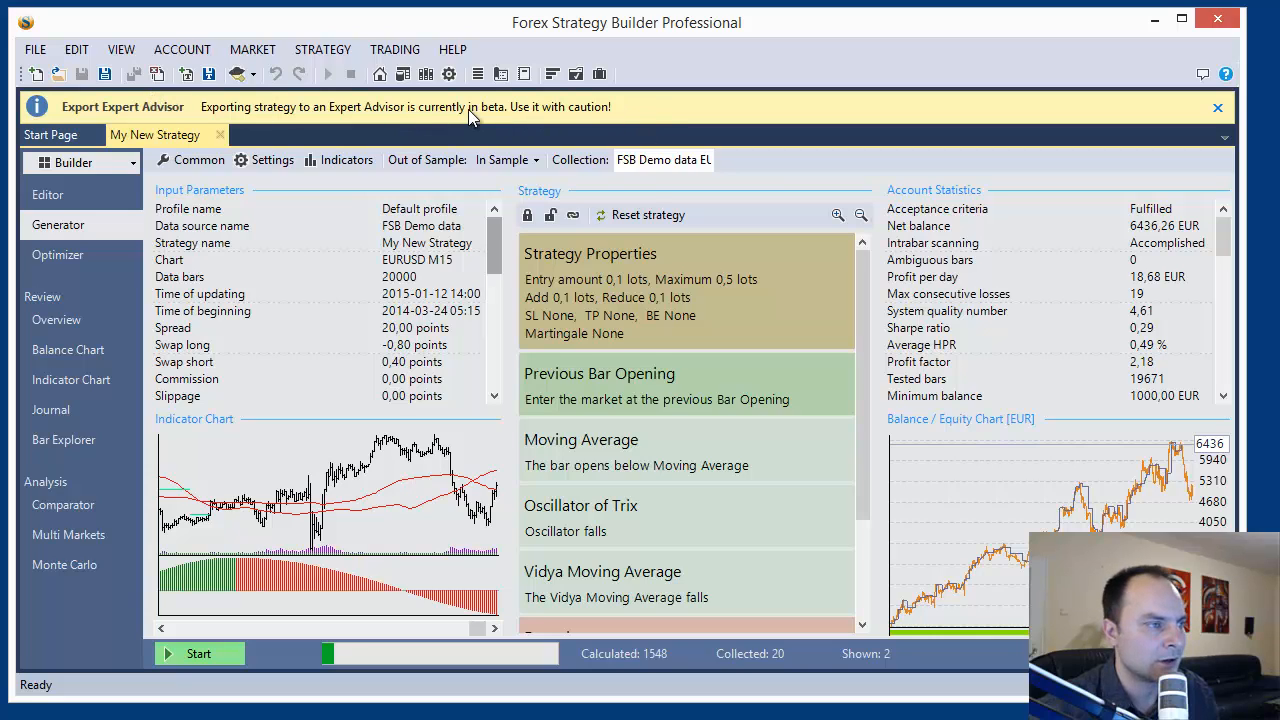
{"action": "mouse_move", "coordinate": [628, 128]}
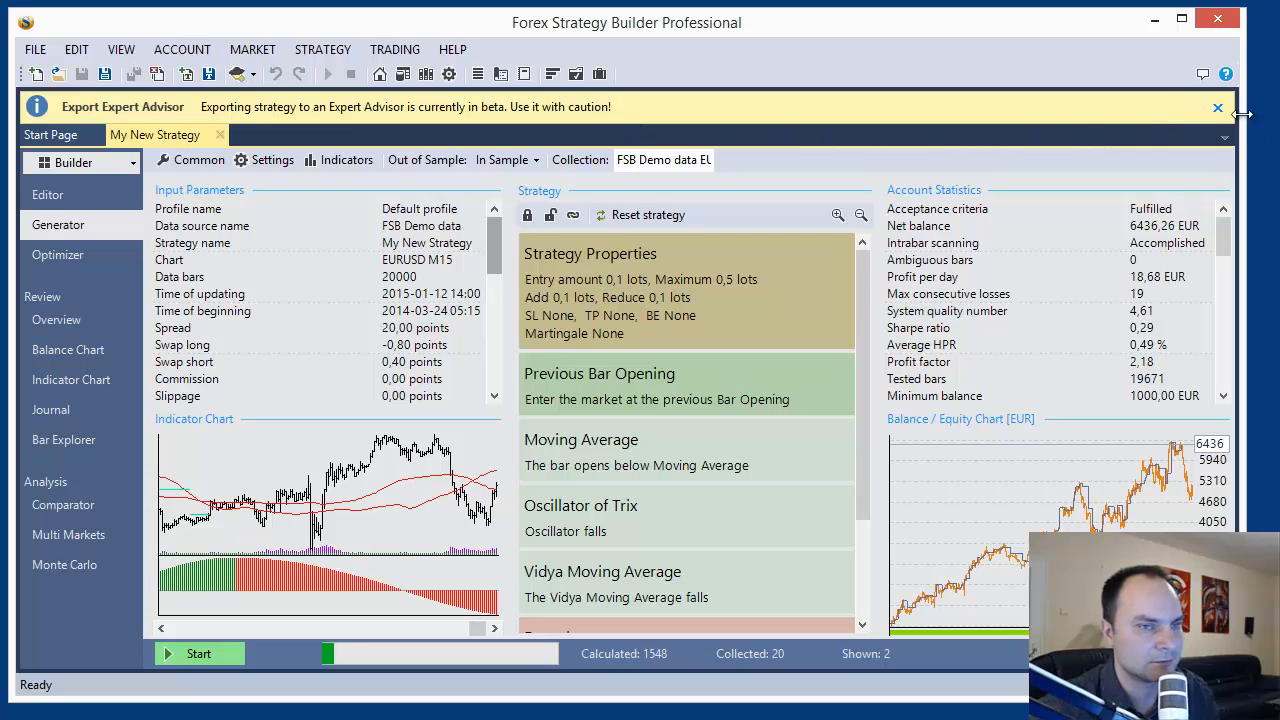
{"action": "left_click", "coordinate": [1217, 107]}
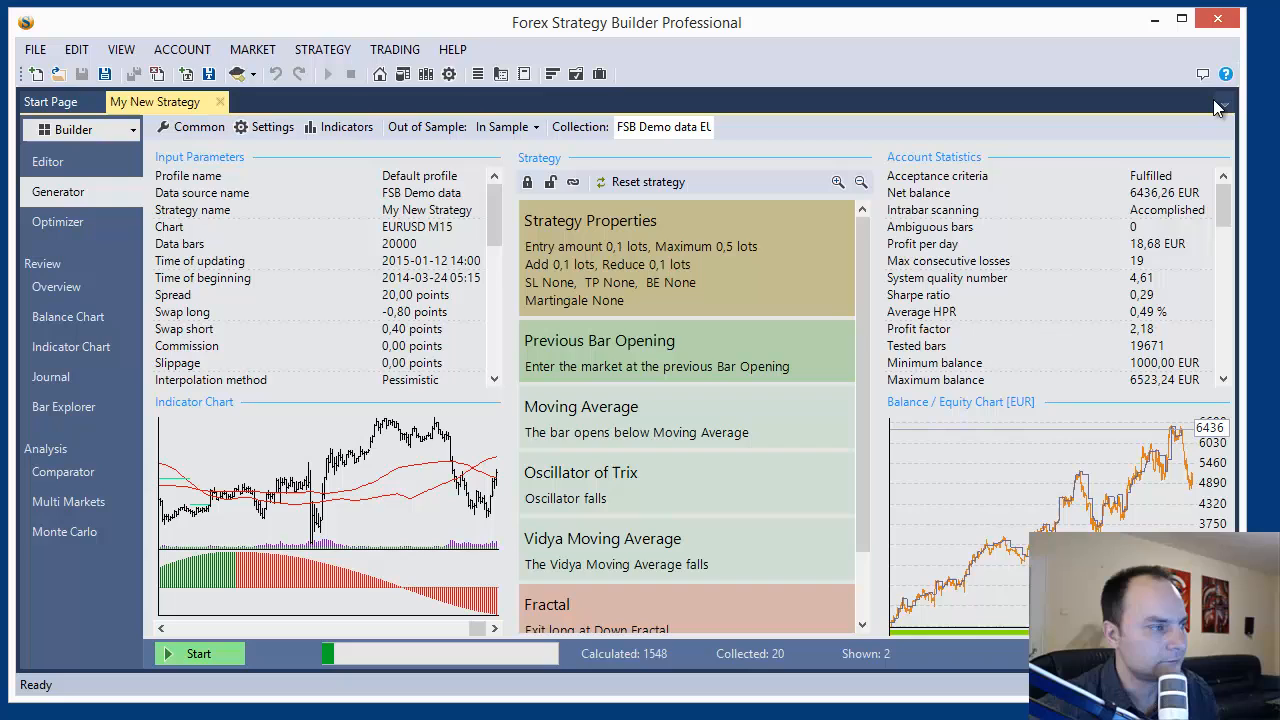
{"action": "mouse_move", "coordinate": [500, 103]}
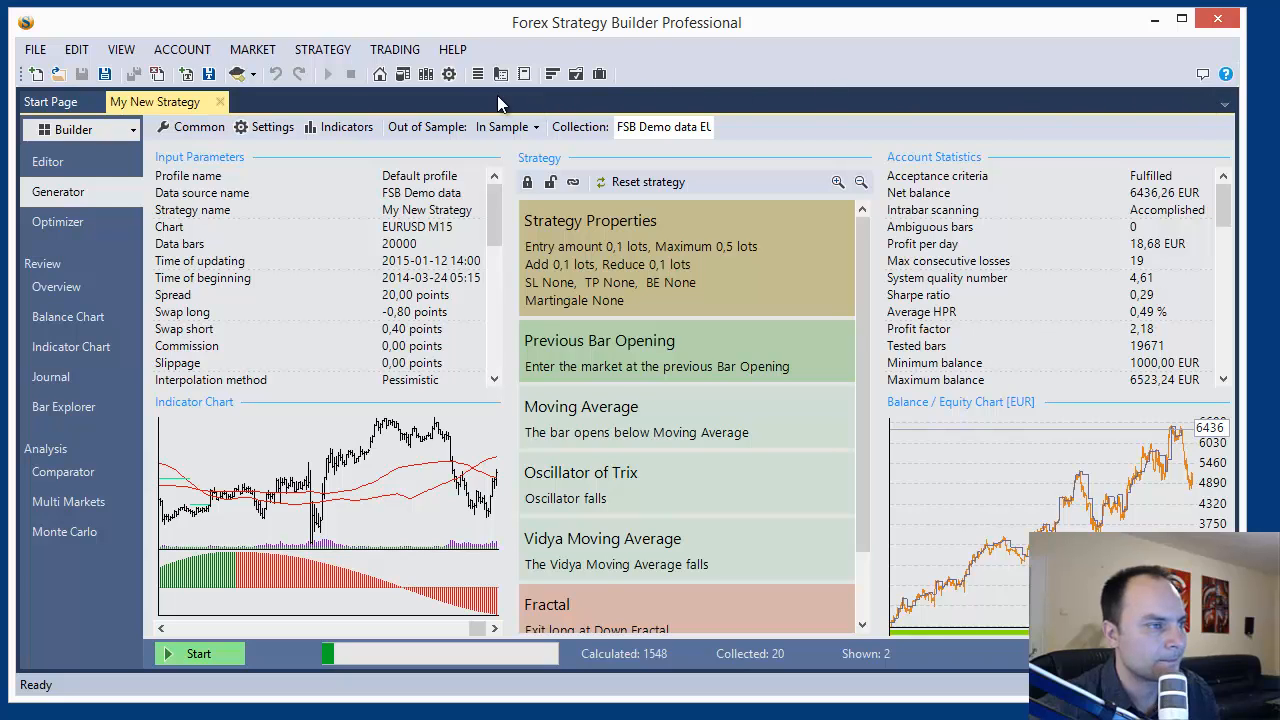
{"action": "left_click", "coordinate": [478, 73]}
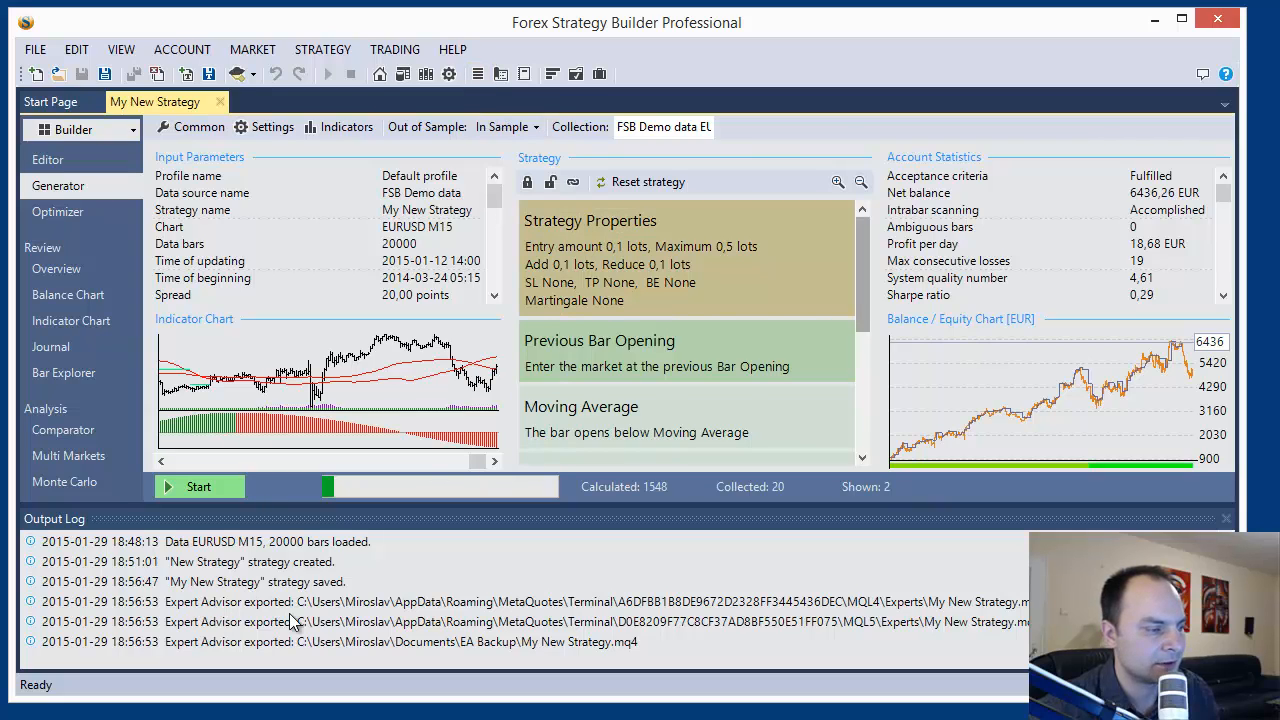
{"action": "mouse_move", "coordinate": [925, 615]}
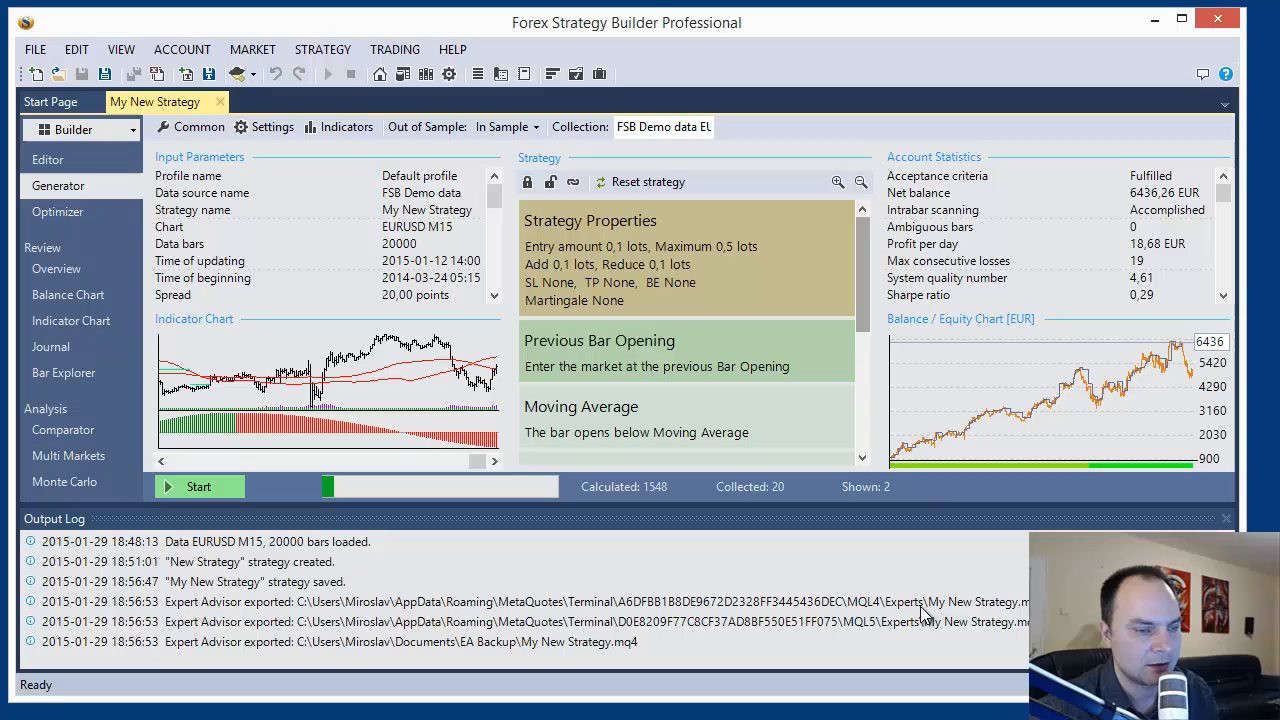
{"action": "mouse_move", "coordinate": [880, 615]}
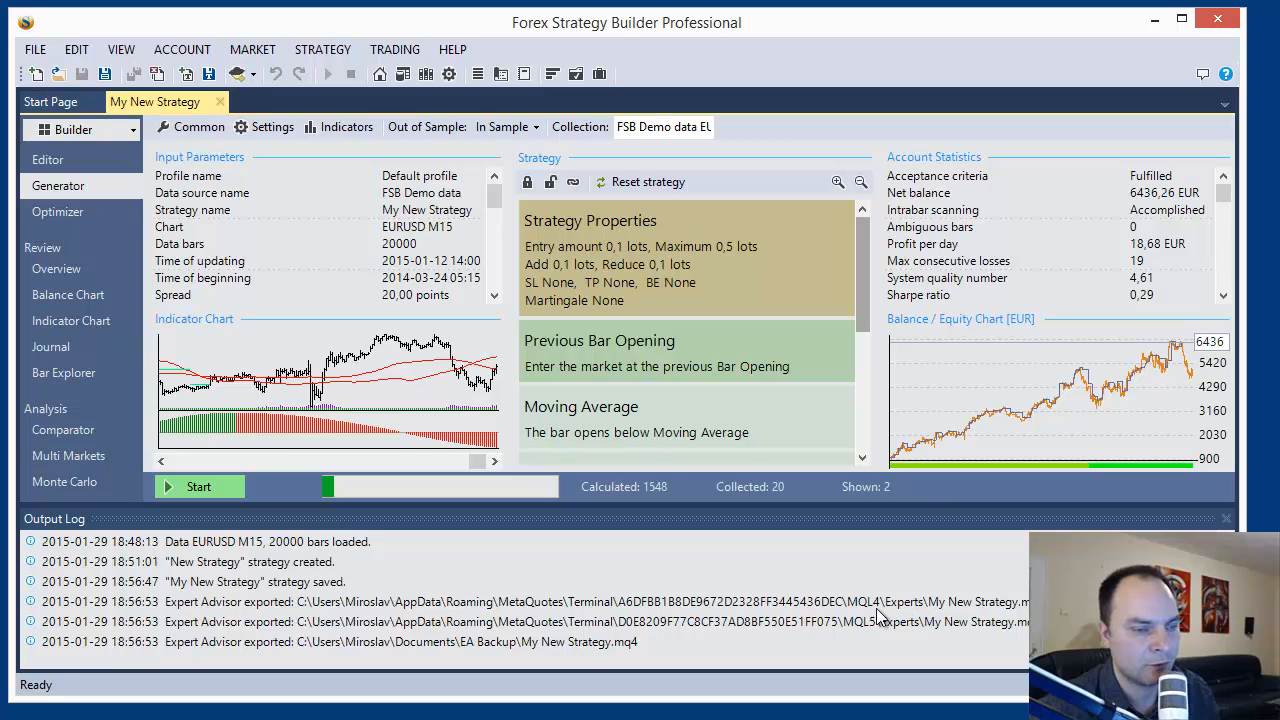
{"action": "mouse_move", "coordinate": [855, 638]}
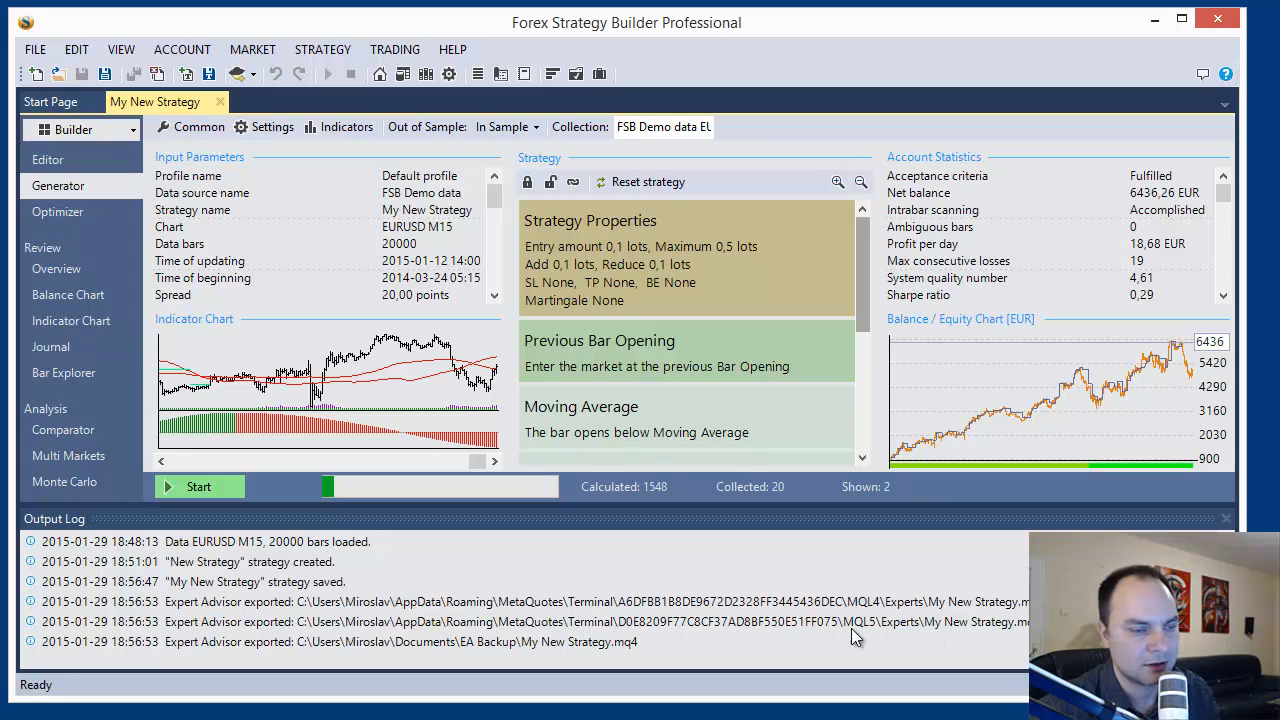
{"action": "mouse_move", "coordinate": [893, 637]}
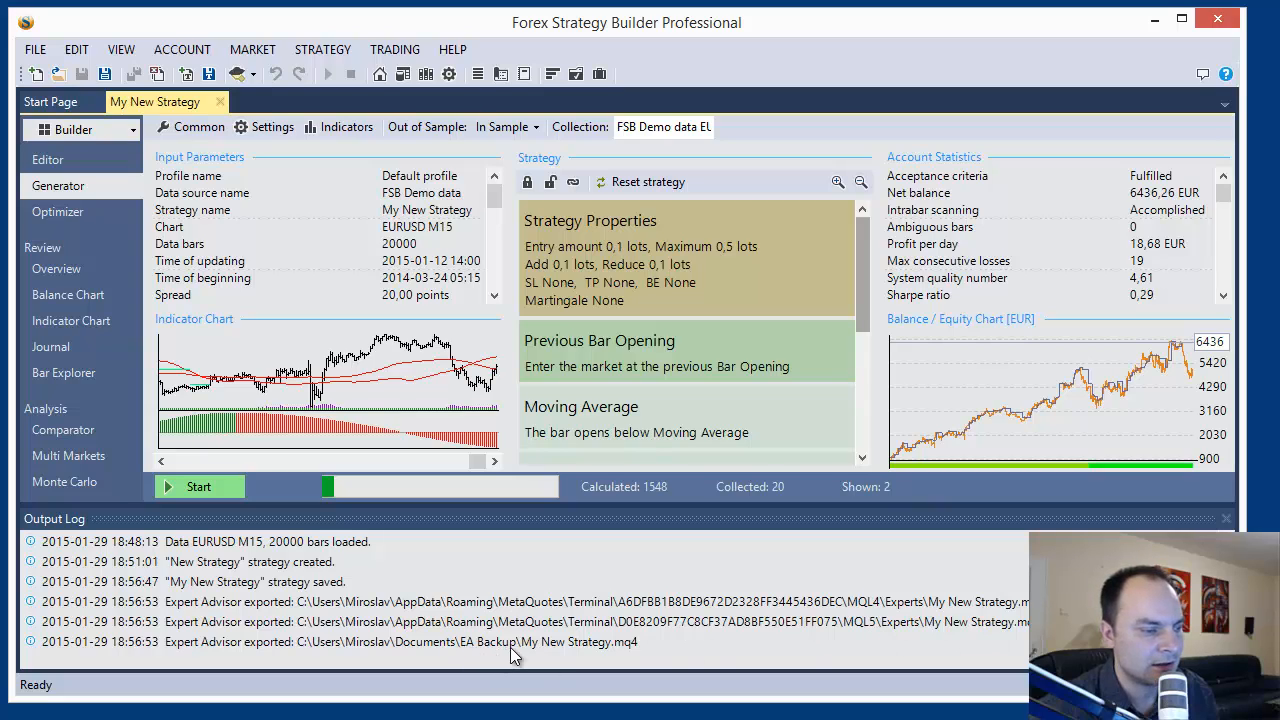
{"action": "mouse_move", "coordinate": [650, 660]}
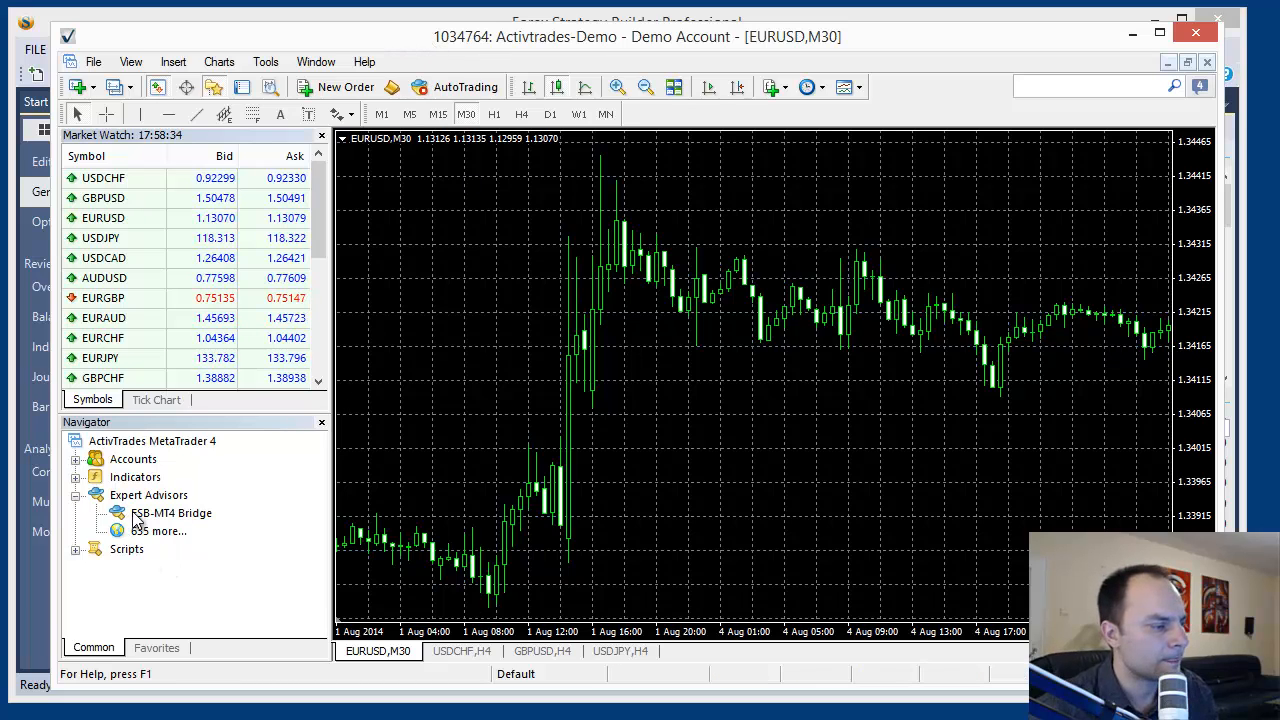
Step: Refresh the MT4 Expert Advisors list, then open and cancel My New Strategy's properties
{"action": "left_click", "coordinate": [148, 495]}
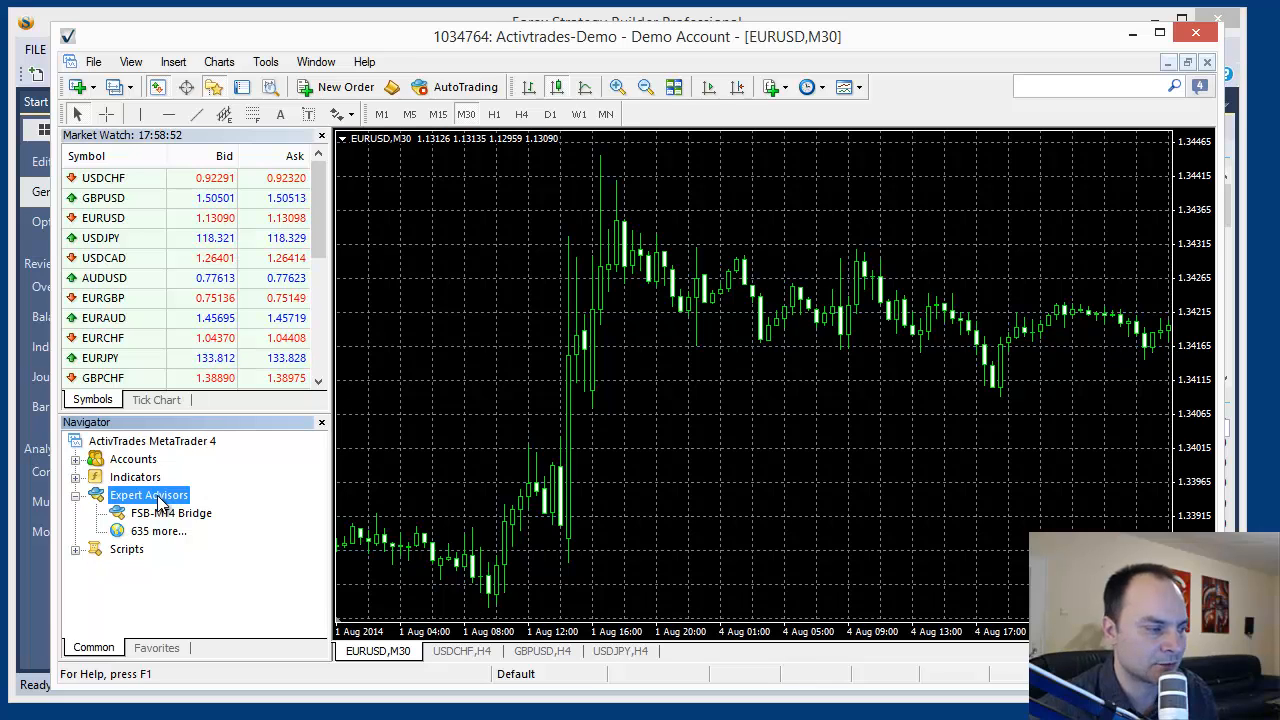
{"action": "right_click", "coordinate": [148, 495]}
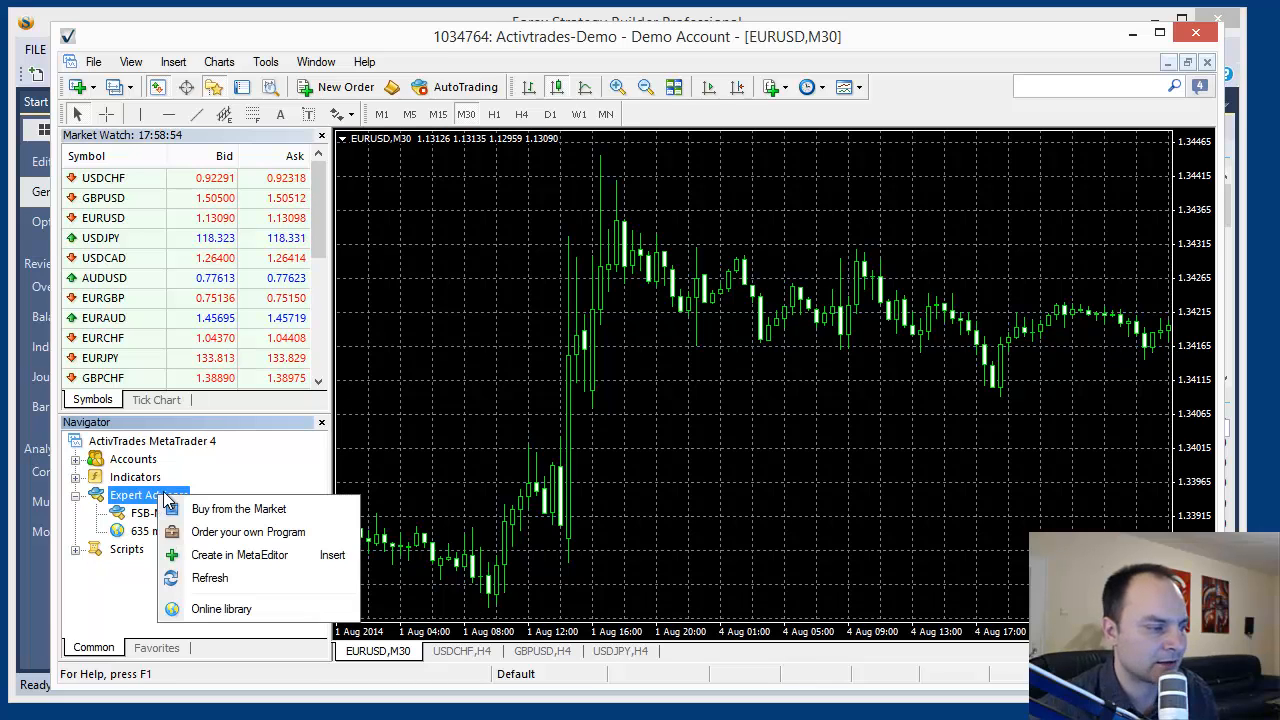
{"action": "mouse_move", "coordinate": [225, 588]}
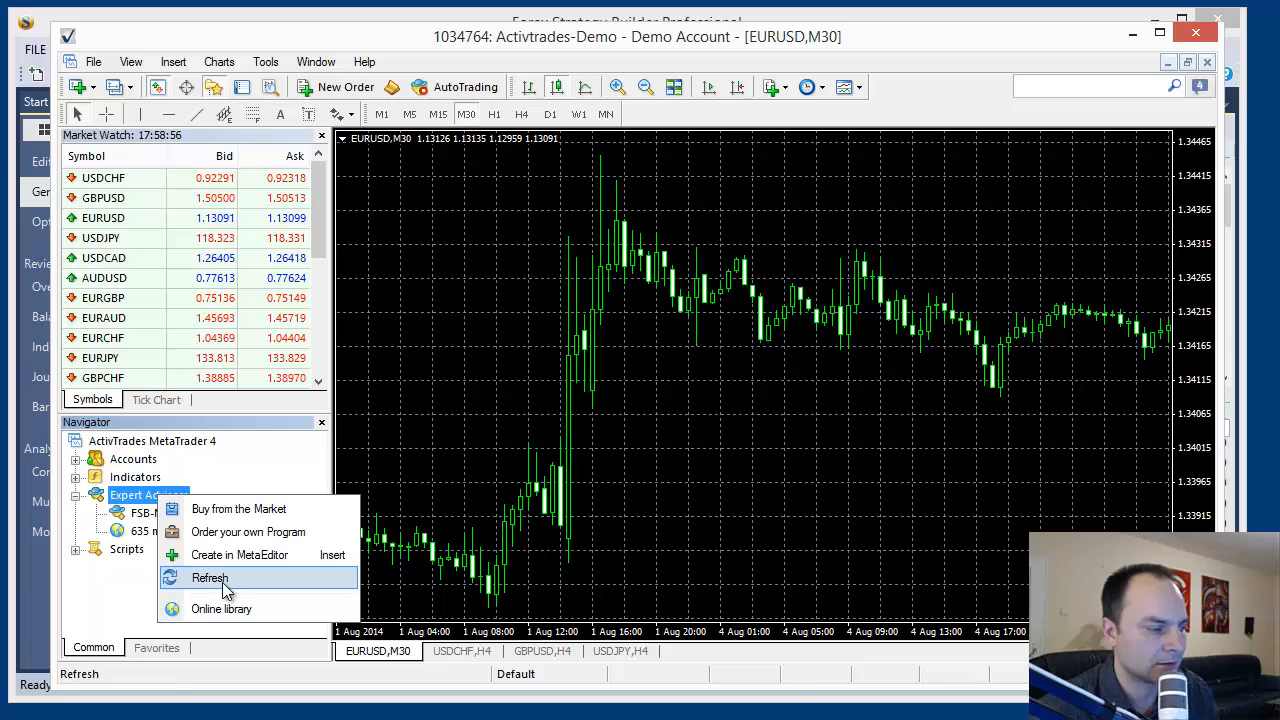
{"action": "left_click", "coordinate": [210, 578]}
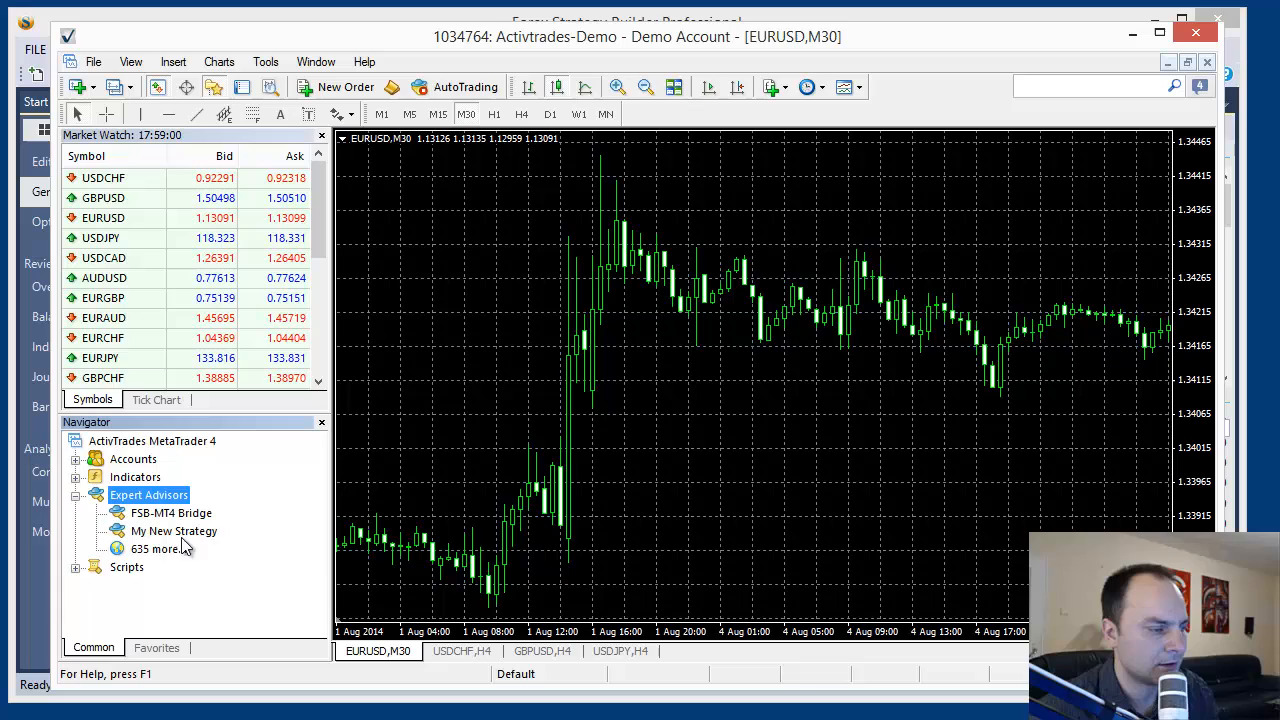
{"action": "left_click", "coordinate": [174, 531]}
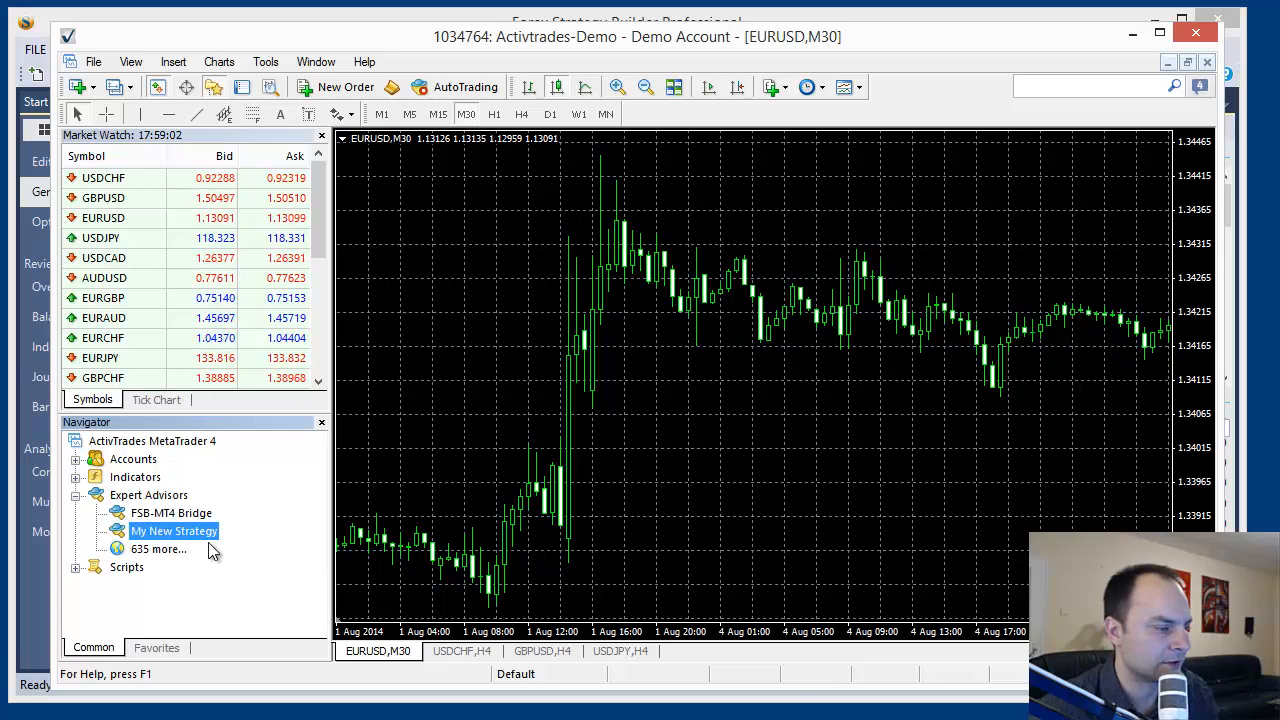
{"action": "double_click", "coordinate": [174, 531]}
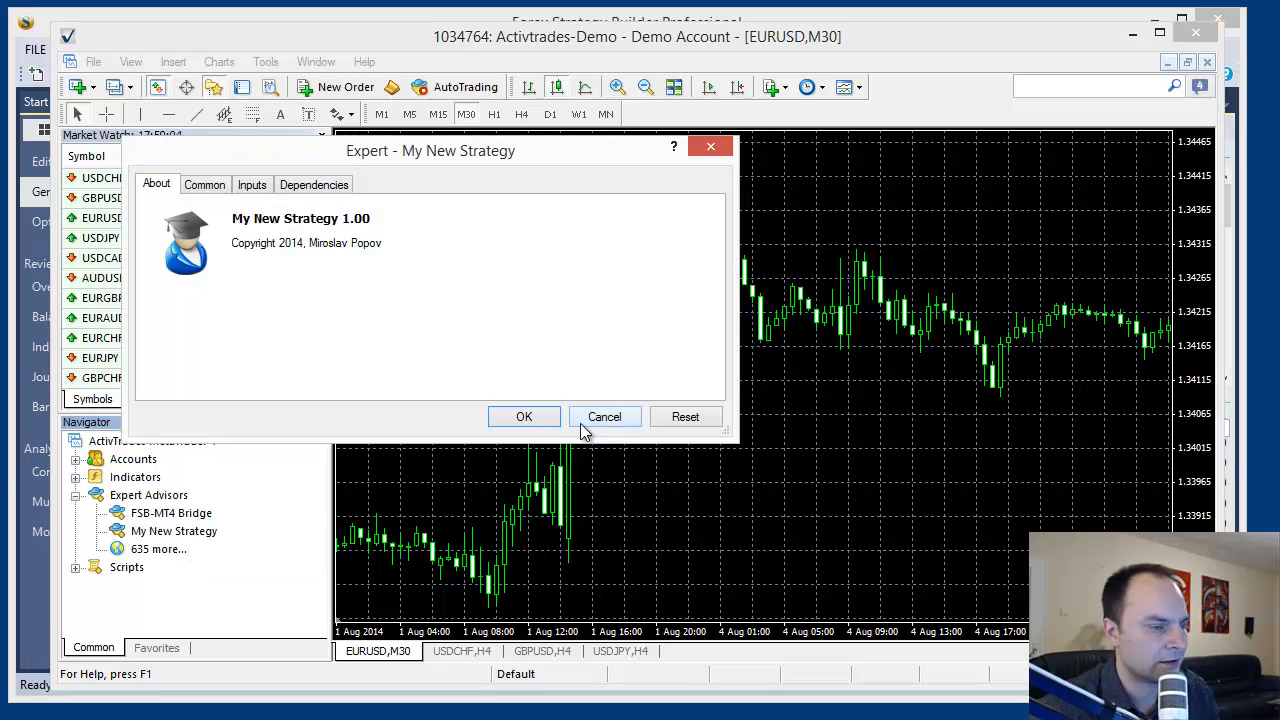
{"action": "left_click", "coordinate": [604, 416]}
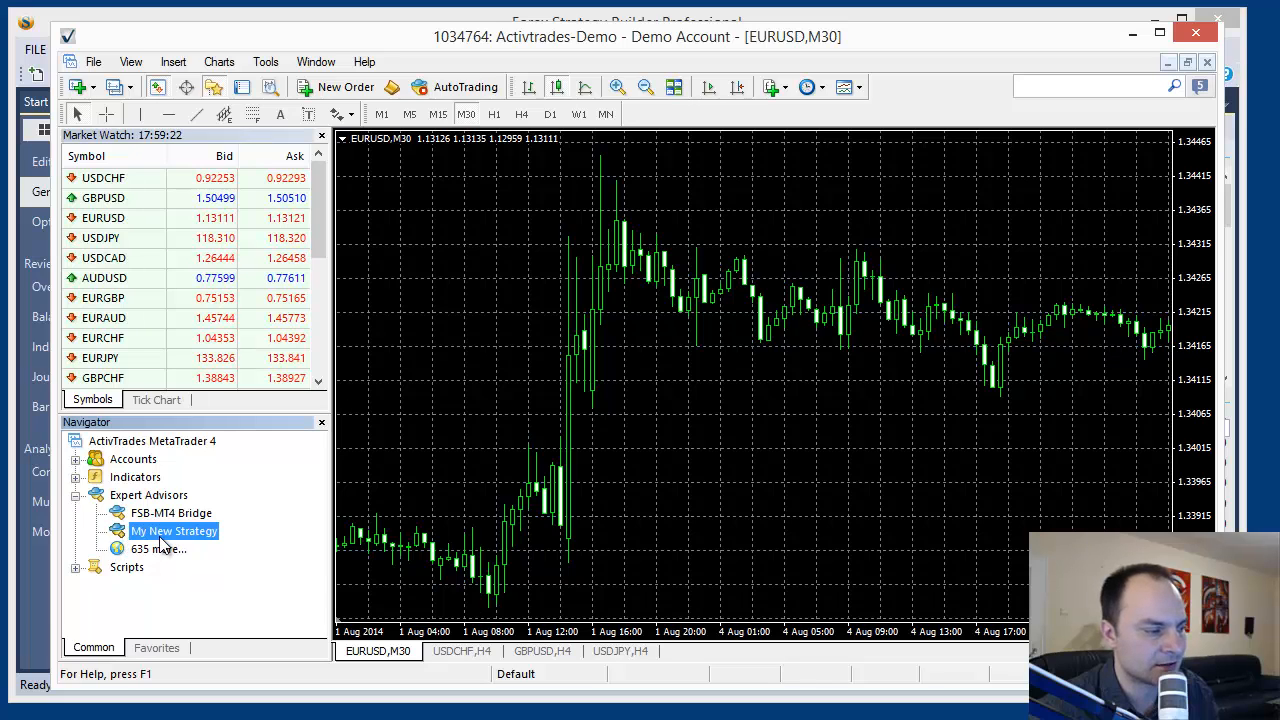
{"action": "mouse_move", "coordinate": [173, 531]}
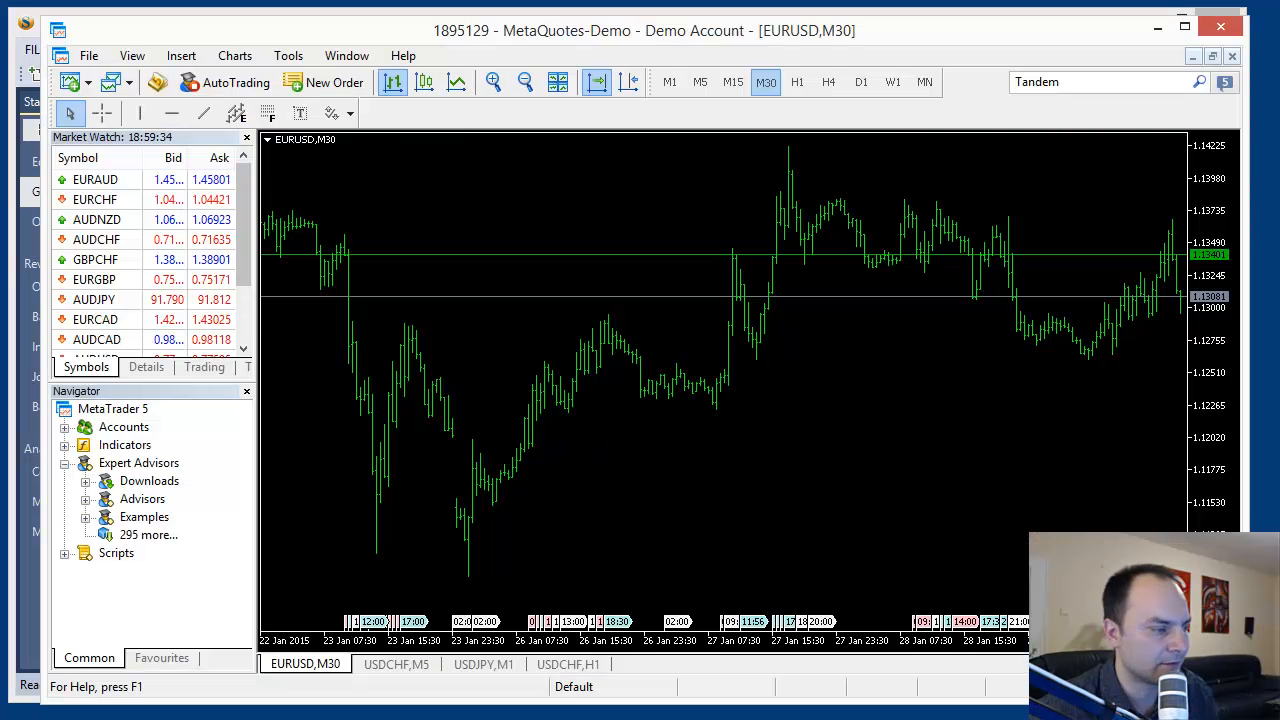
Step: In MetaTrader 5, view the Expert Advisors options and launch MetaEditor
{"action": "right_click", "coordinate": [138, 462]}
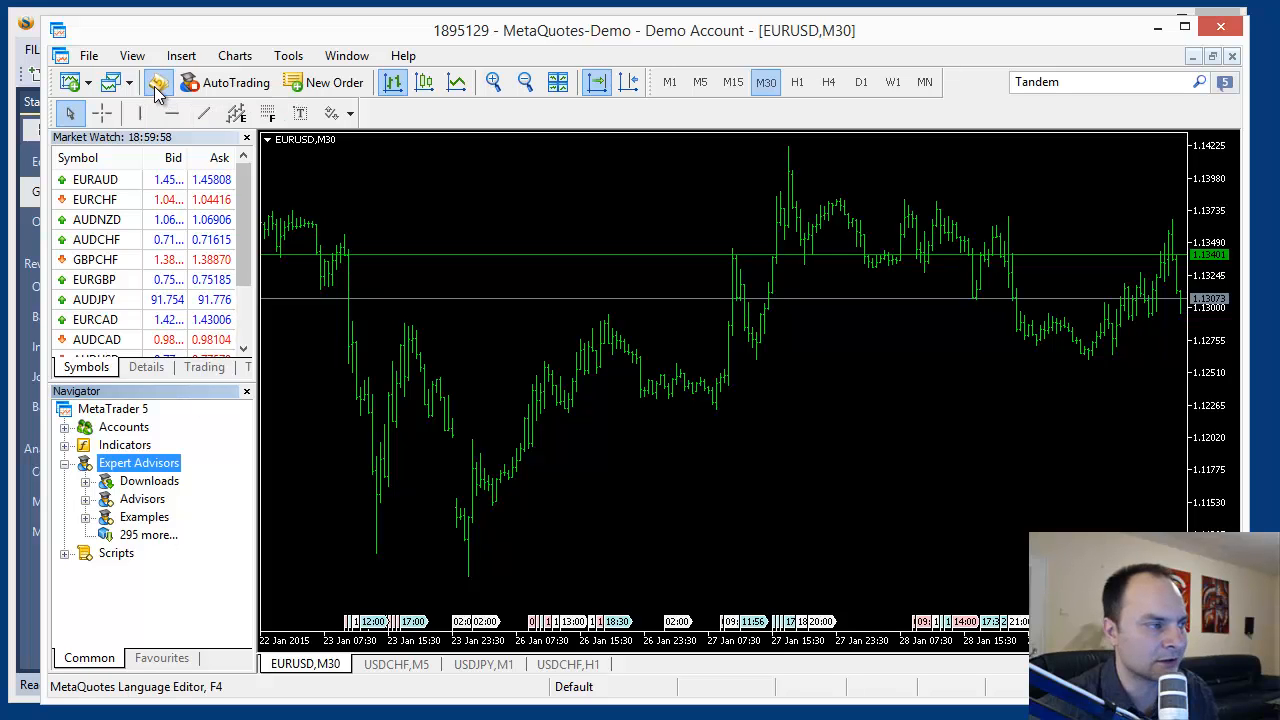
{"action": "left_click", "coordinate": [158, 82]}
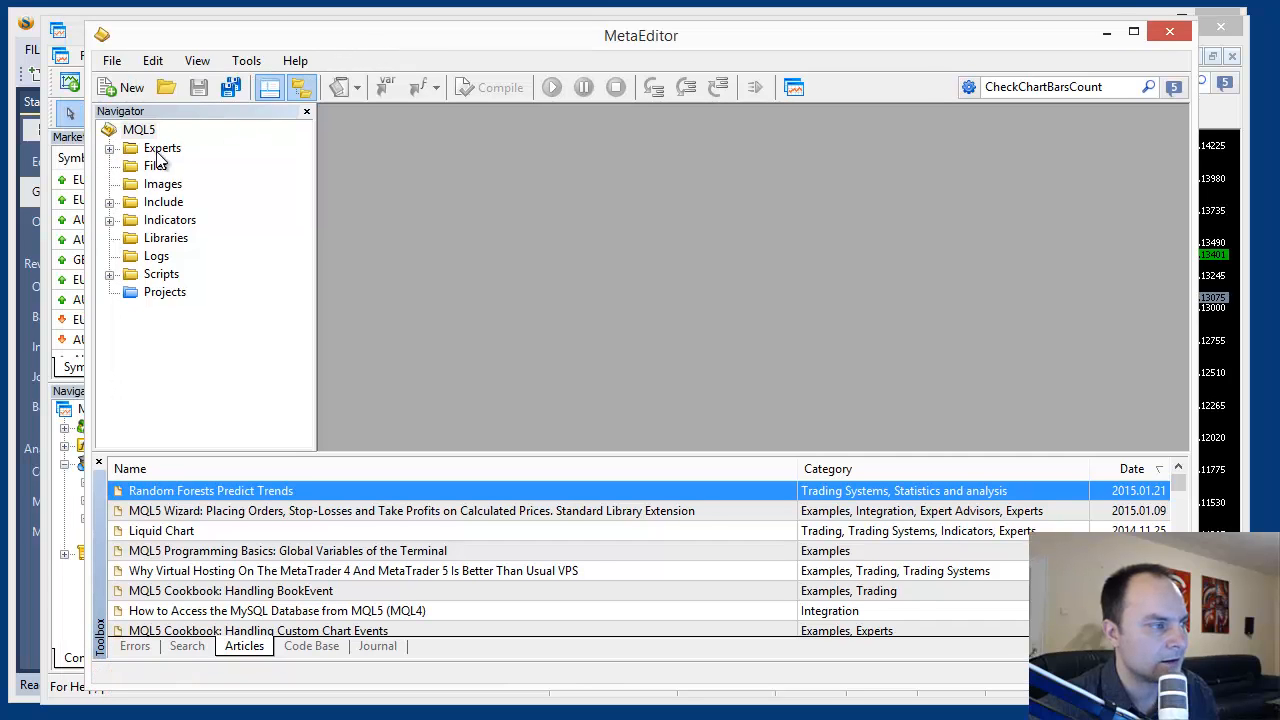
Step: Open My New Strategy.mq5 from Experts and compile it with 0 errors and 0 warnings
{"action": "left_click", "coordinate": [110, 147]}
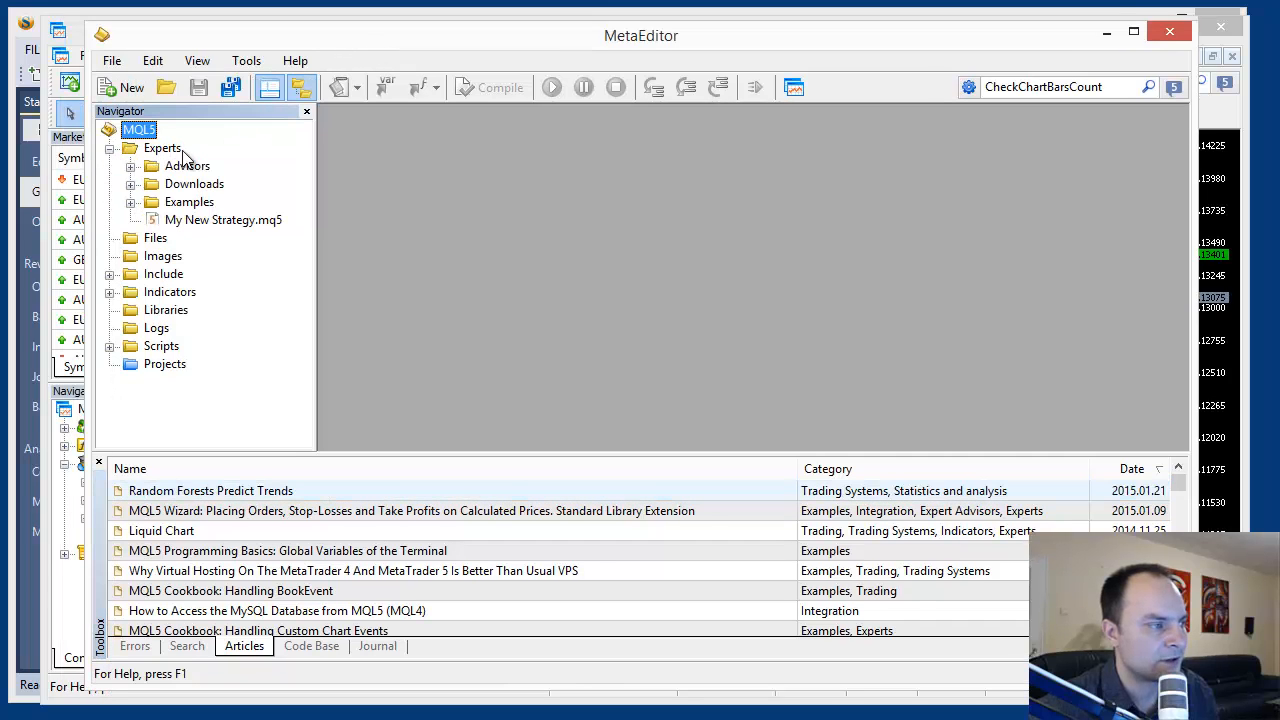
{"action": "mouse_move", "coordinate": [255, 237]}
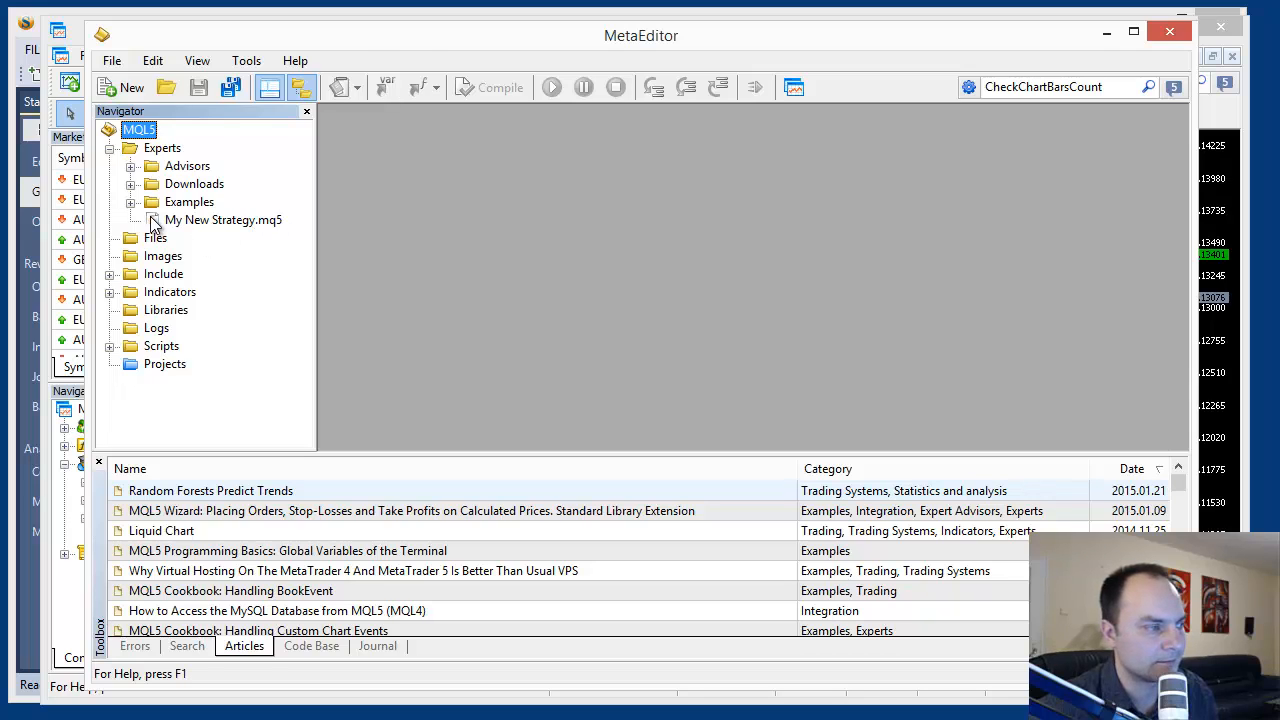
{"action": "double_click", "coordinate": [223, 219]}
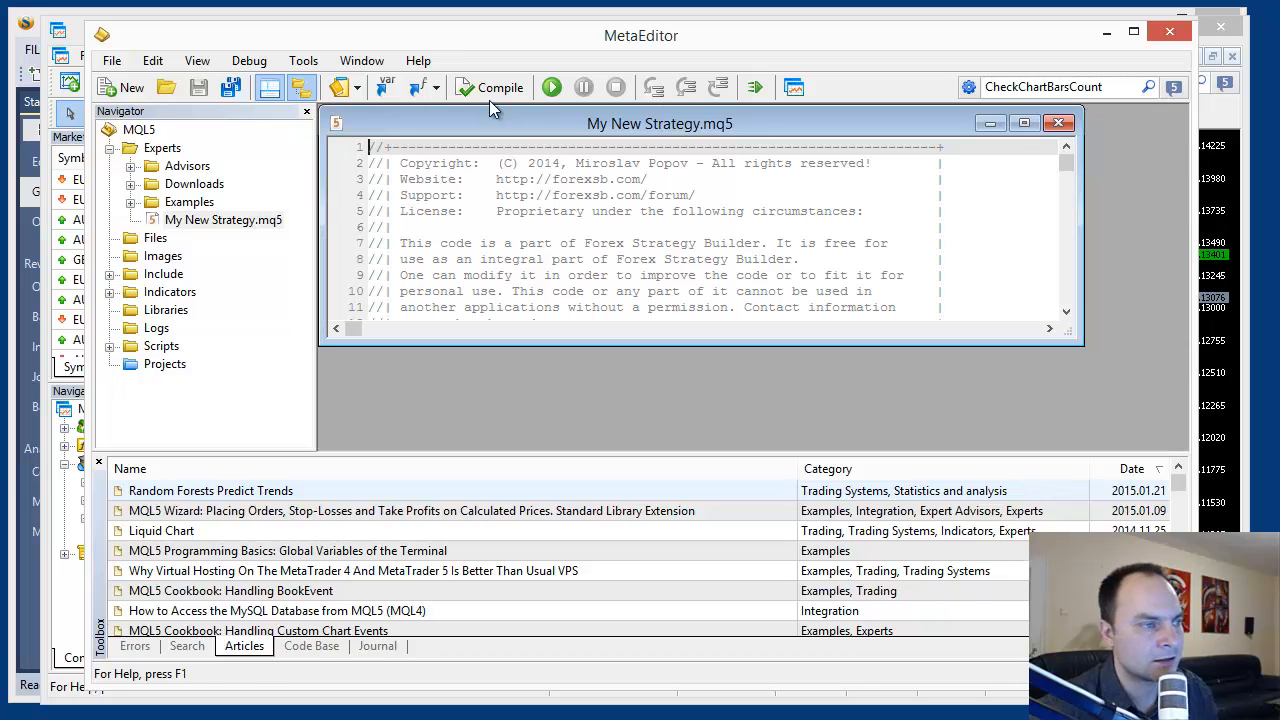
{"action": "left_click", "coordinate": [500, 87]}
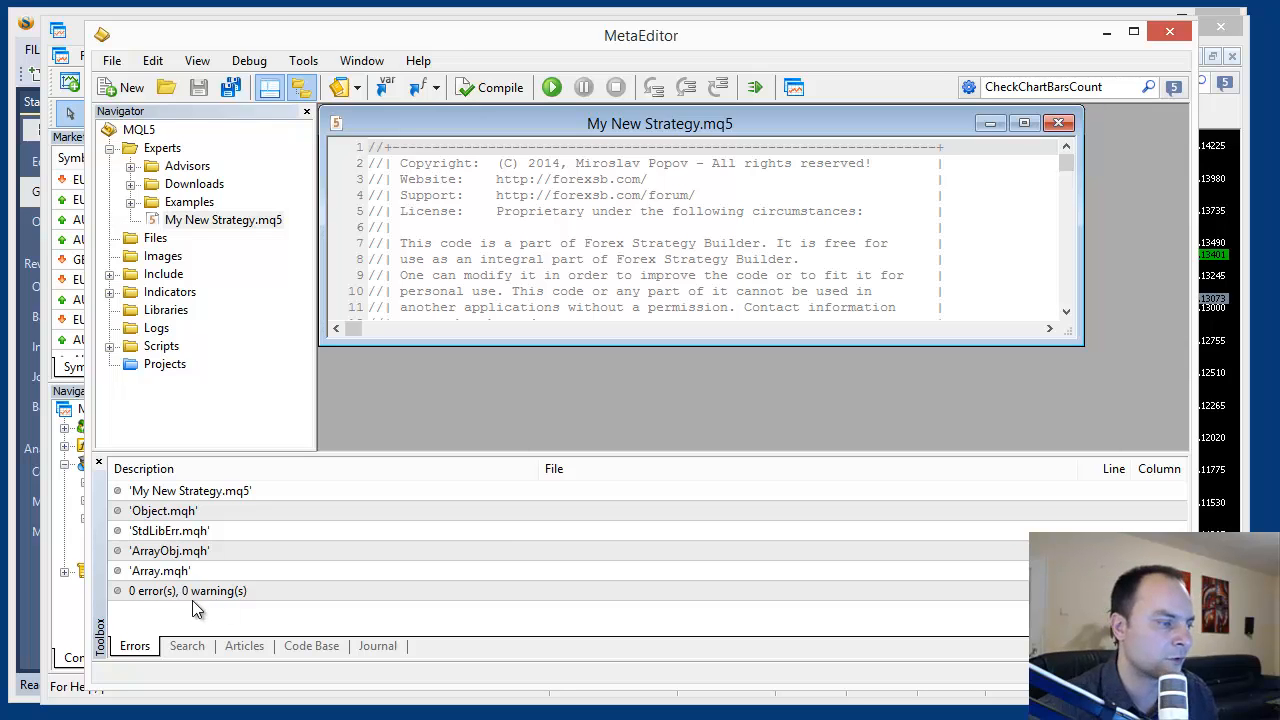
{"action": "left_click", "coordinate": [1058, 123]}
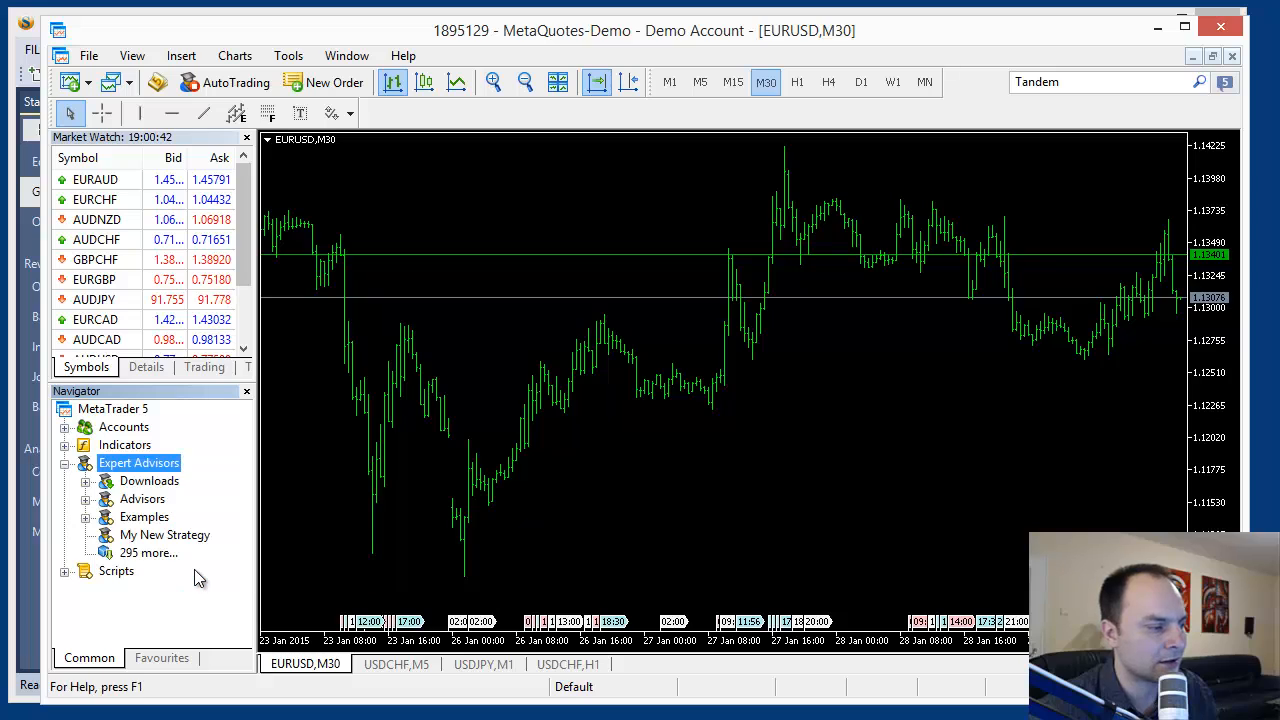
Step: Review My New Strategy's MT5 inputs (0.1-lot entry, 0.5-lot maximum), then cancel
{"action": "left_click", "coordinate": [164, 534]}
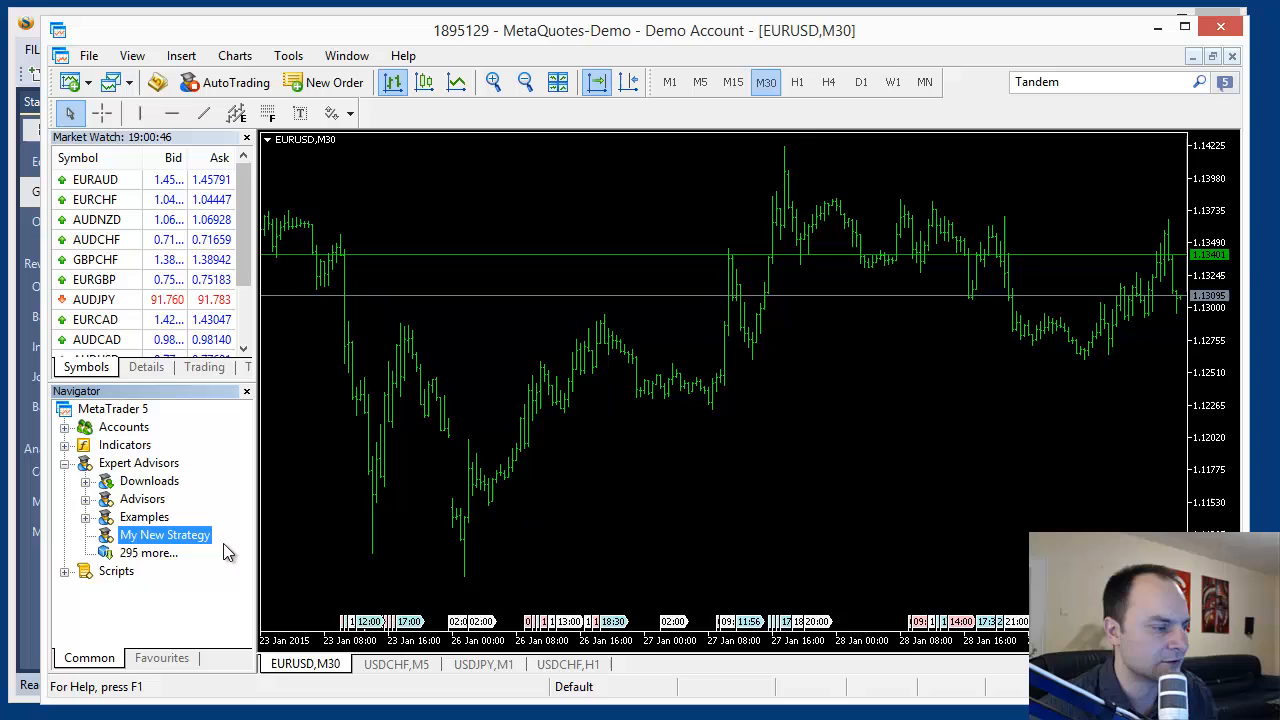
{"action": "double_click", "coordinate": [165, 535]}
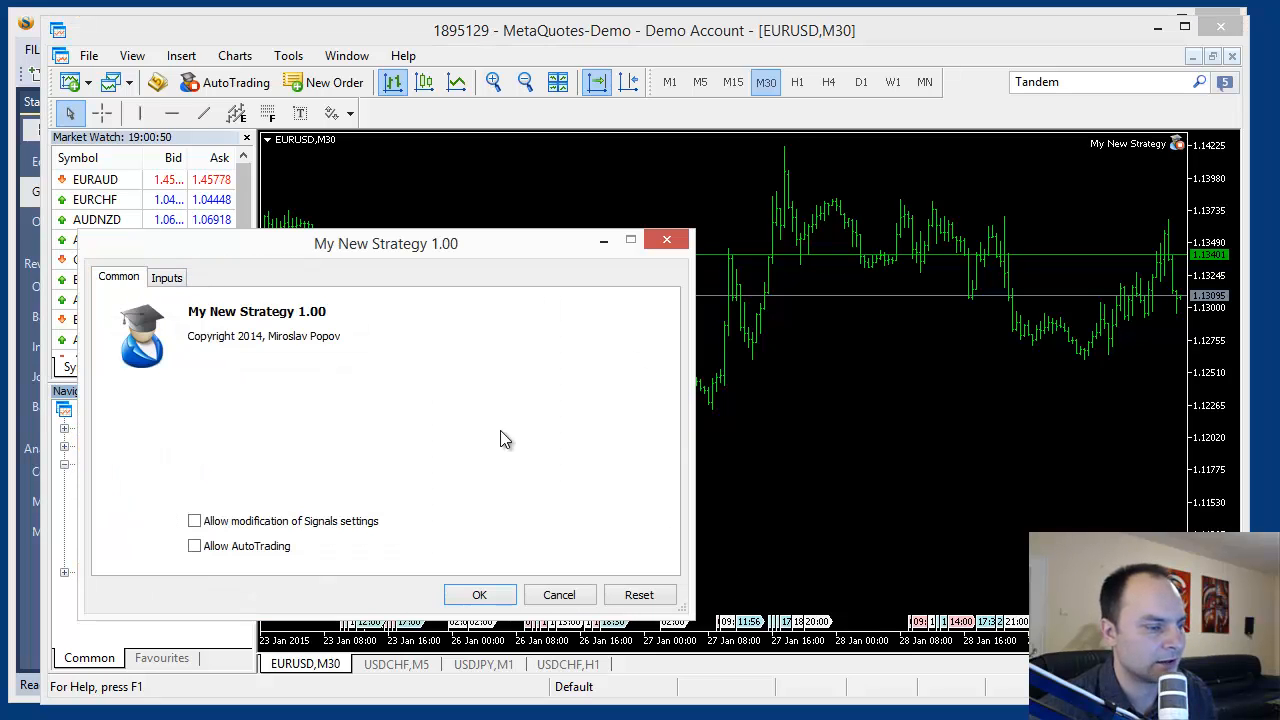
{"action": "left_click", "coordinate": [166, 277]}
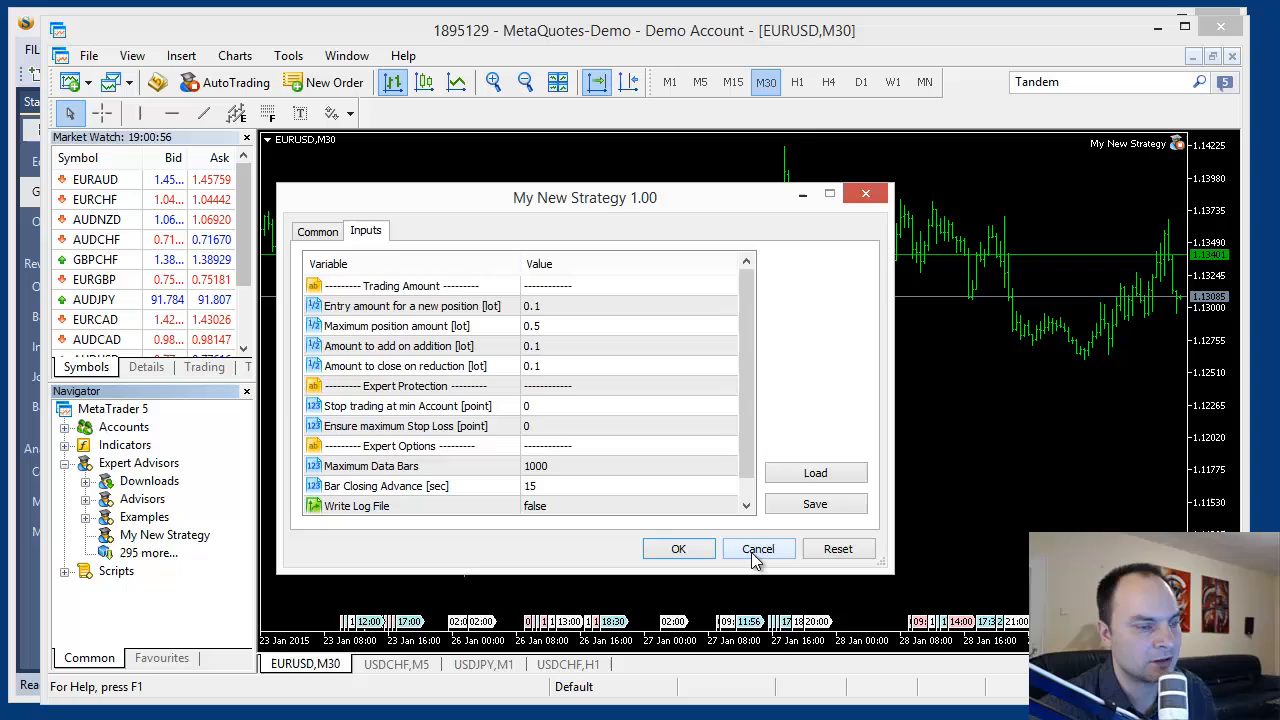
{"action": "left_click", "coordinate": [757, 548]}
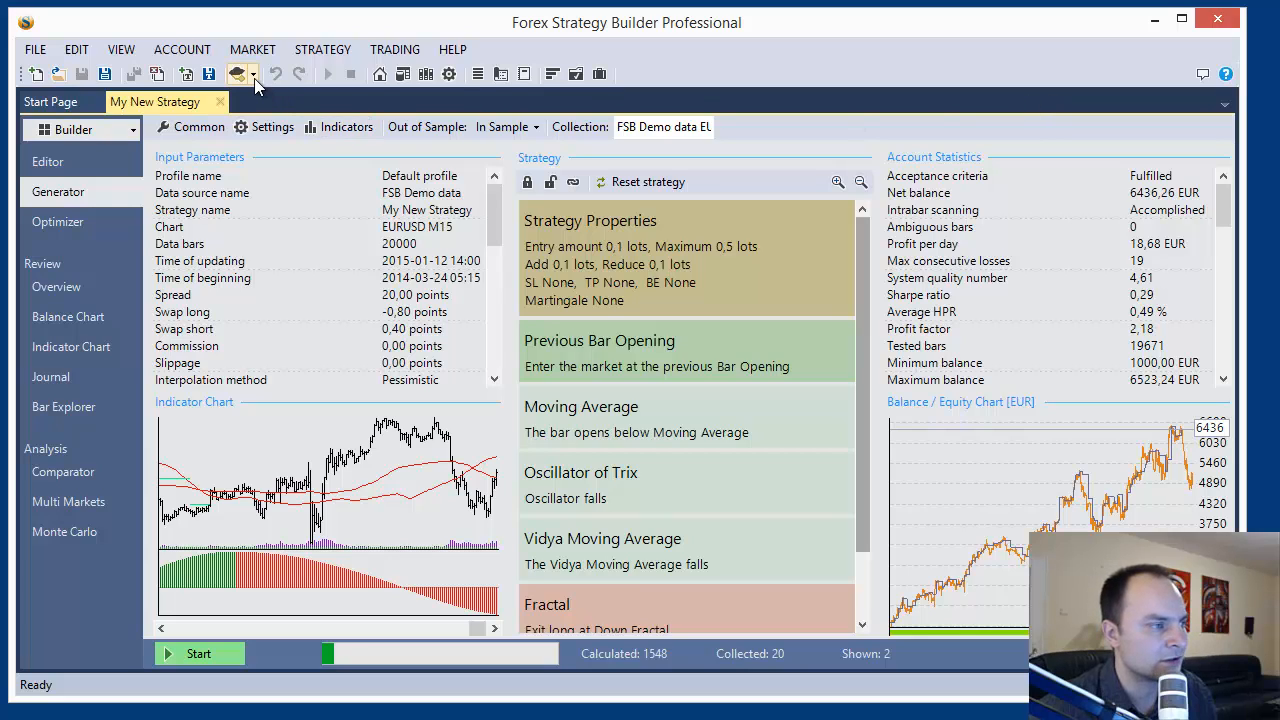
Step: Save the strategy as an Expert Advisor on the Desktop, type Expert Advisor MT5 (*.mq5)
{"action": "left_click", "coordinate": [260, 74]}
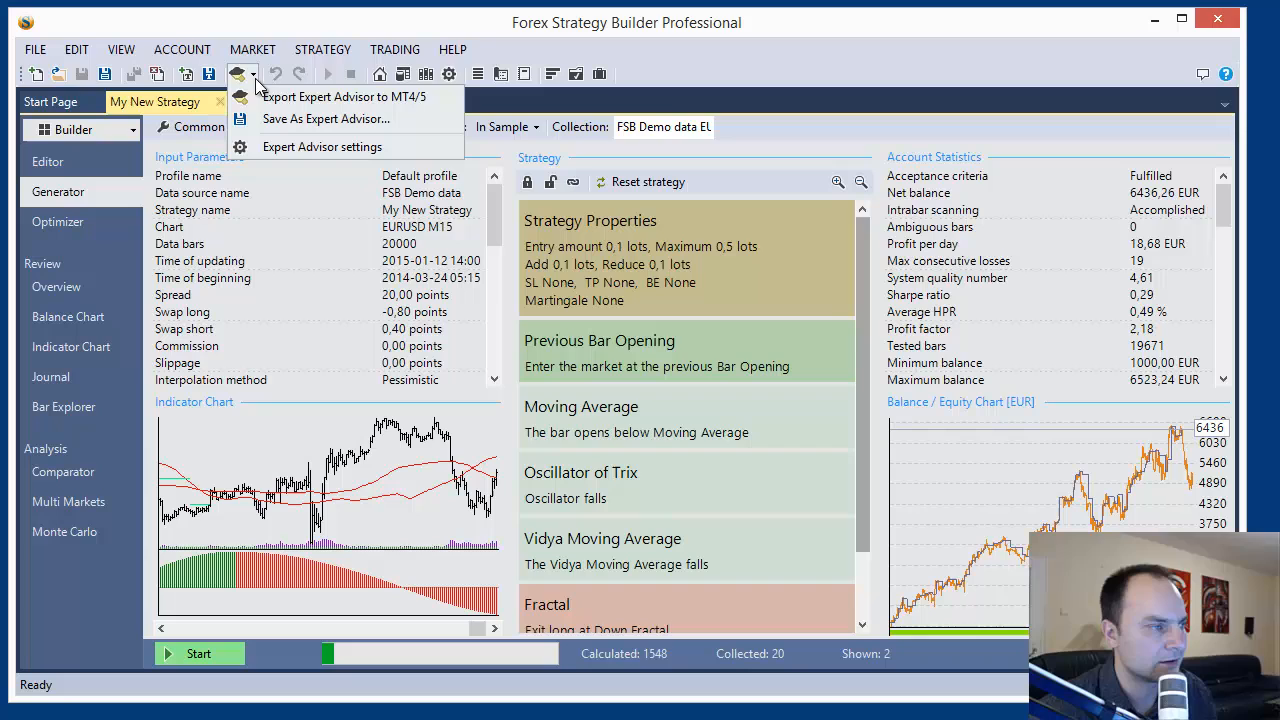
{"action": "mouse_move", "coordinate": [326, 118]}
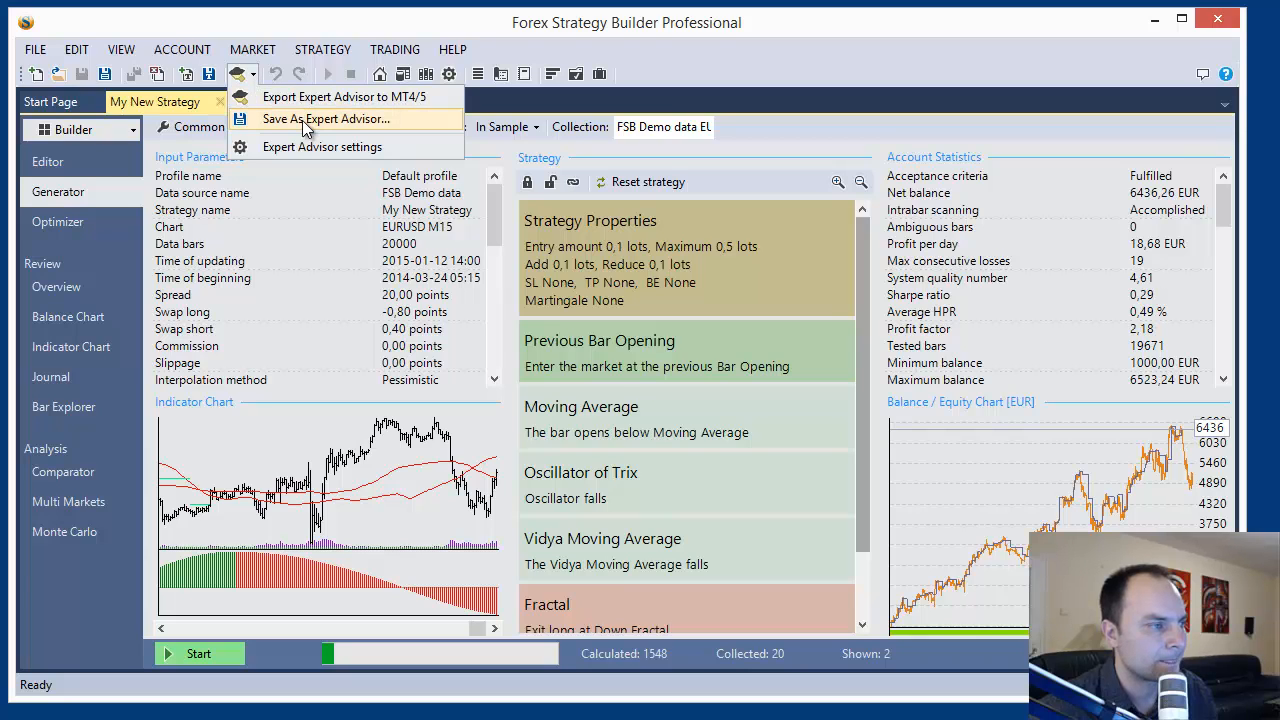
{"action": "left_click", "coordinate": [325, 118]}
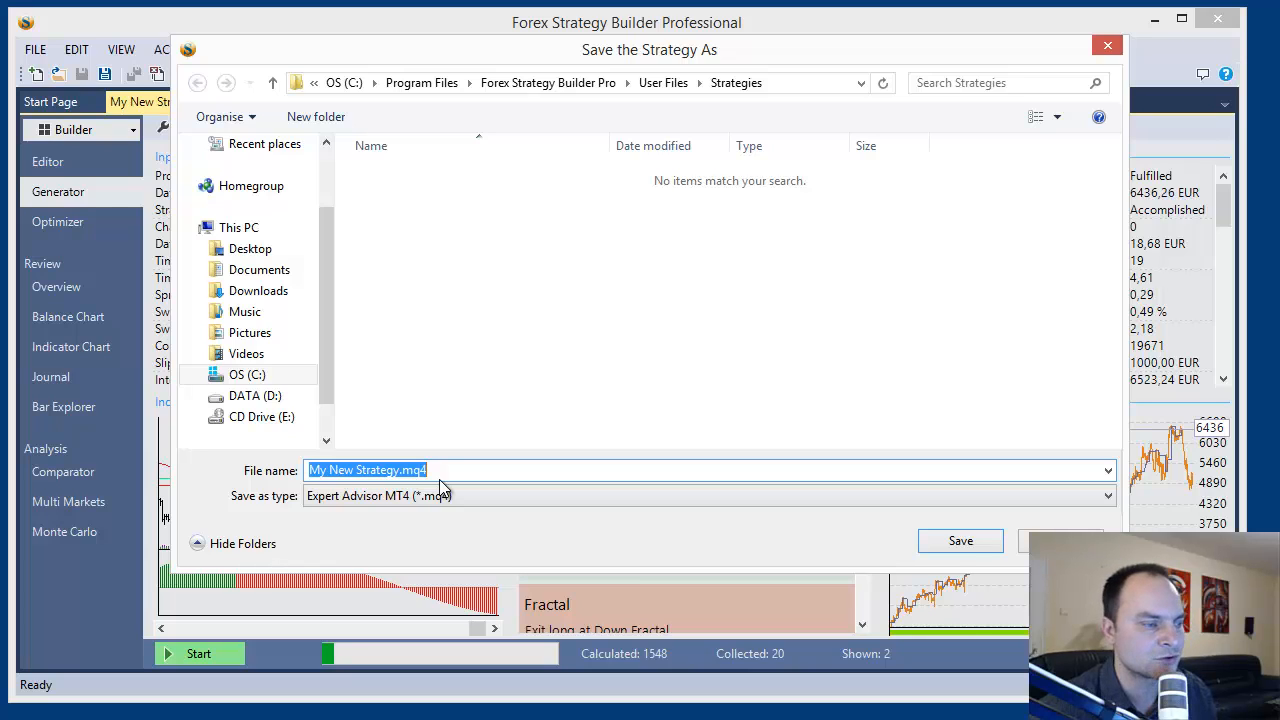
{"action": "mouse_move", "coordinate": [360, 447]}
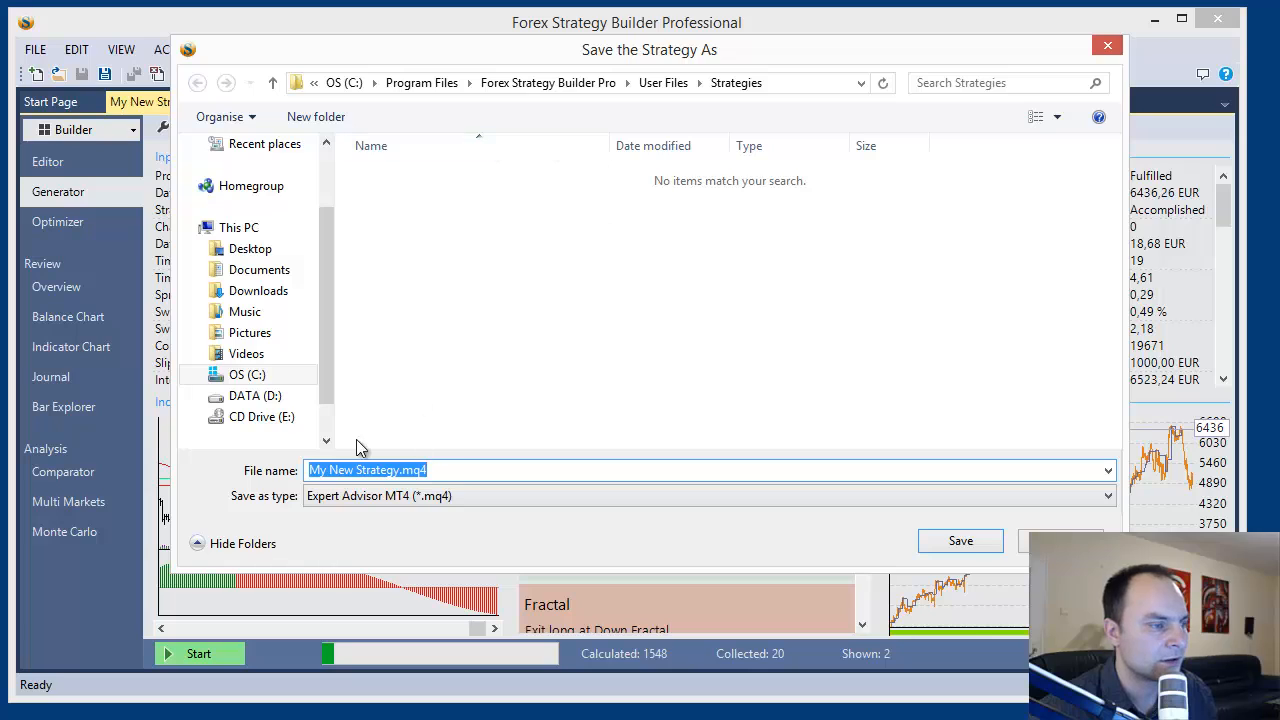
{"action": "mouse_move", "coordinate": [308, 230]}
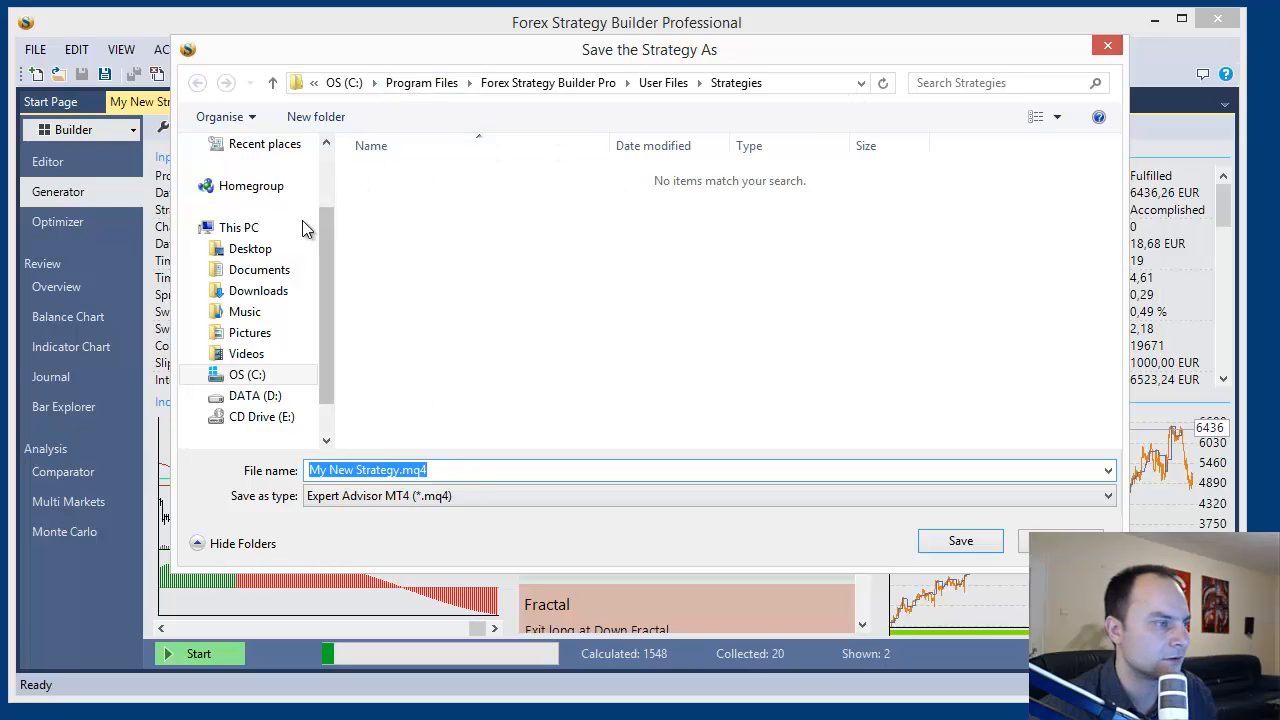
{"action": "left_click", "coordinate": [250, 248]}
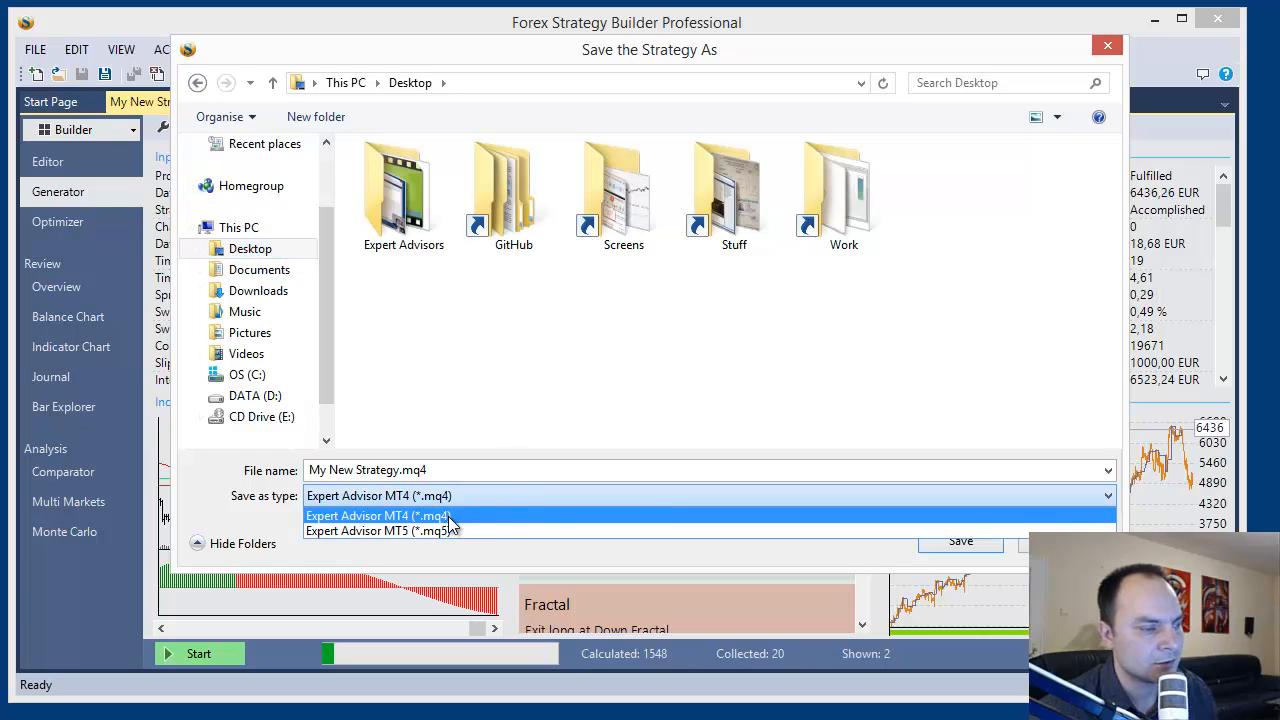
{"action": "left_click", "coordinate": [380, 530]}
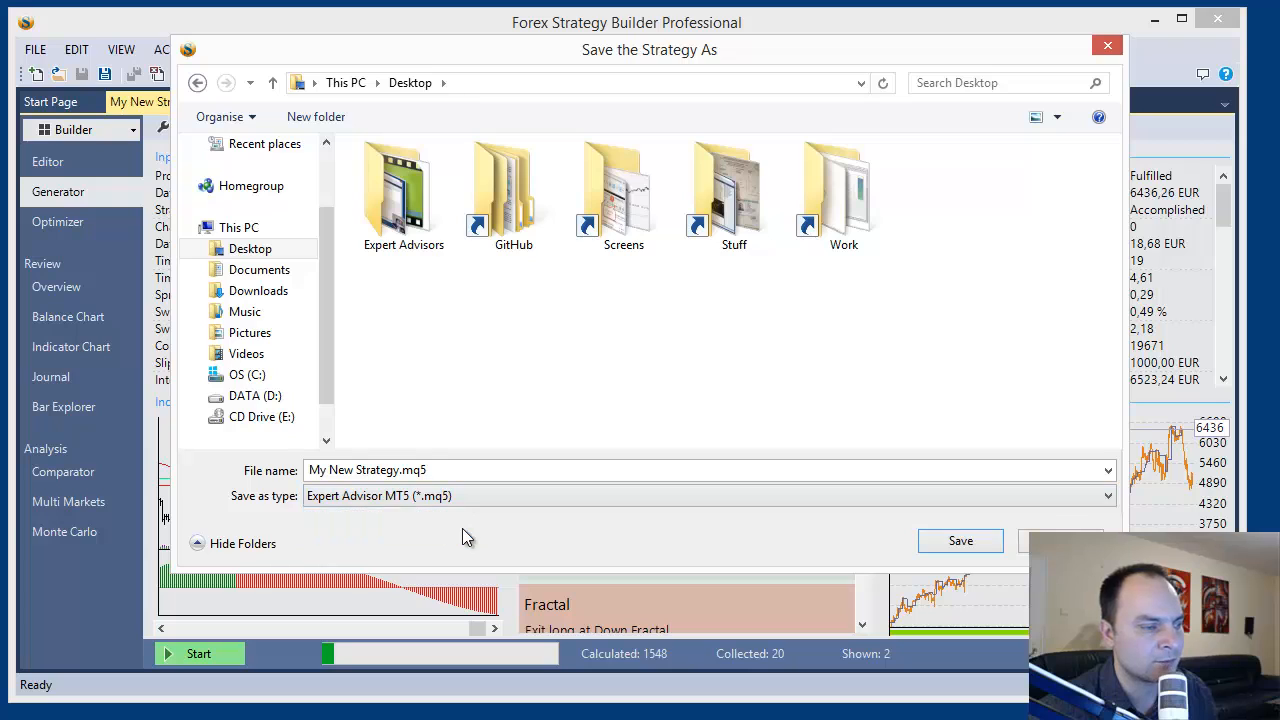
{"action": "left_click", "coordinate": [709, 495]}
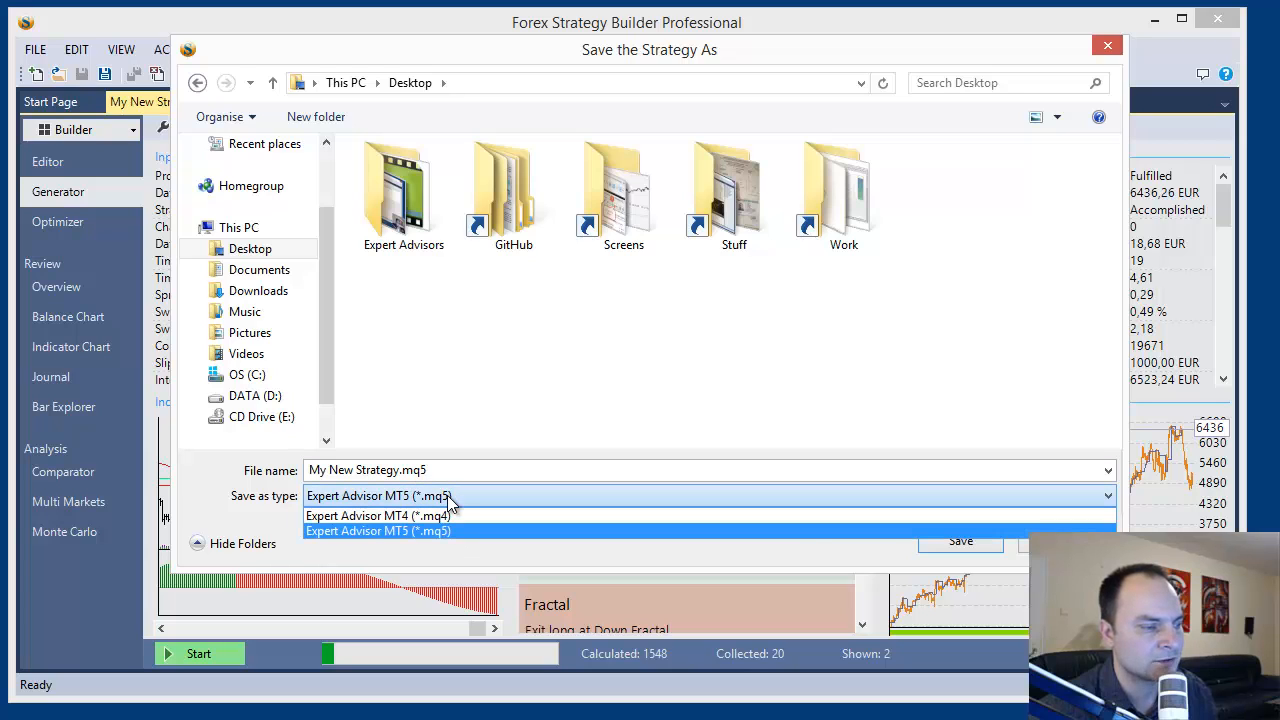
{"action": "left_click", "coordinate": [378, 515]}
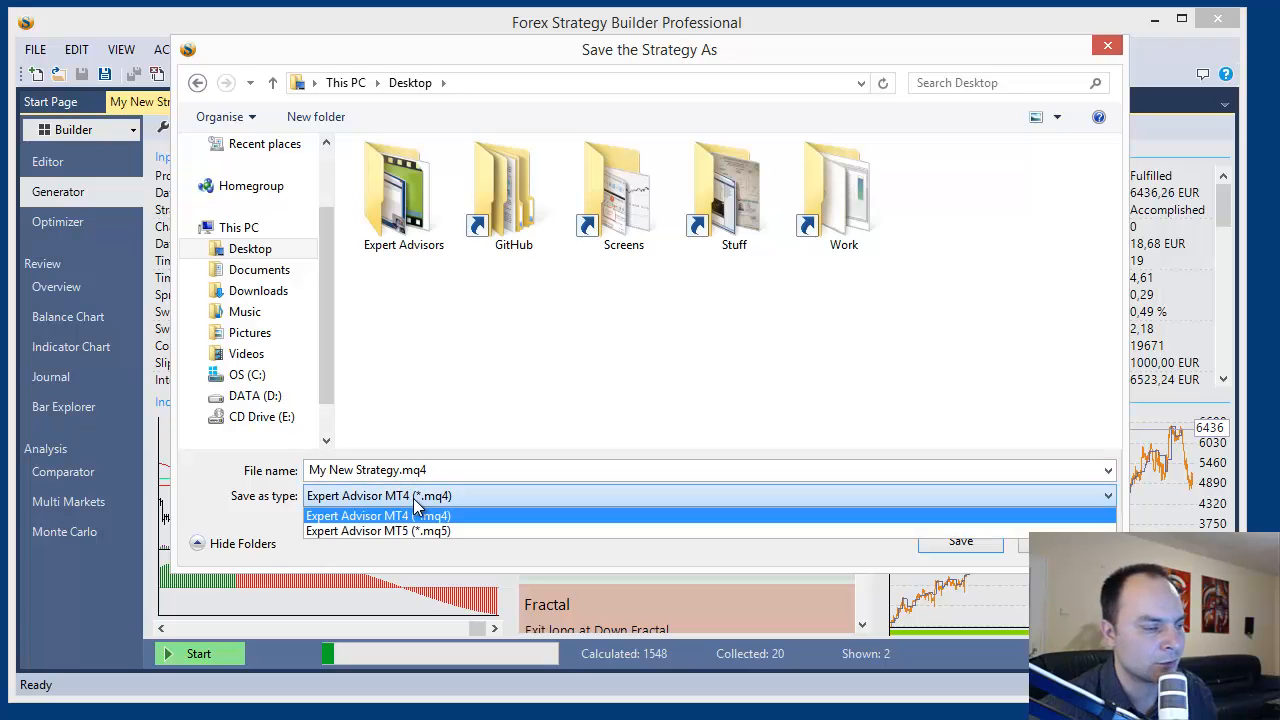
{"action": "left_click", "coordinate": [378, 530]}
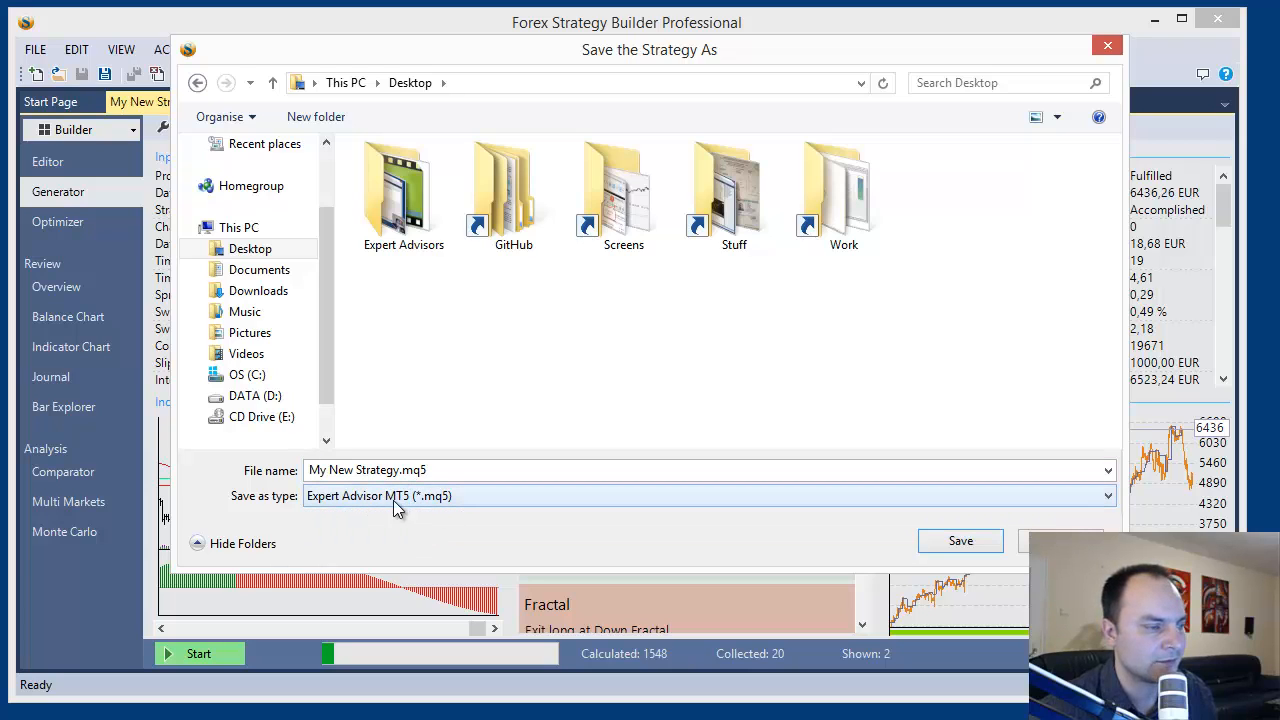